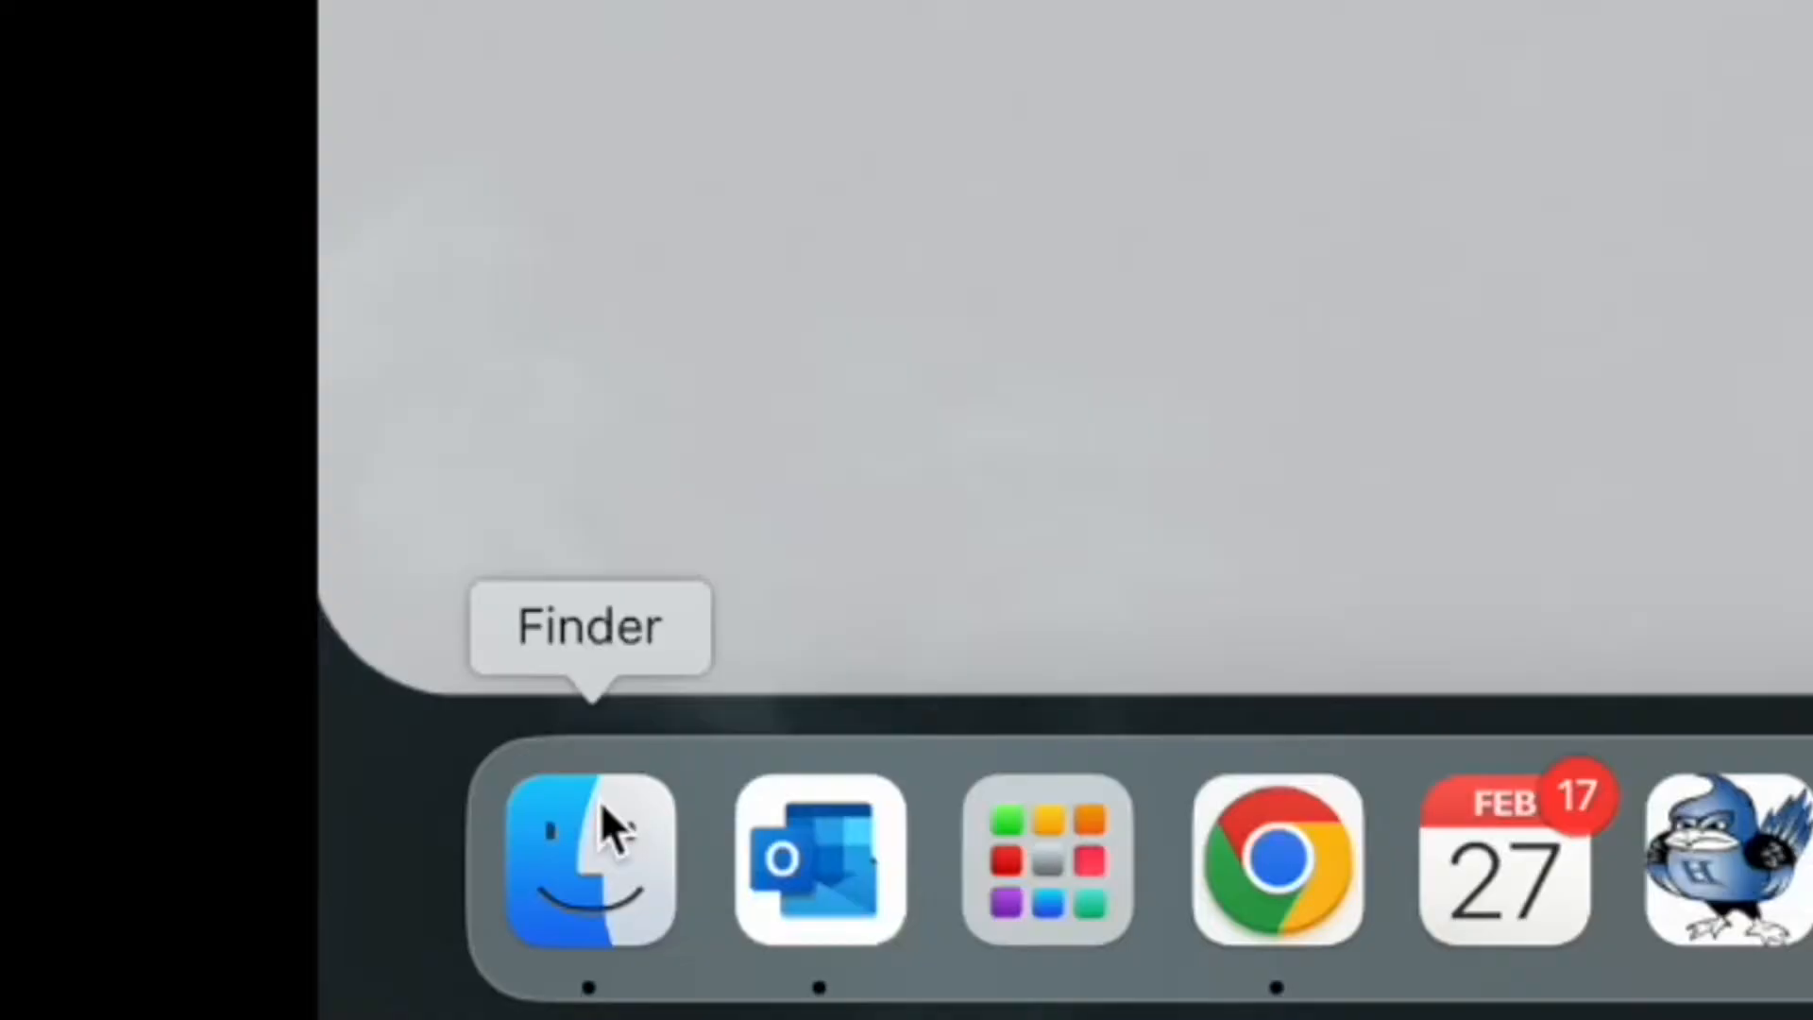
Open Finder and scroll the Applications folder down to TestNav.
{"action": "left_click", "coordinate": [588, 859]}
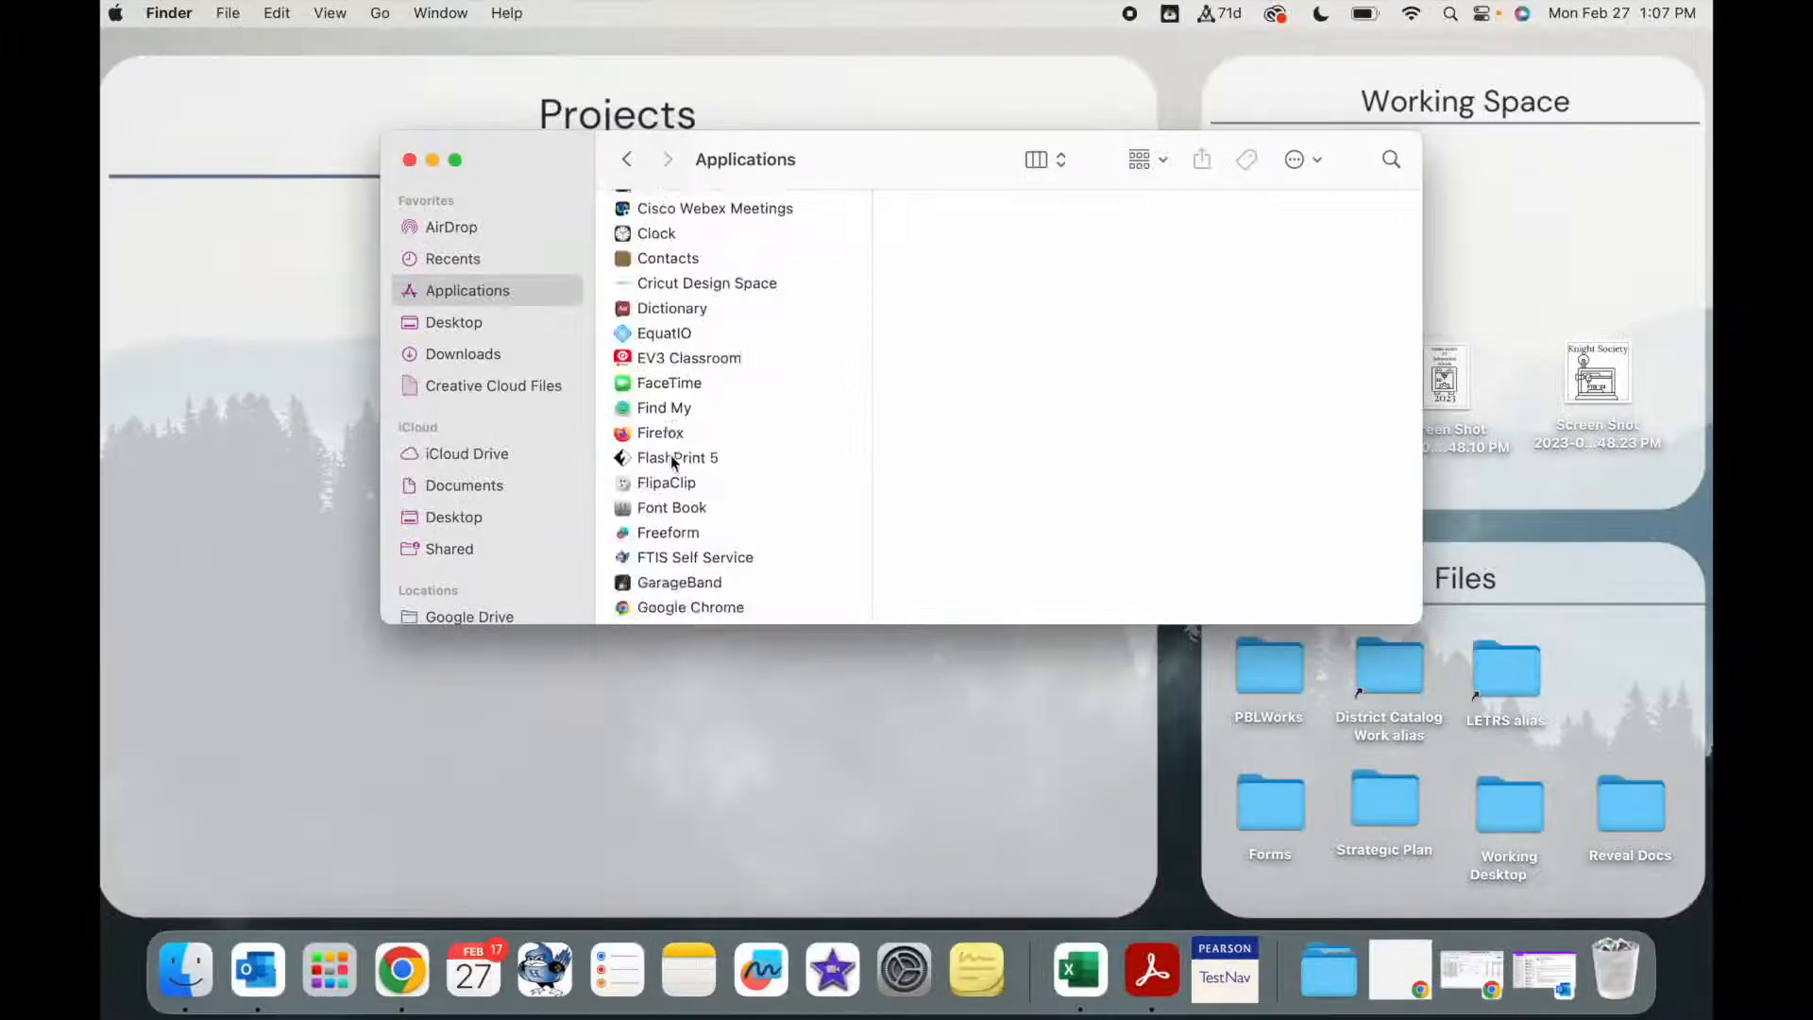
{"action": "scroll", "scroll_direction": "down", "scroll_amount": 3}
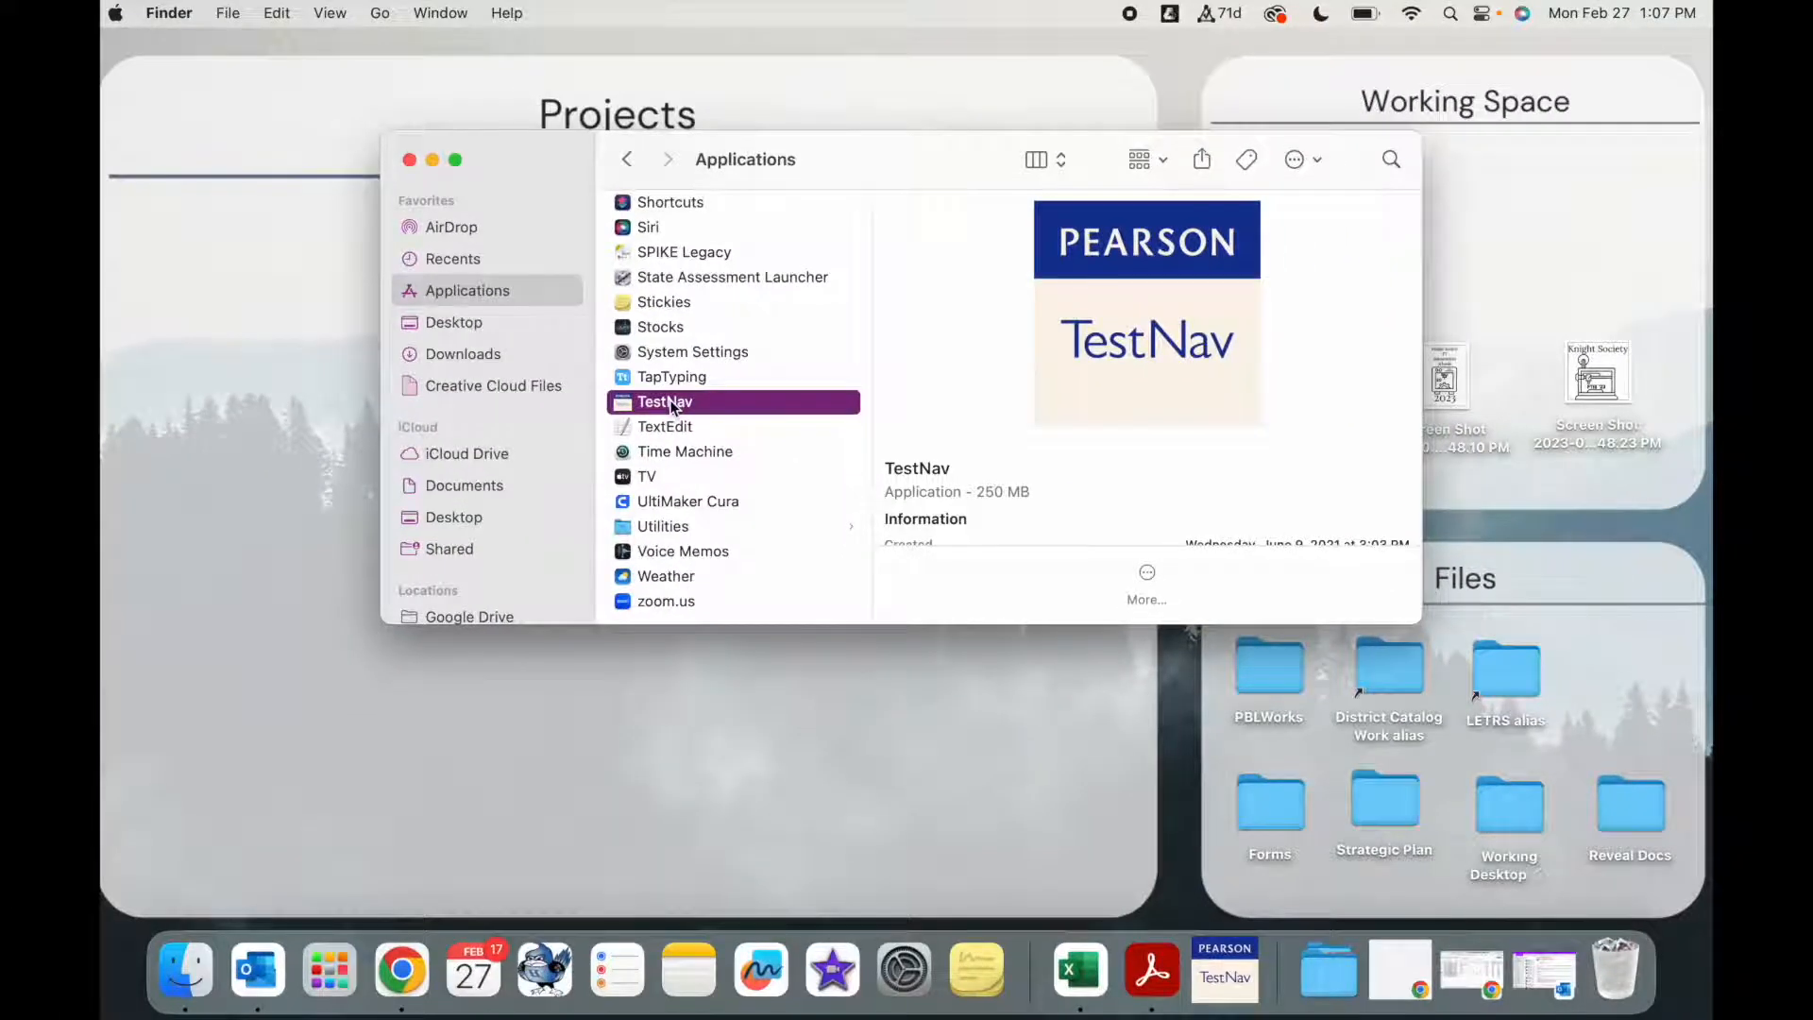
{"action": "mouse_move", "coordinate": [544, 969]}
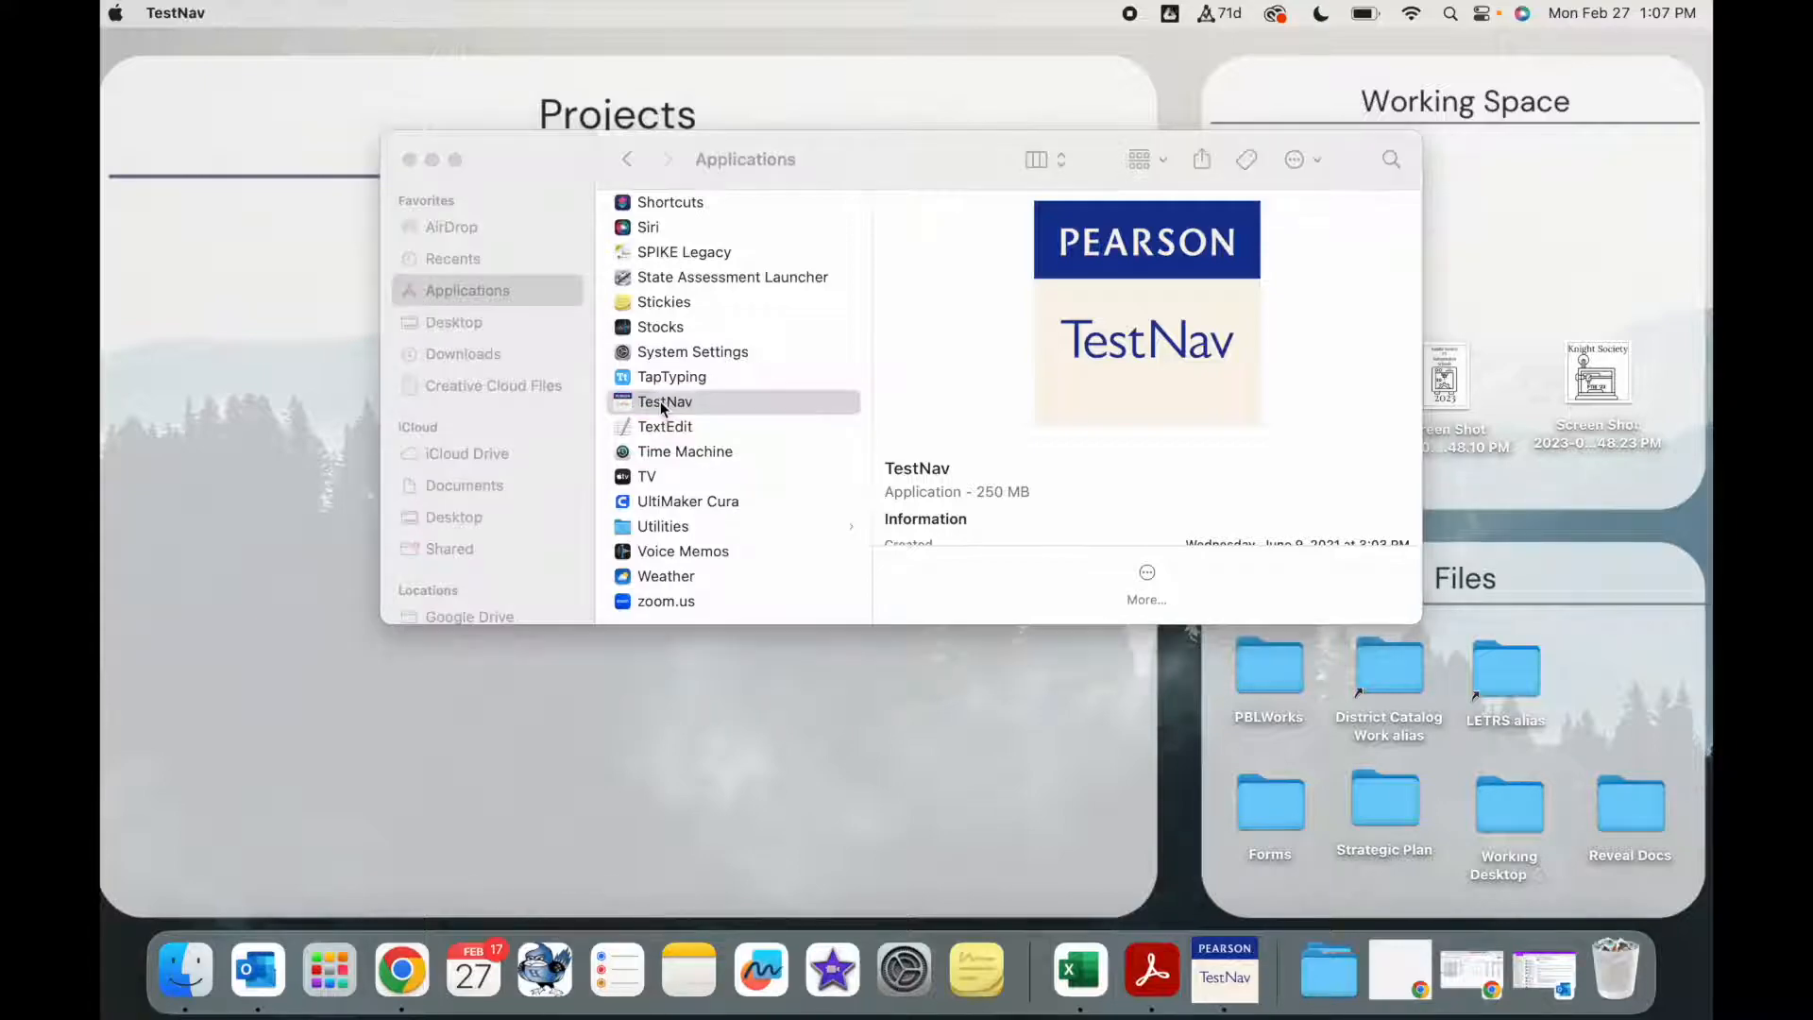
Launch TestNav and pick The ACT to reach its Secure sign-in screen.
{"action": "double_click", "coordinate": [665, 401]}
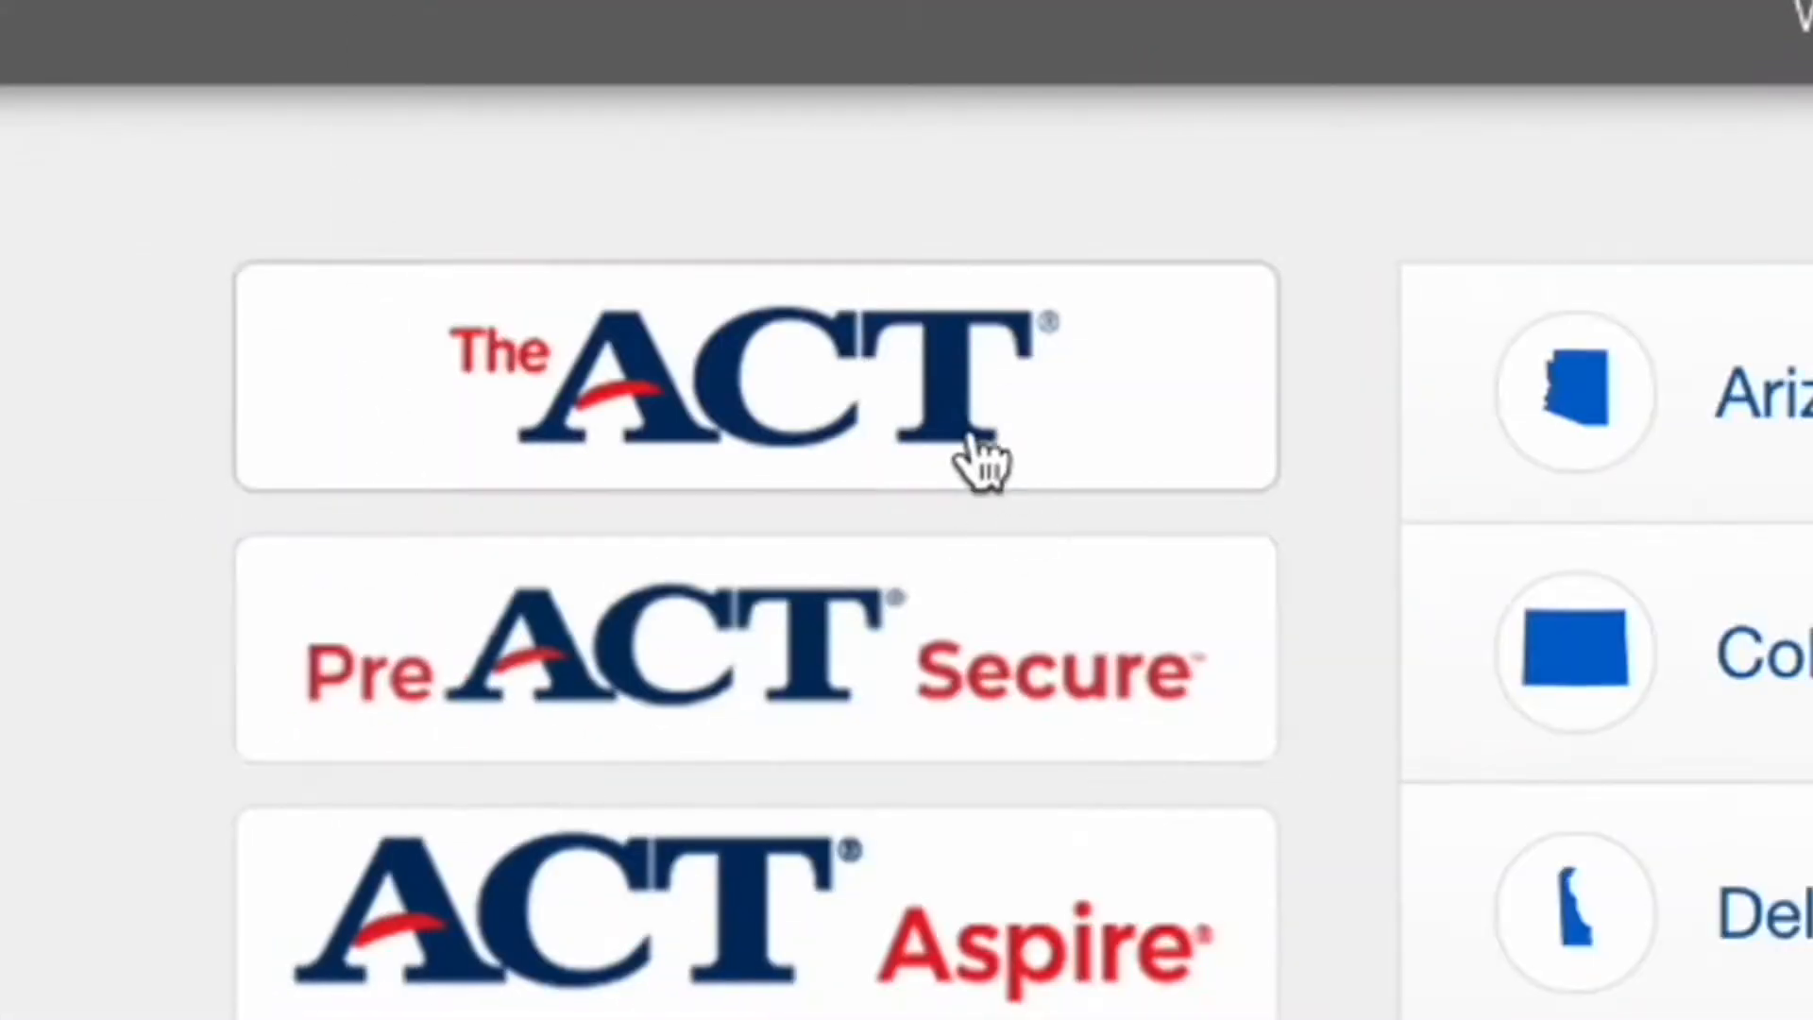
{"action": "left_click", "coordinate": [757, 372]}
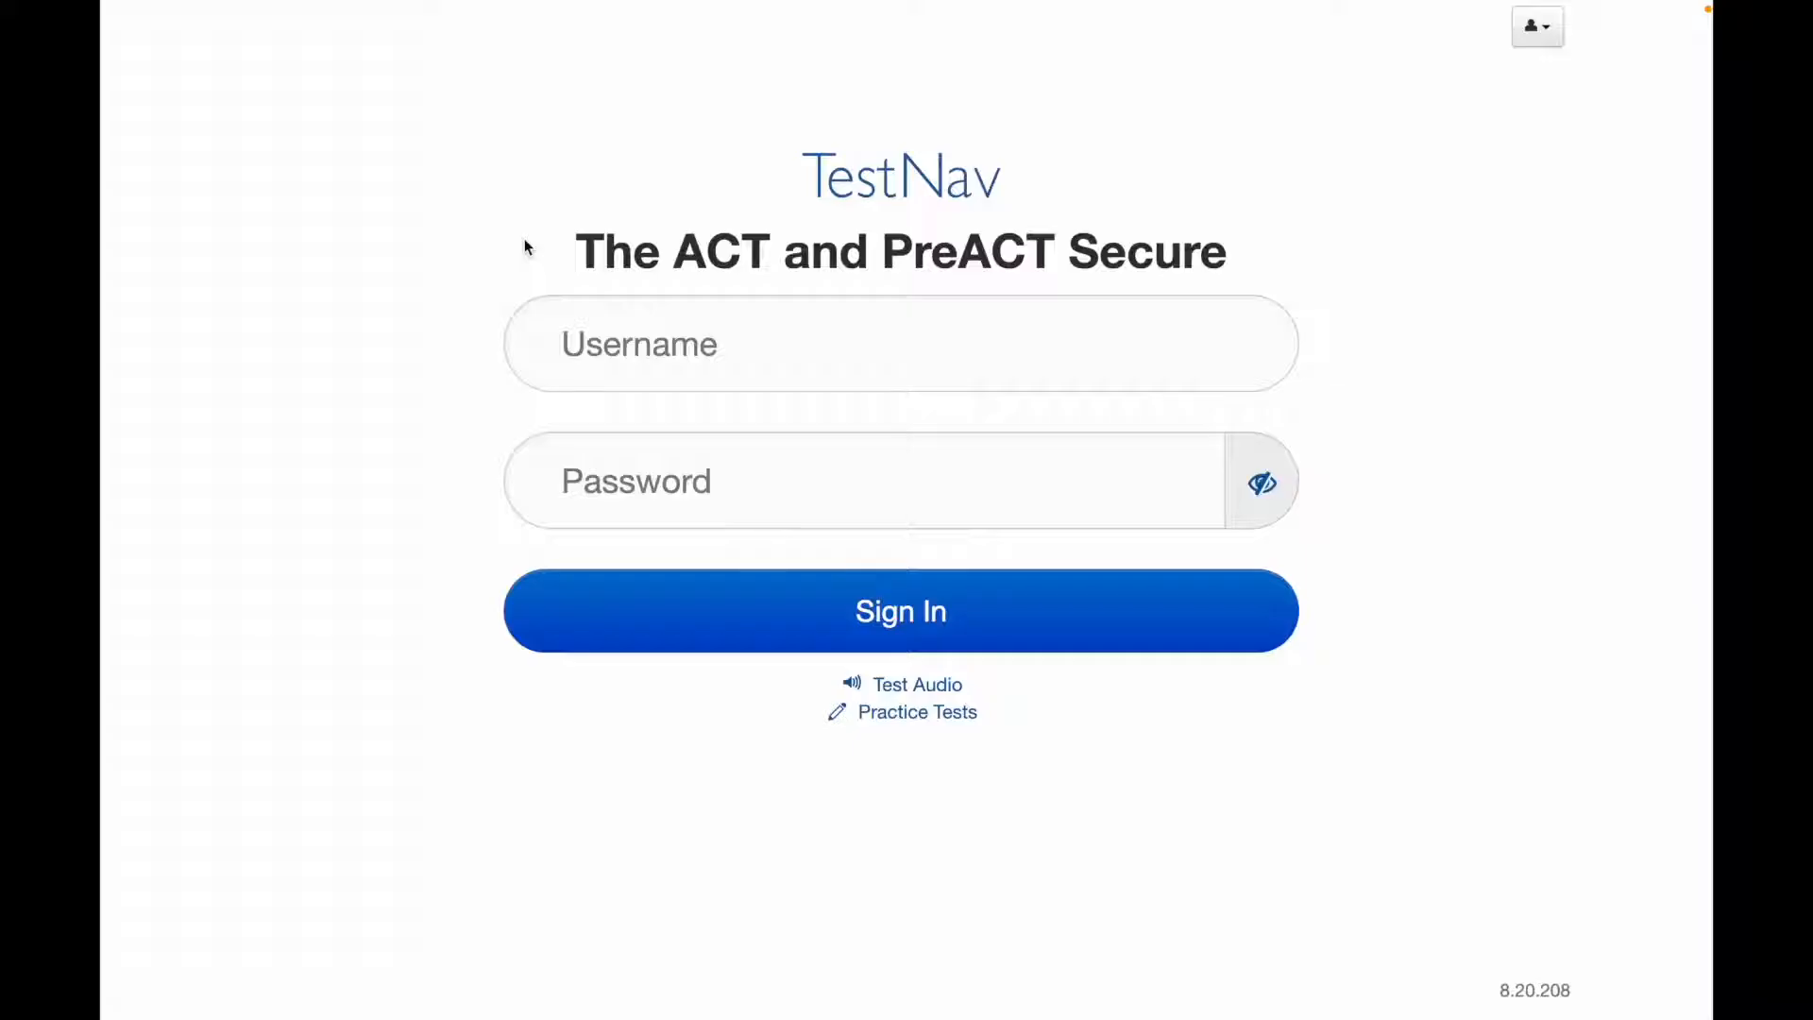
{"action": "mouse_move", "coordinate": [969, 624]}
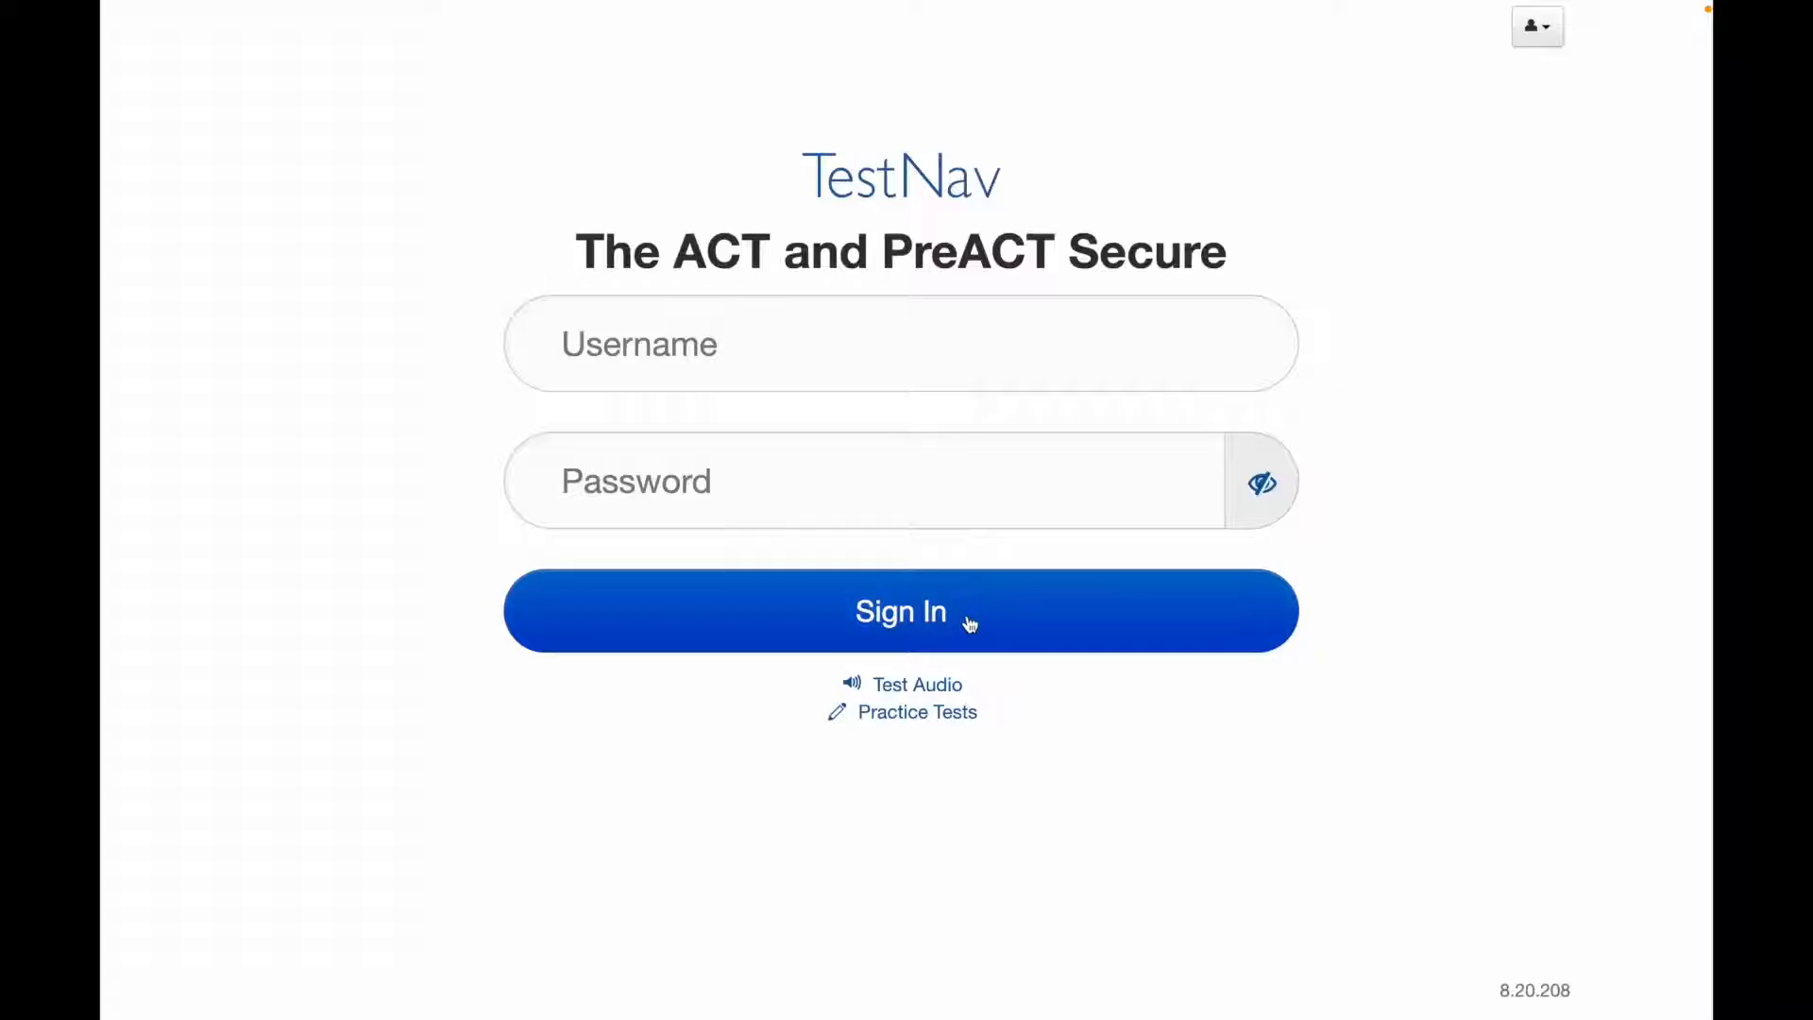
Start the English - Timed practice test as Guest from Practice Tests.
{"action": "left_click", "coordinate": [901, 611]}
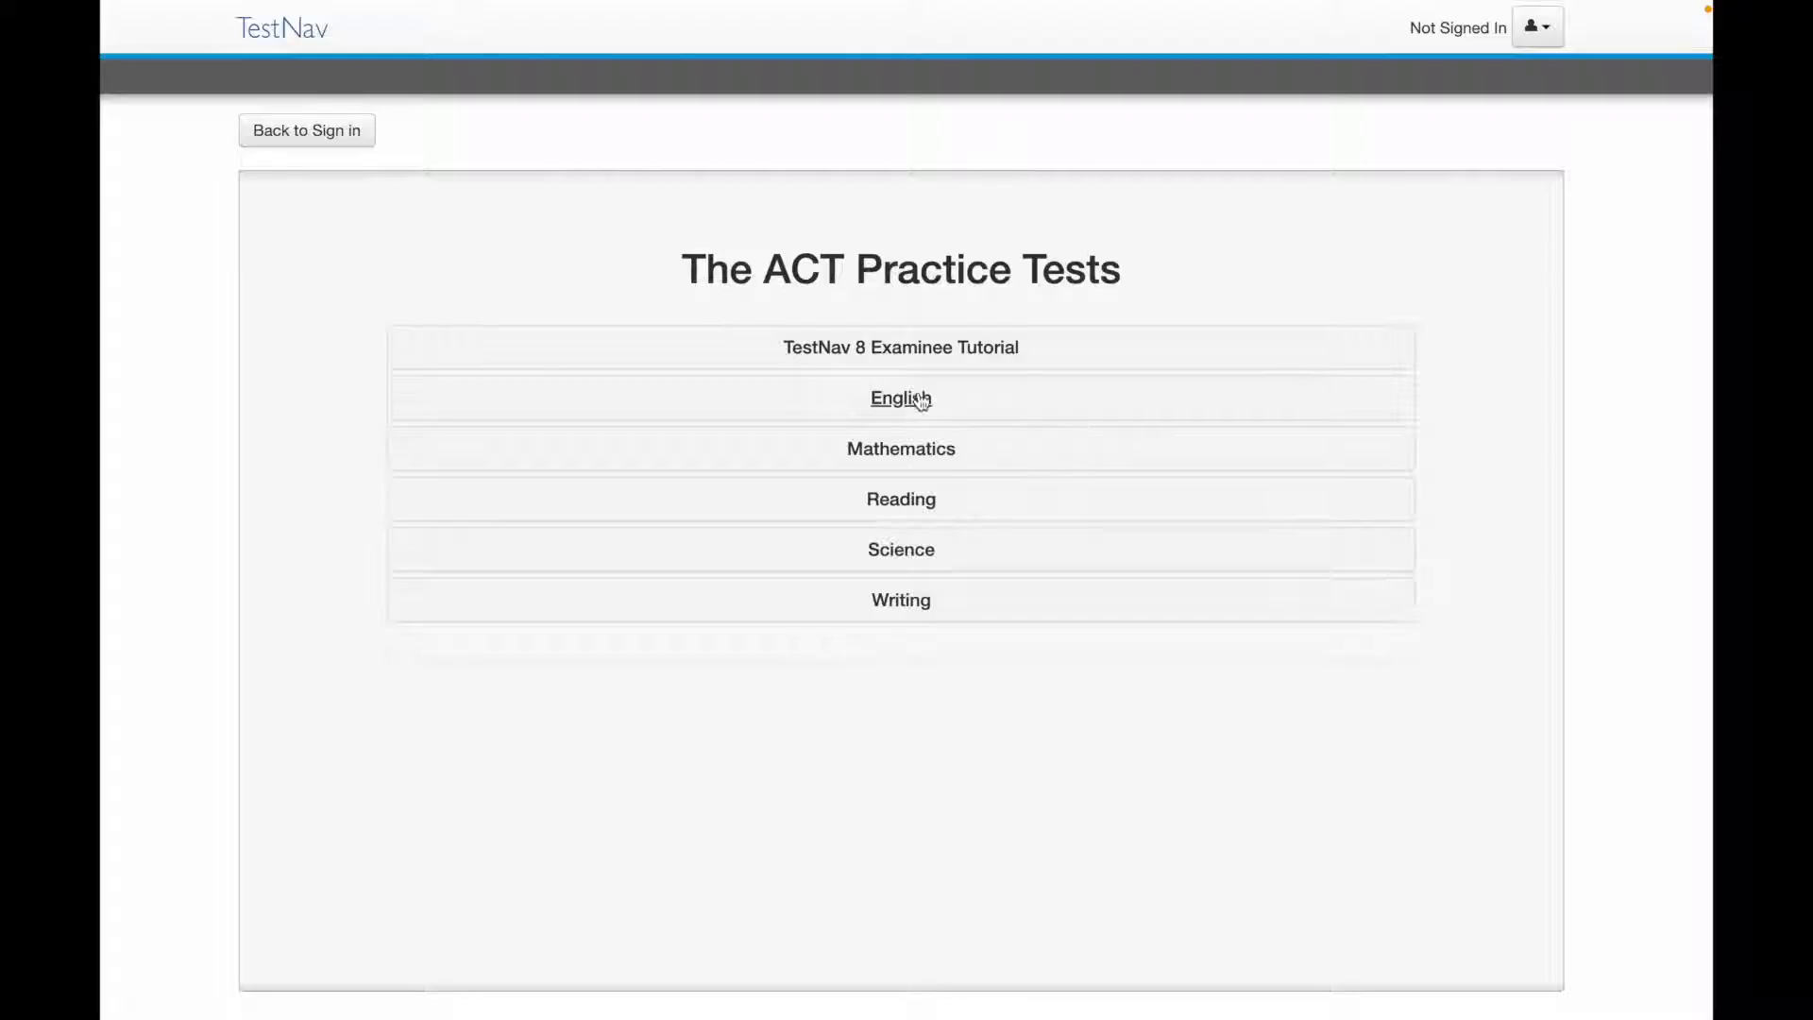
{"action": "left_click", "coordinate": [900, 398]}
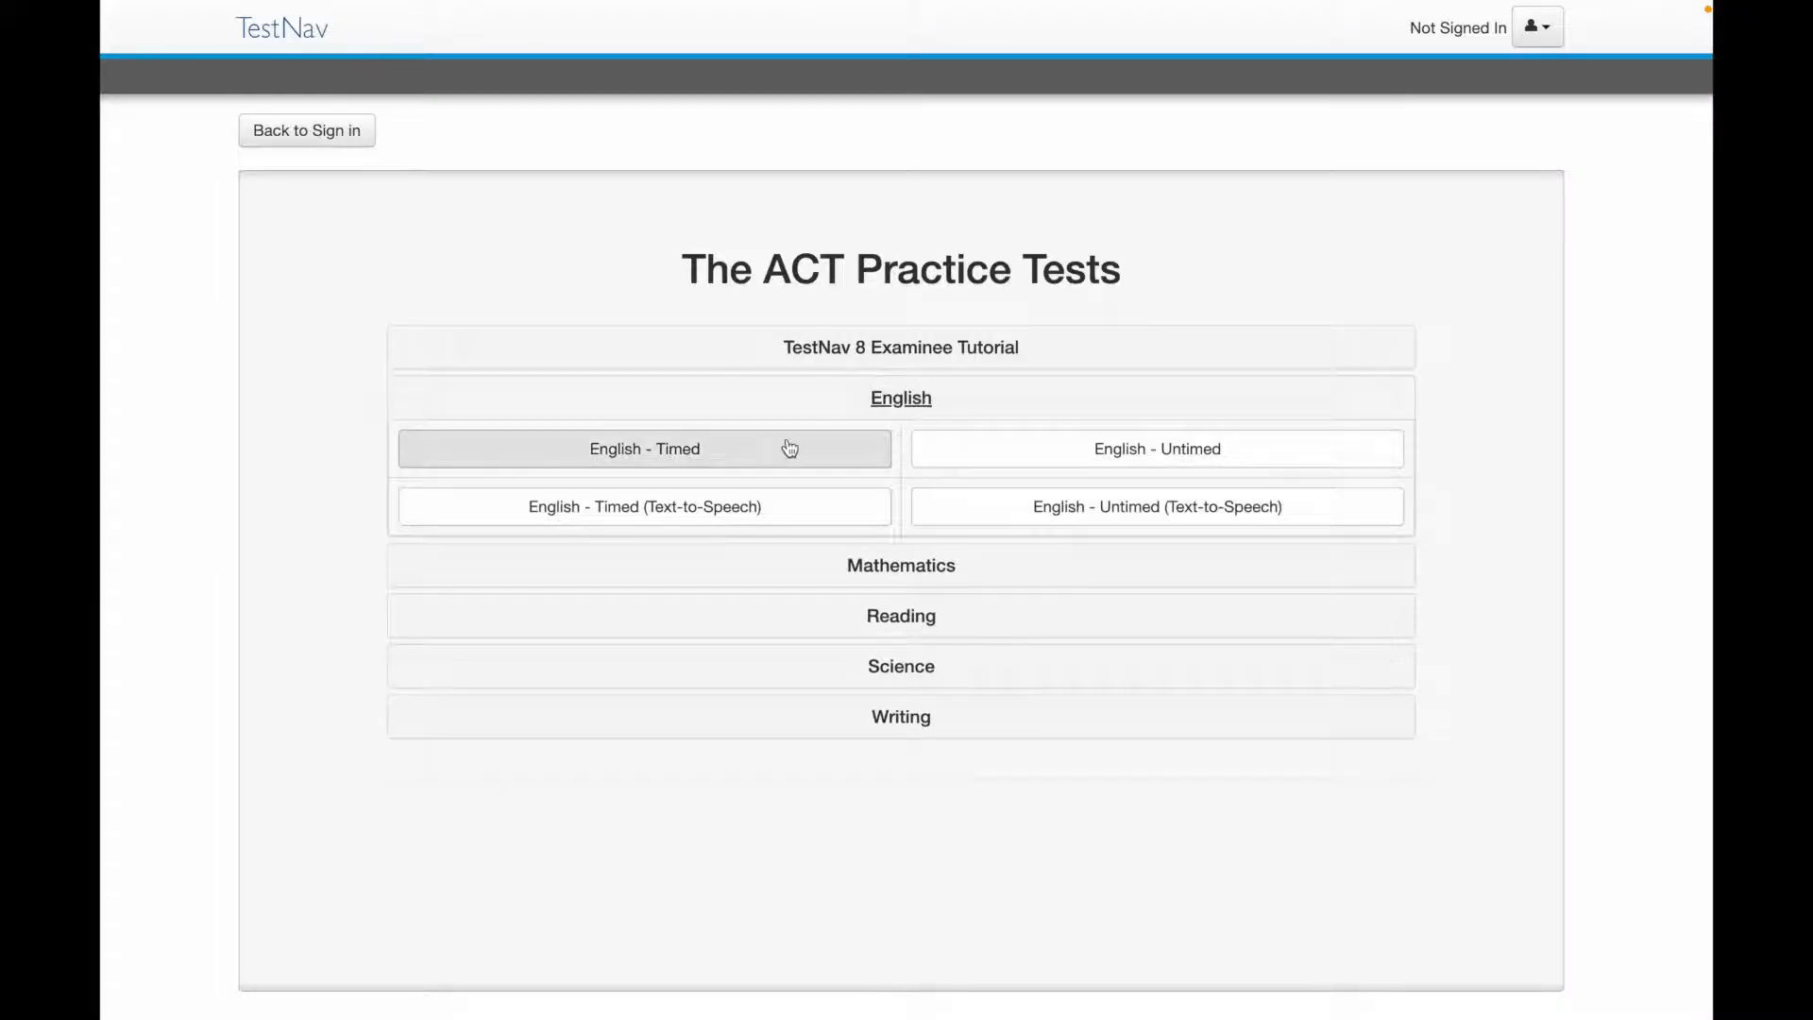
{"action": "mouse_move", "coordinate": [763, 415]}
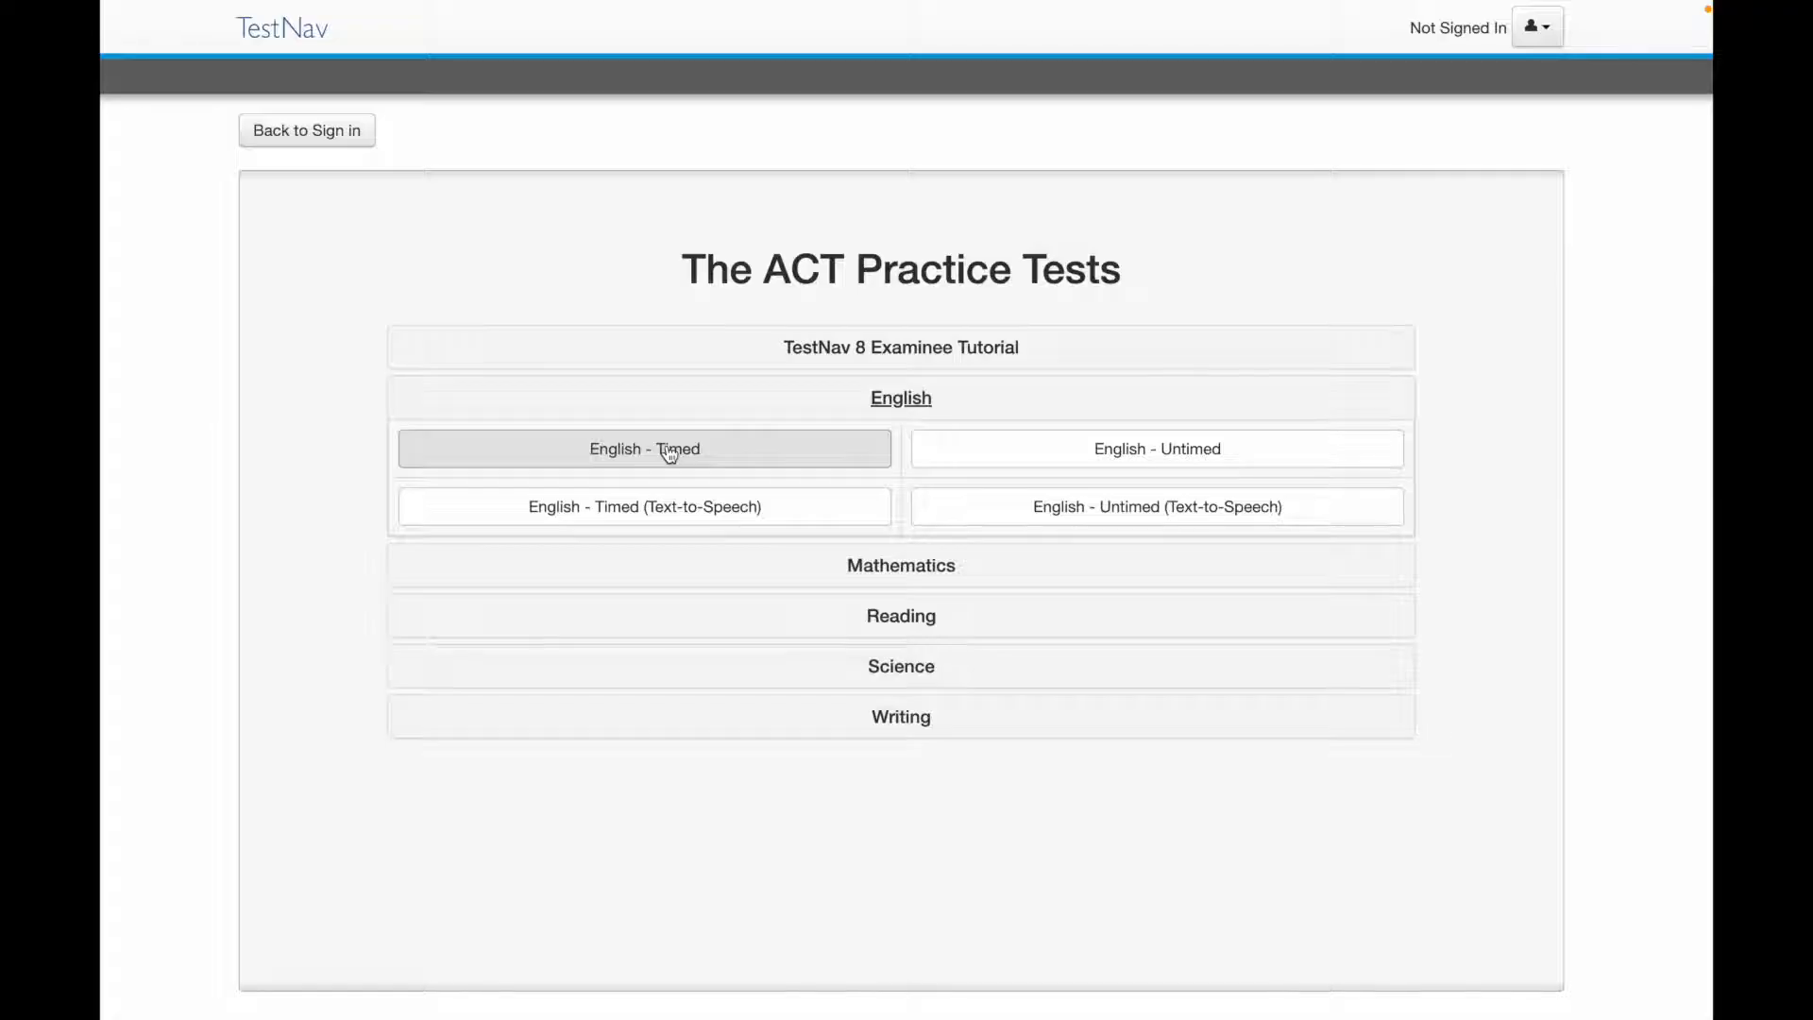
{"action": "left_click", "coordinate": [645, 448]}
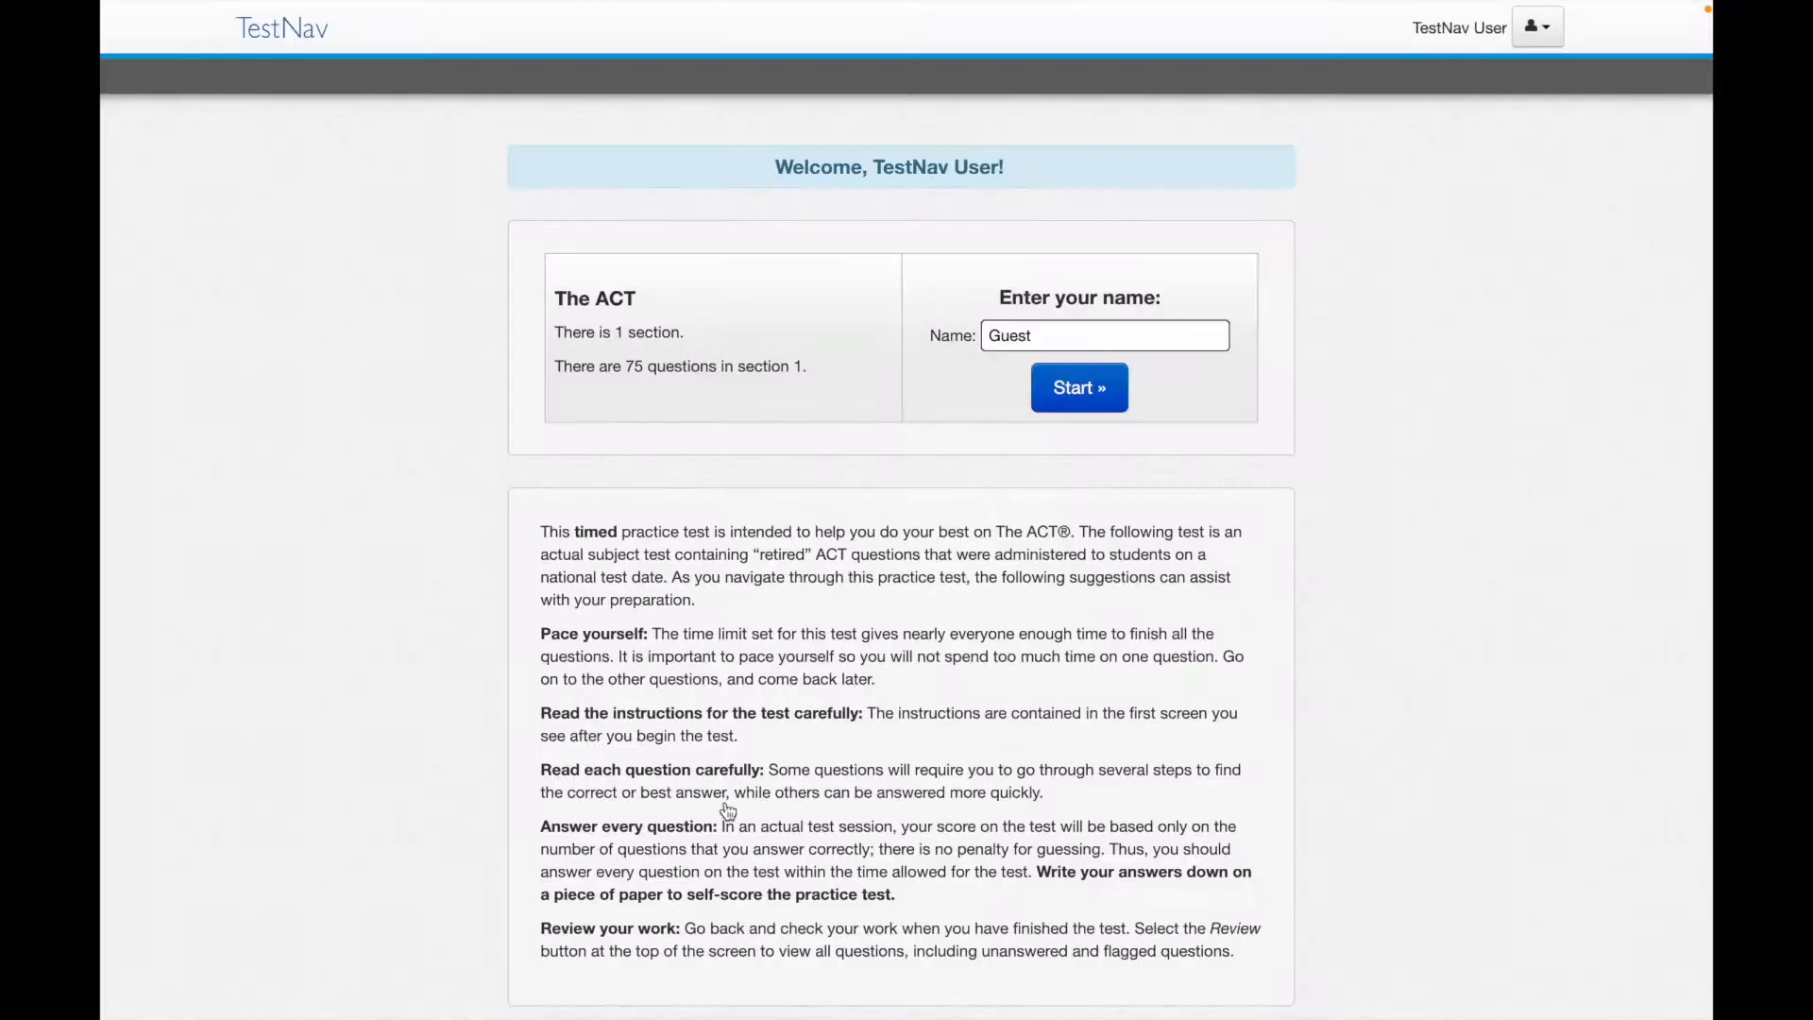
{"action": "mouse_move", "coordinate": [748, 858]}
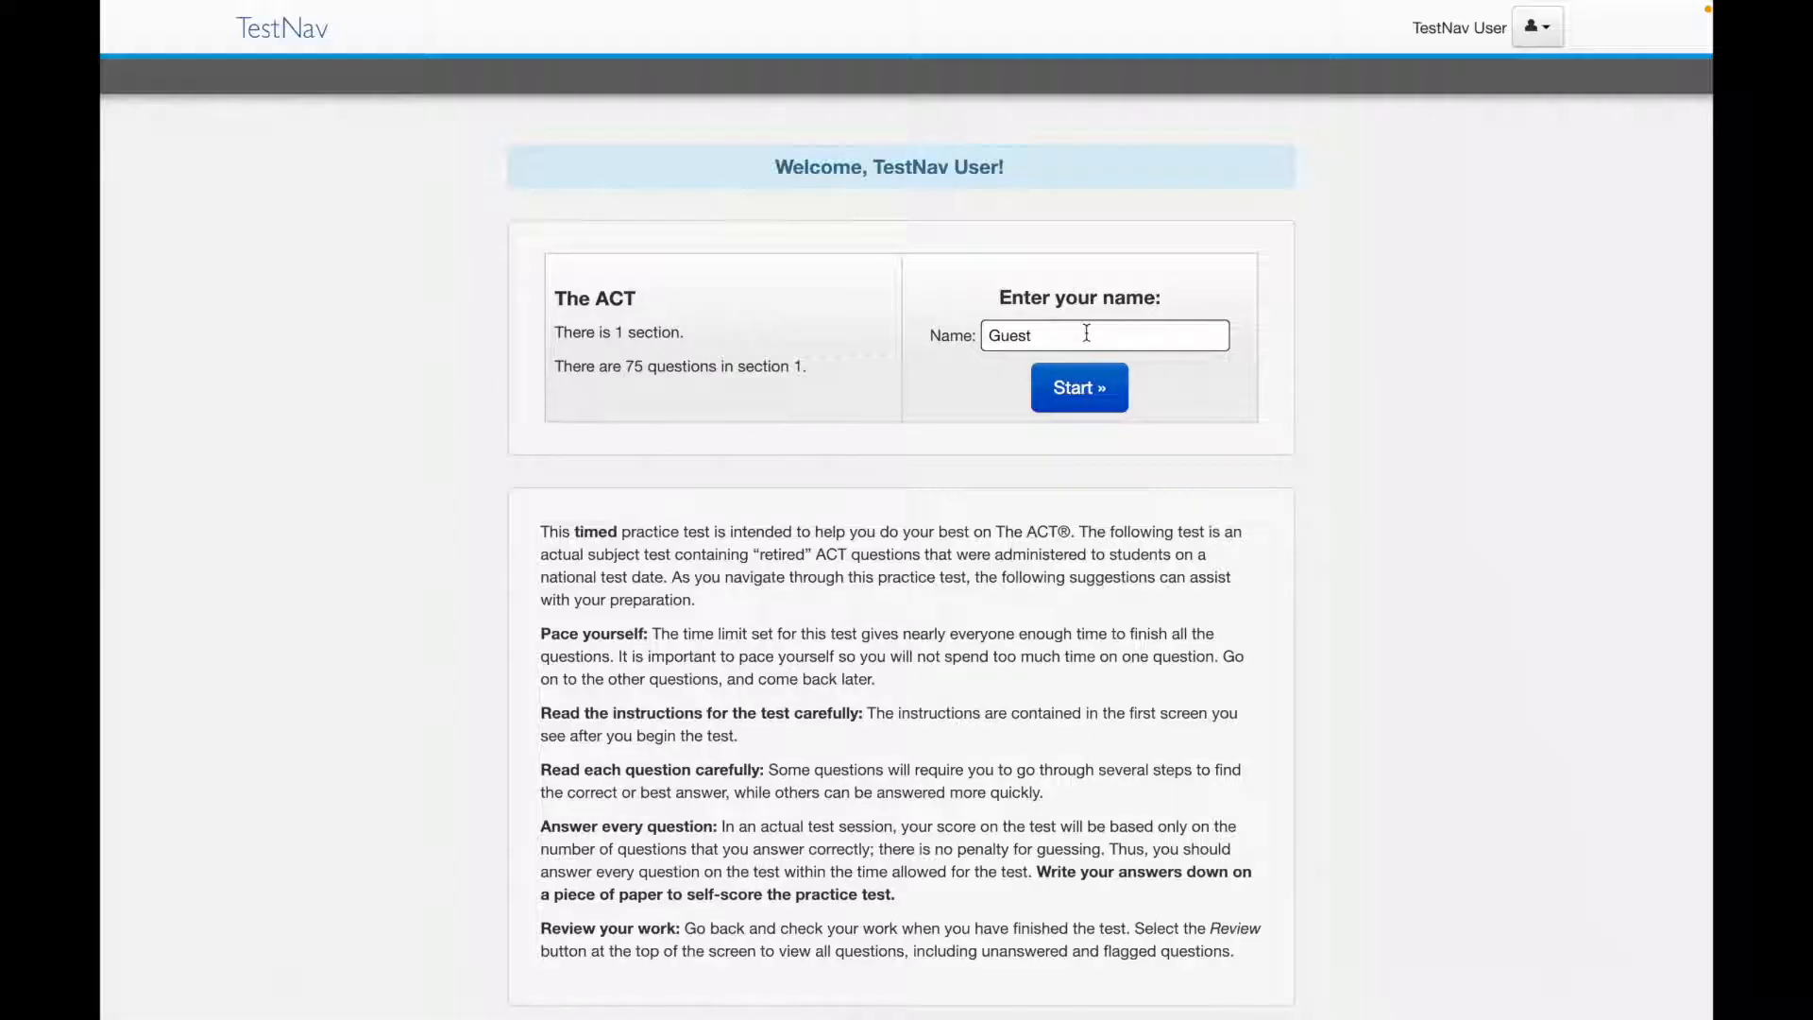
{"action": "mouse_move", "coordinate": [1087, 368]}
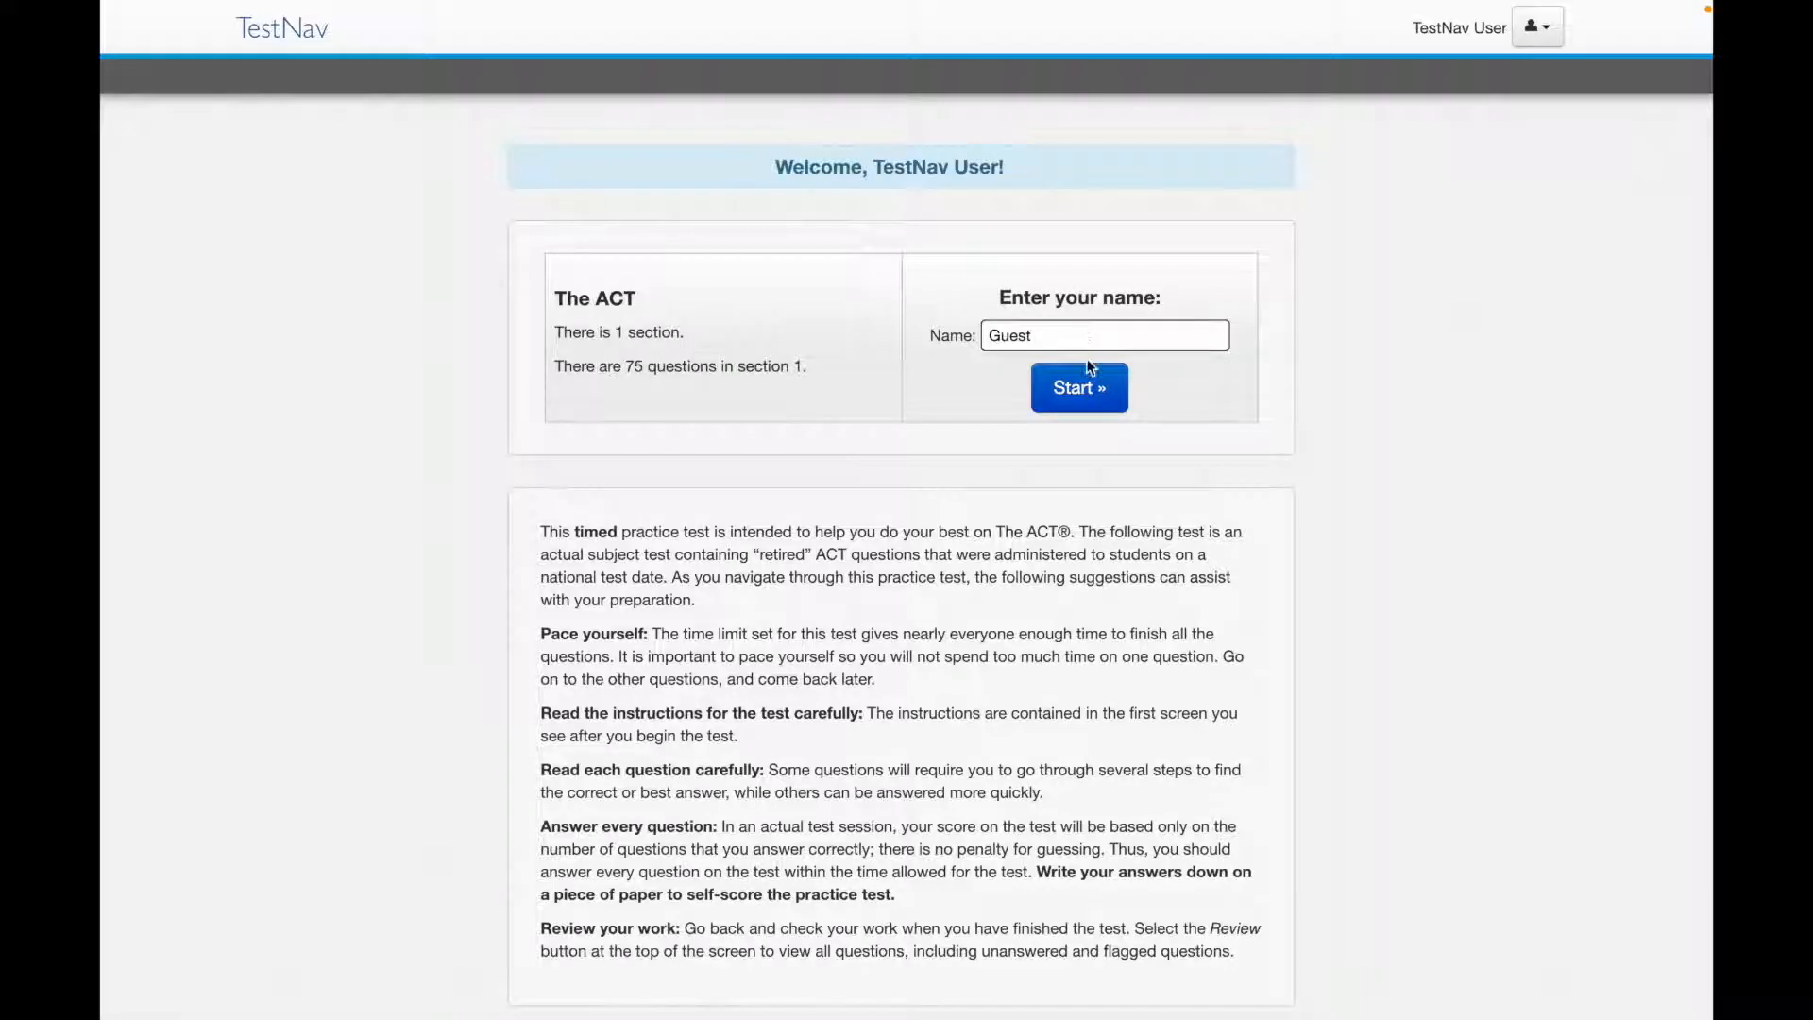
{"action": "left_click", "coordinate": [1078, 387]}
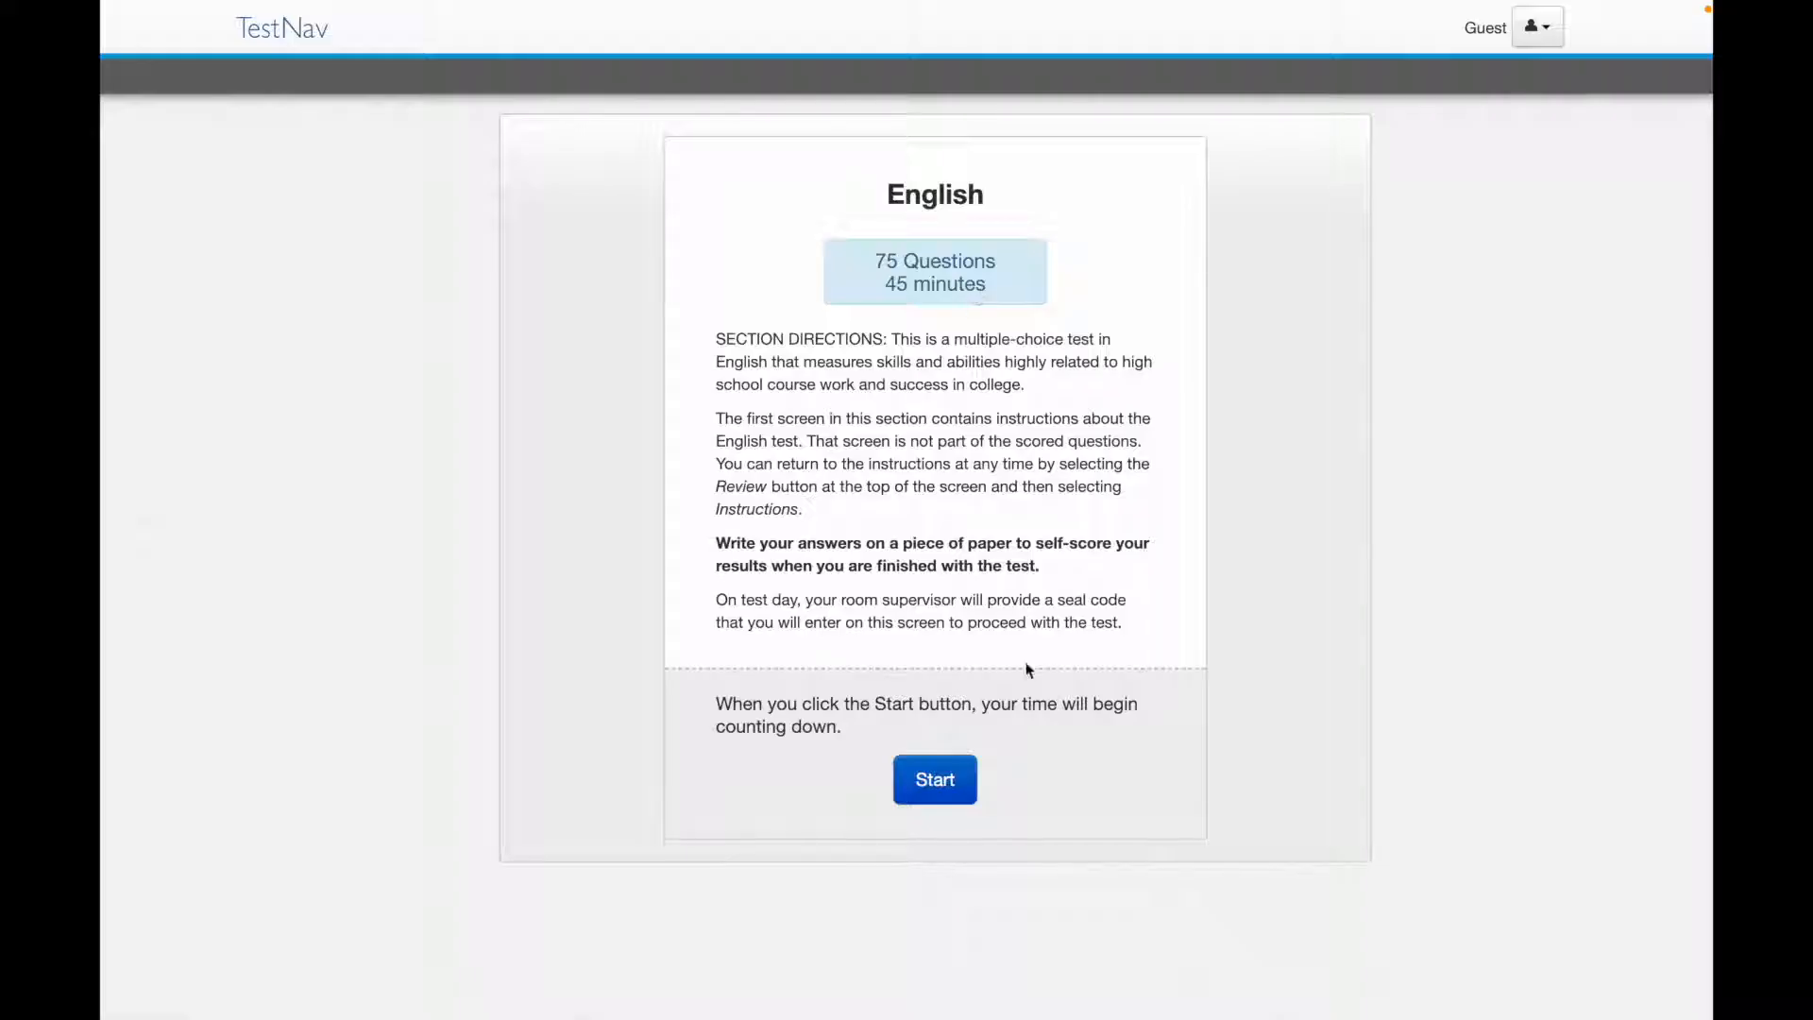
Start the timed English section and set the contrast to Black on Light Blue.
{"action": "left_click", "coordinate": [934, 779]}
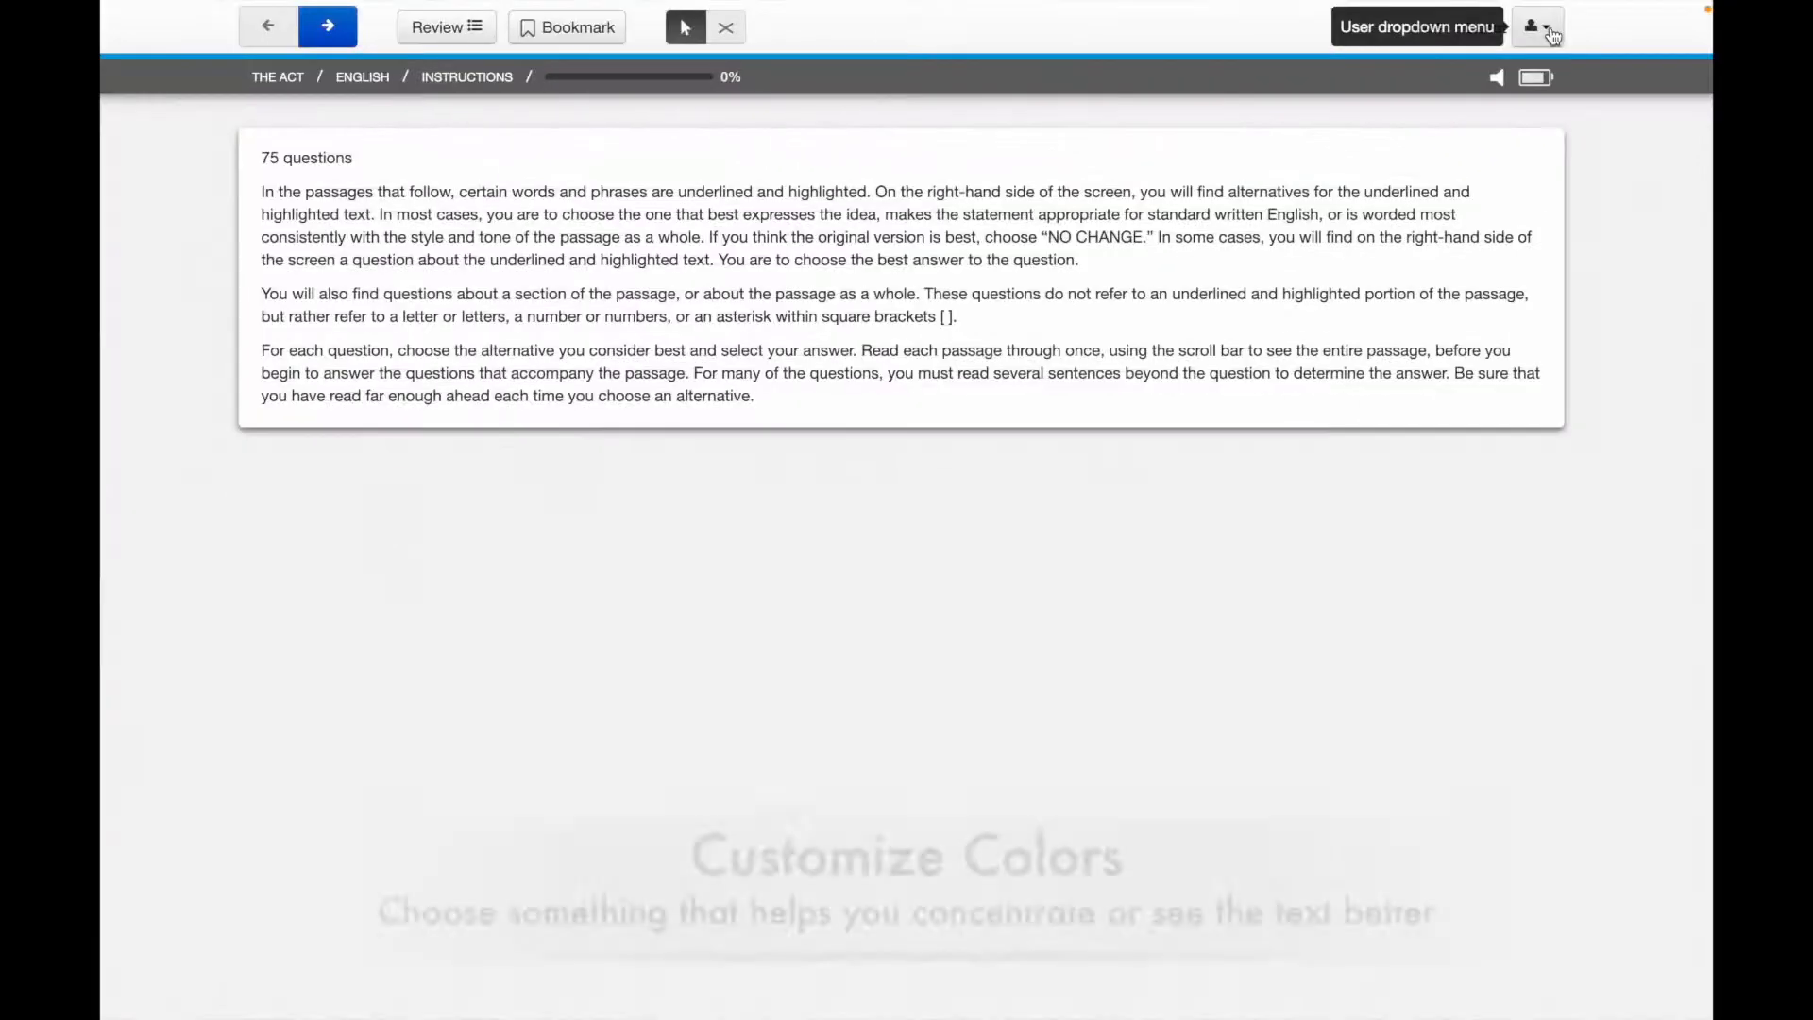
{"action": "left_click", "coordinate": [1536, 27]}
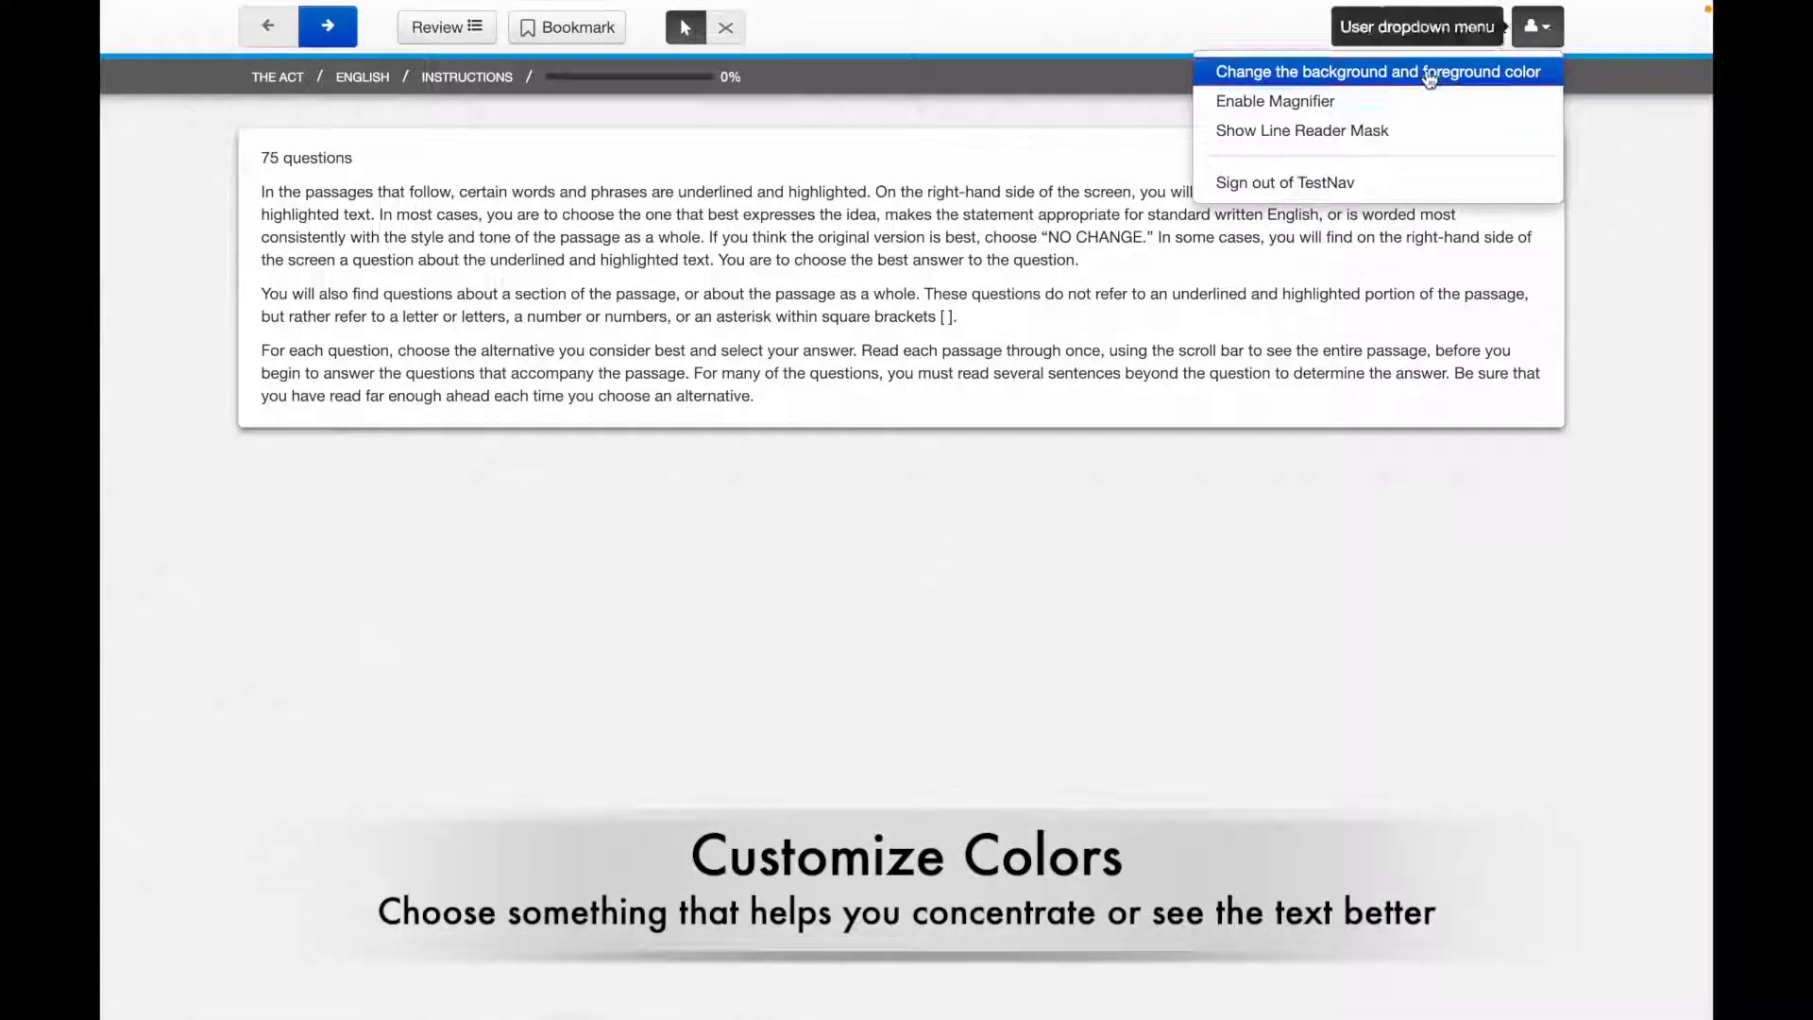
{"action": "left_click", "coordinate": [1377, 71]}
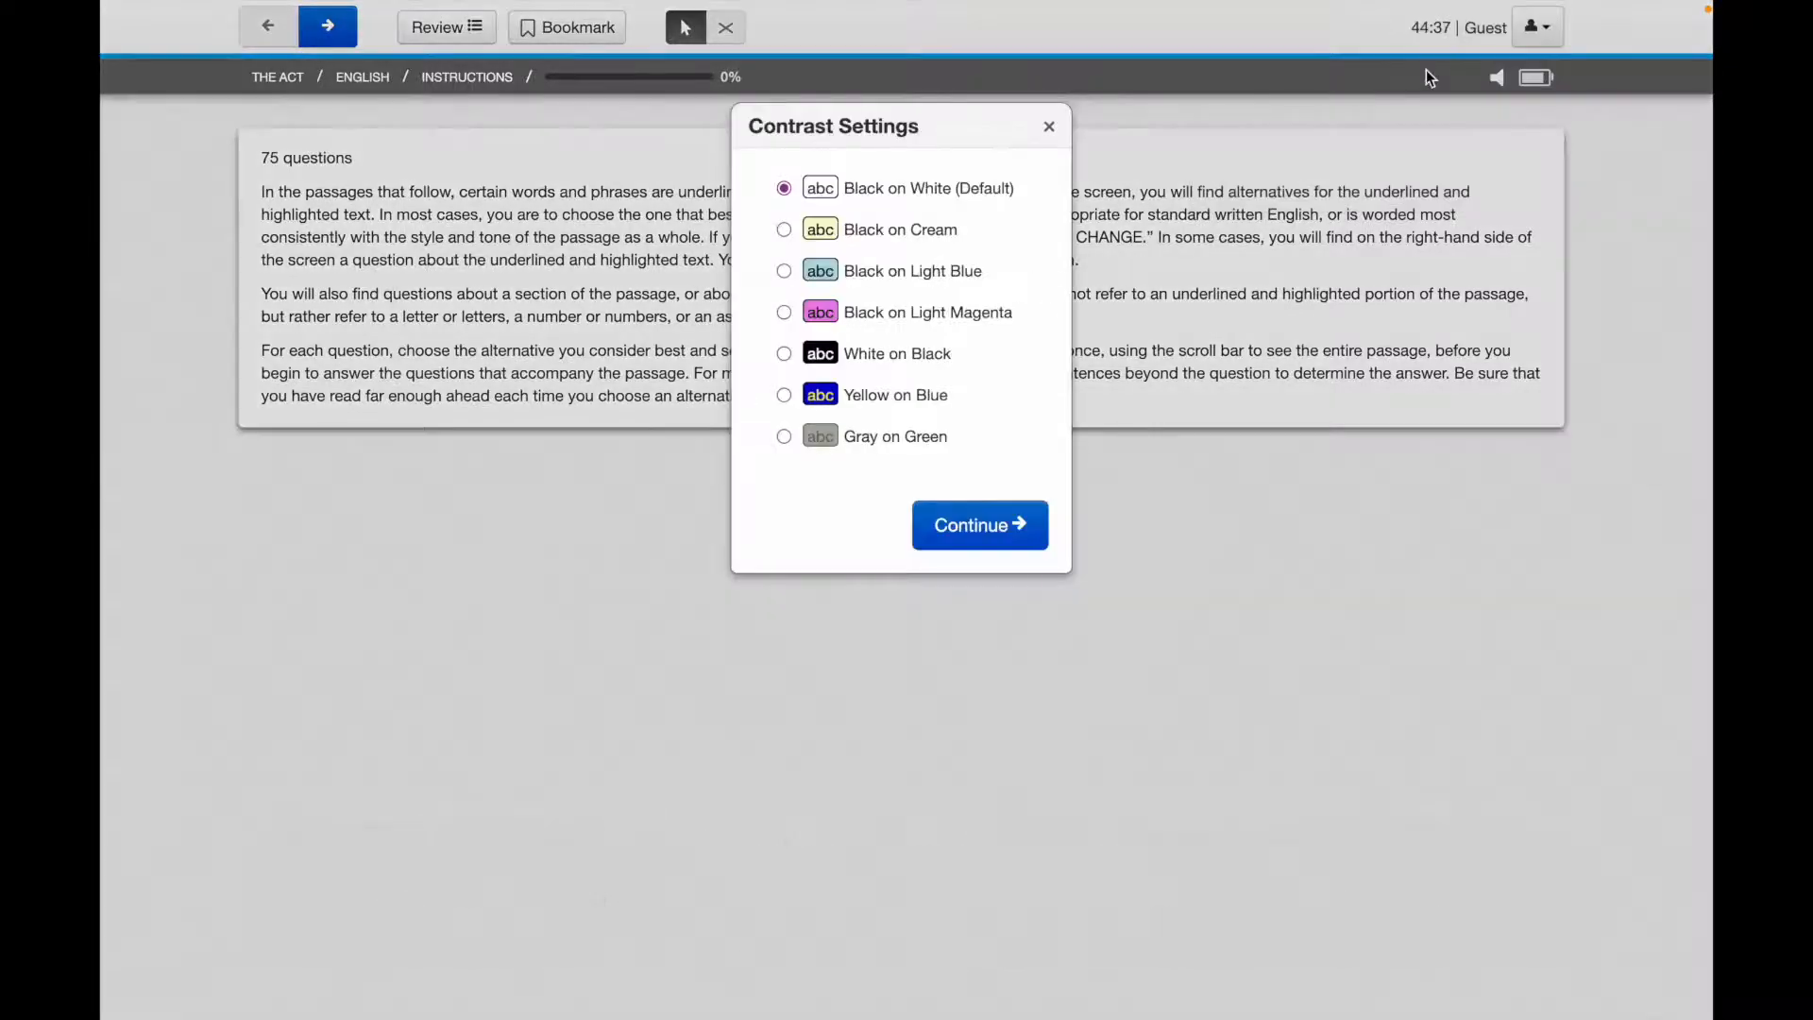
{"action": "left_click", "coordinate": [784, 352]}
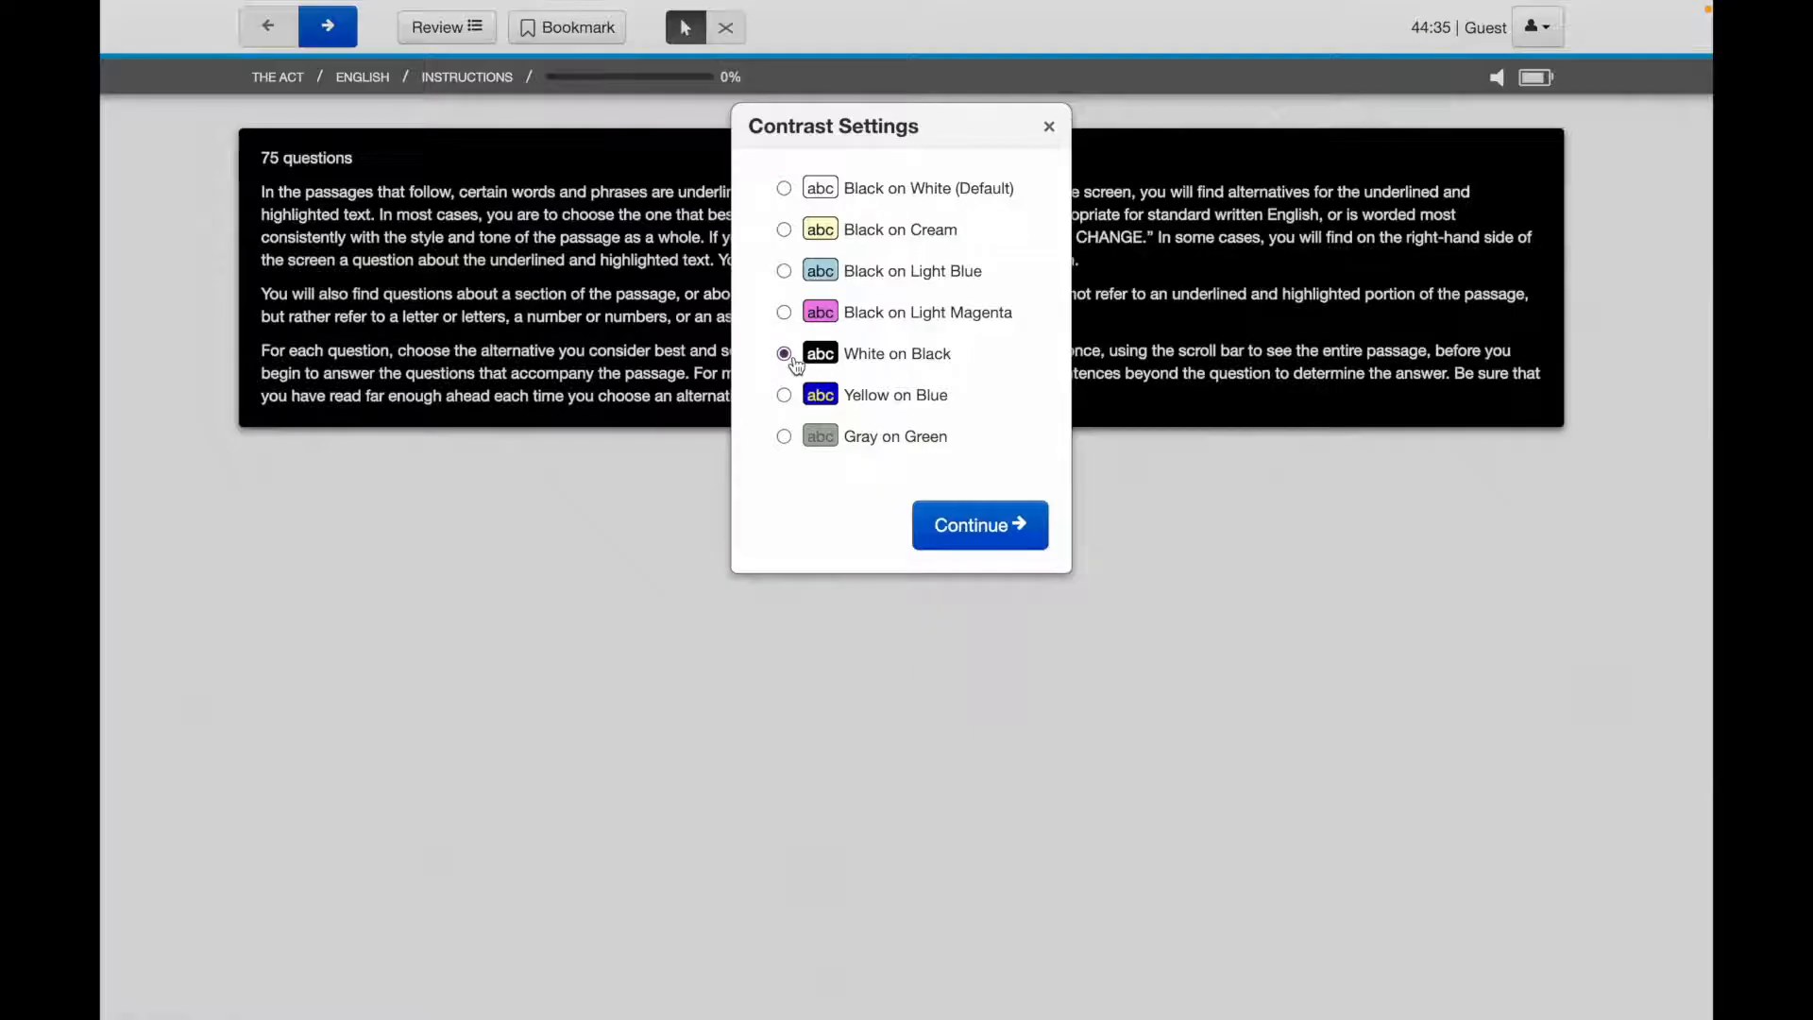
{"action": "left_click", "coordinate": [784, 271]}
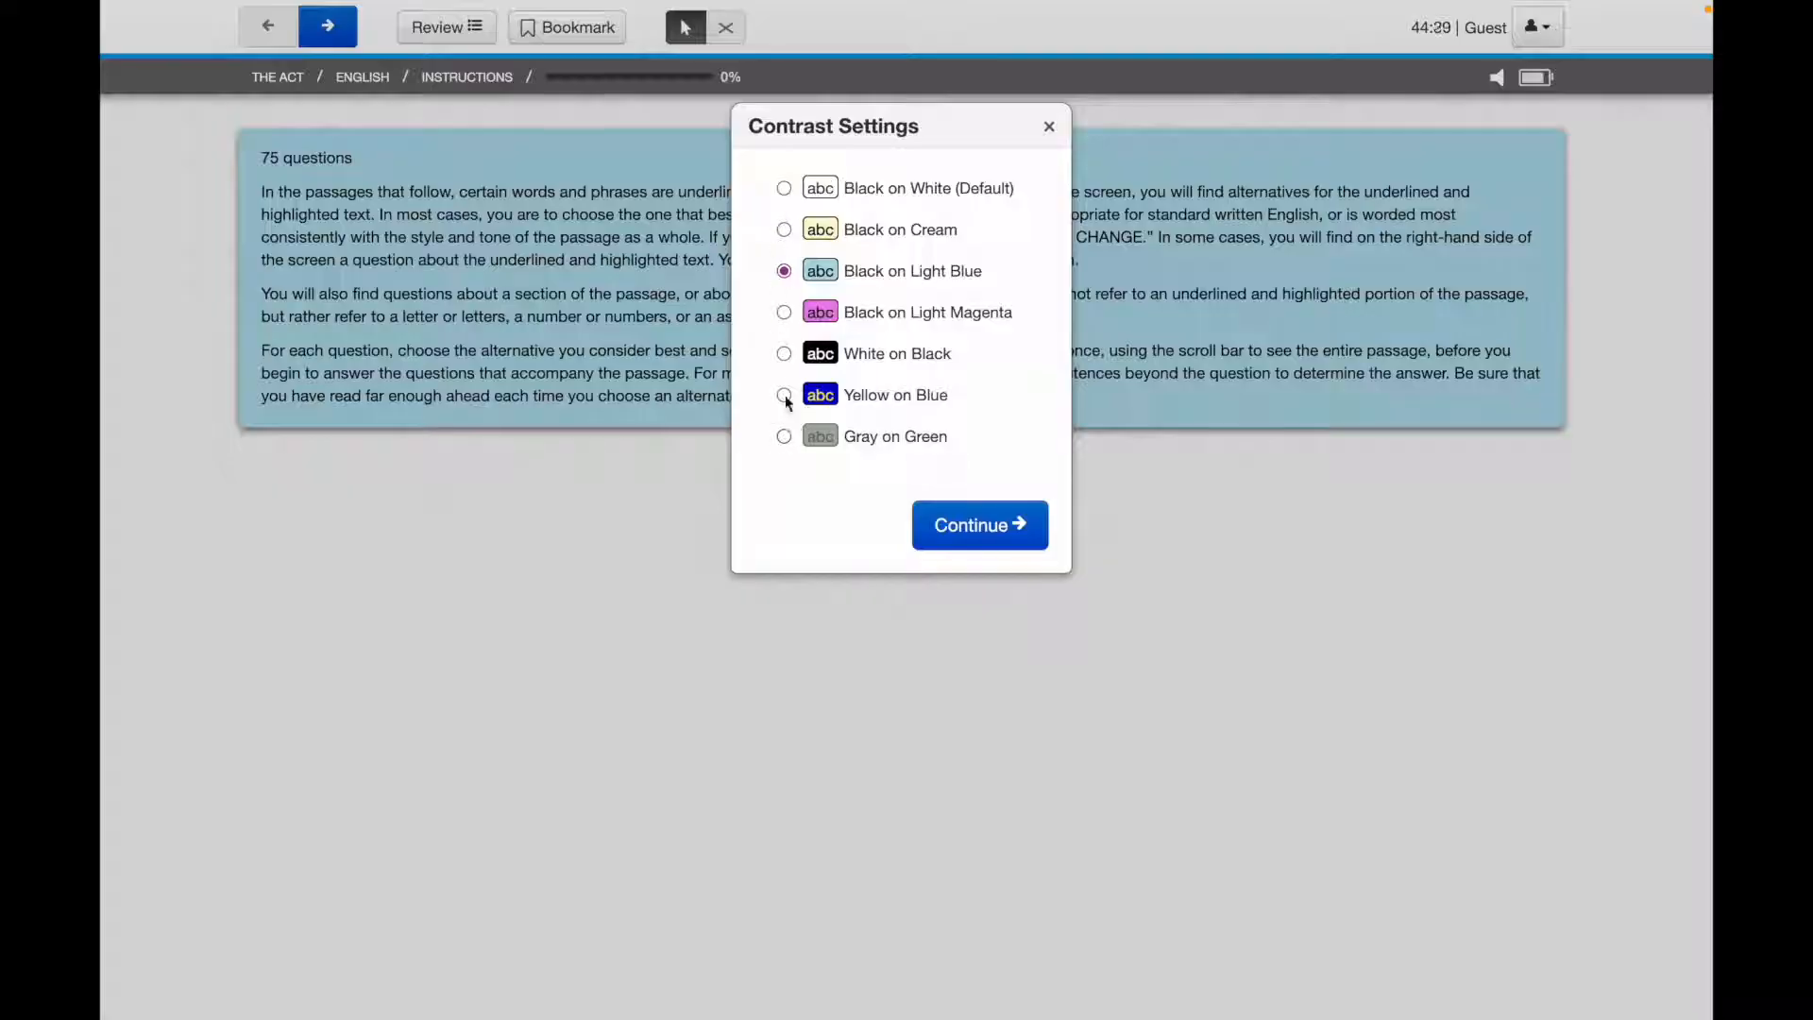
{"action": "left_click", "coordinate": [978, 525]}
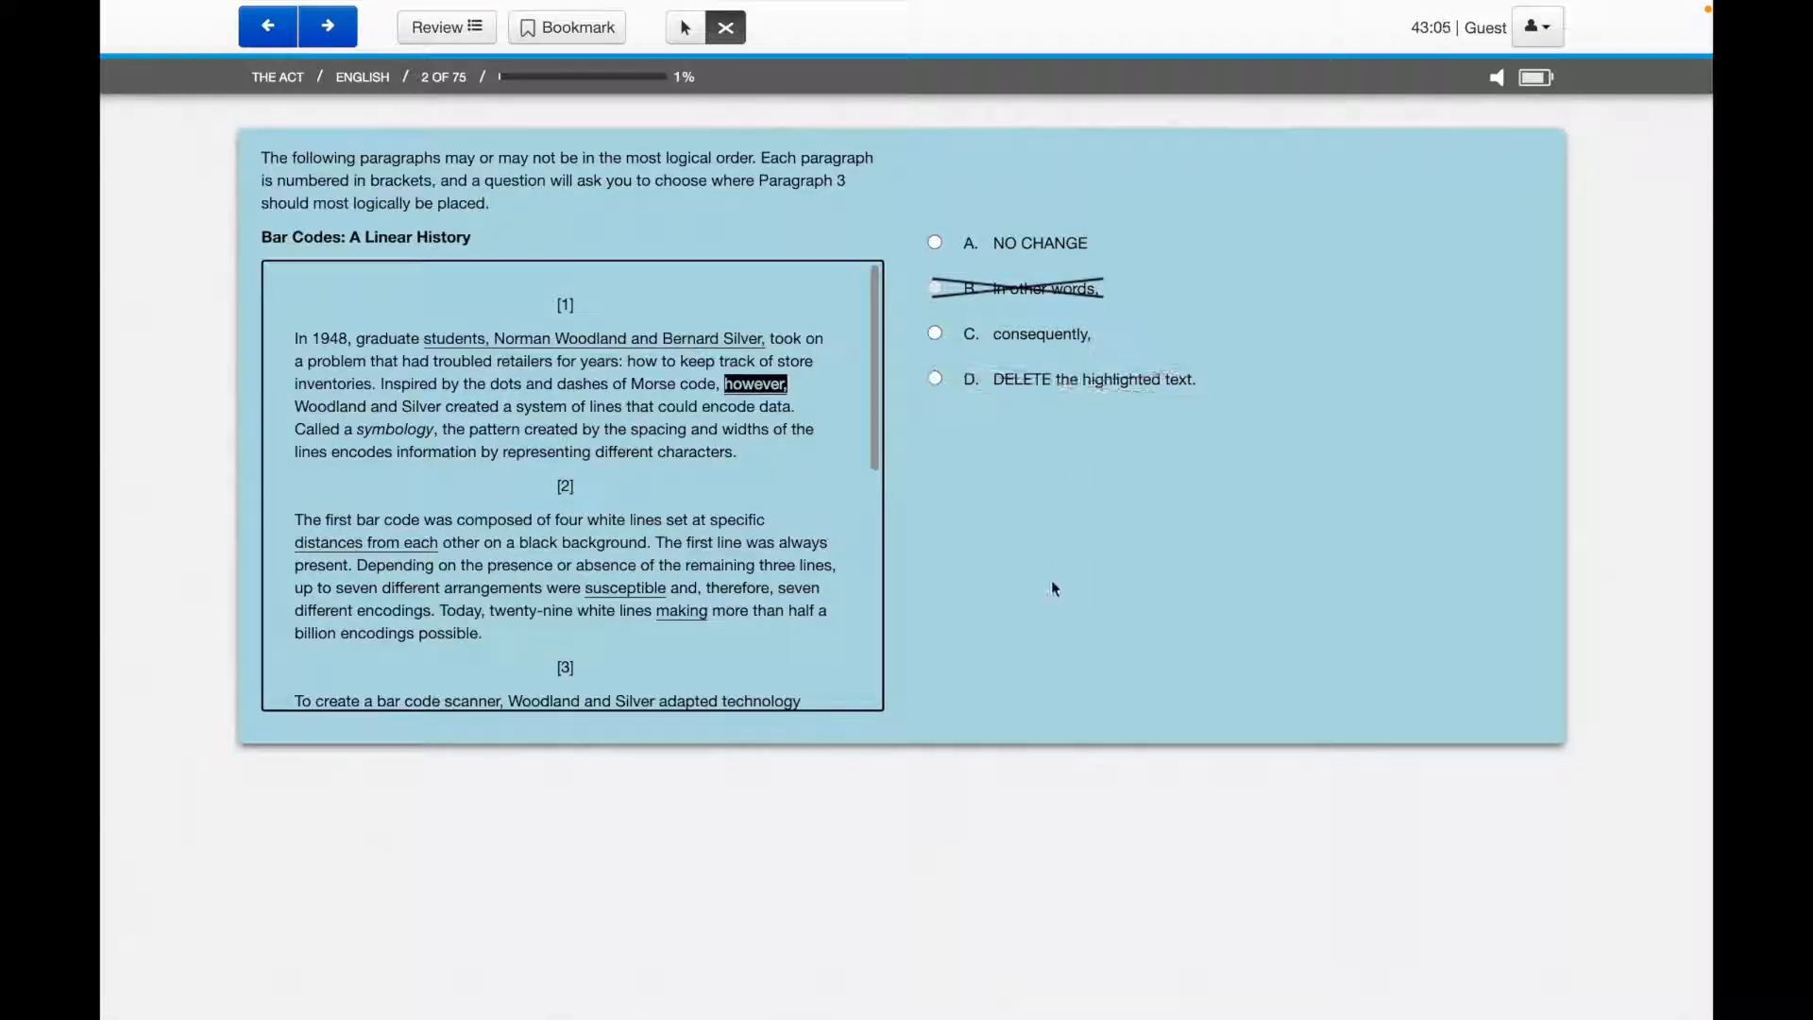
{"action": "mouse_move", "coordinate": [648, 14]}
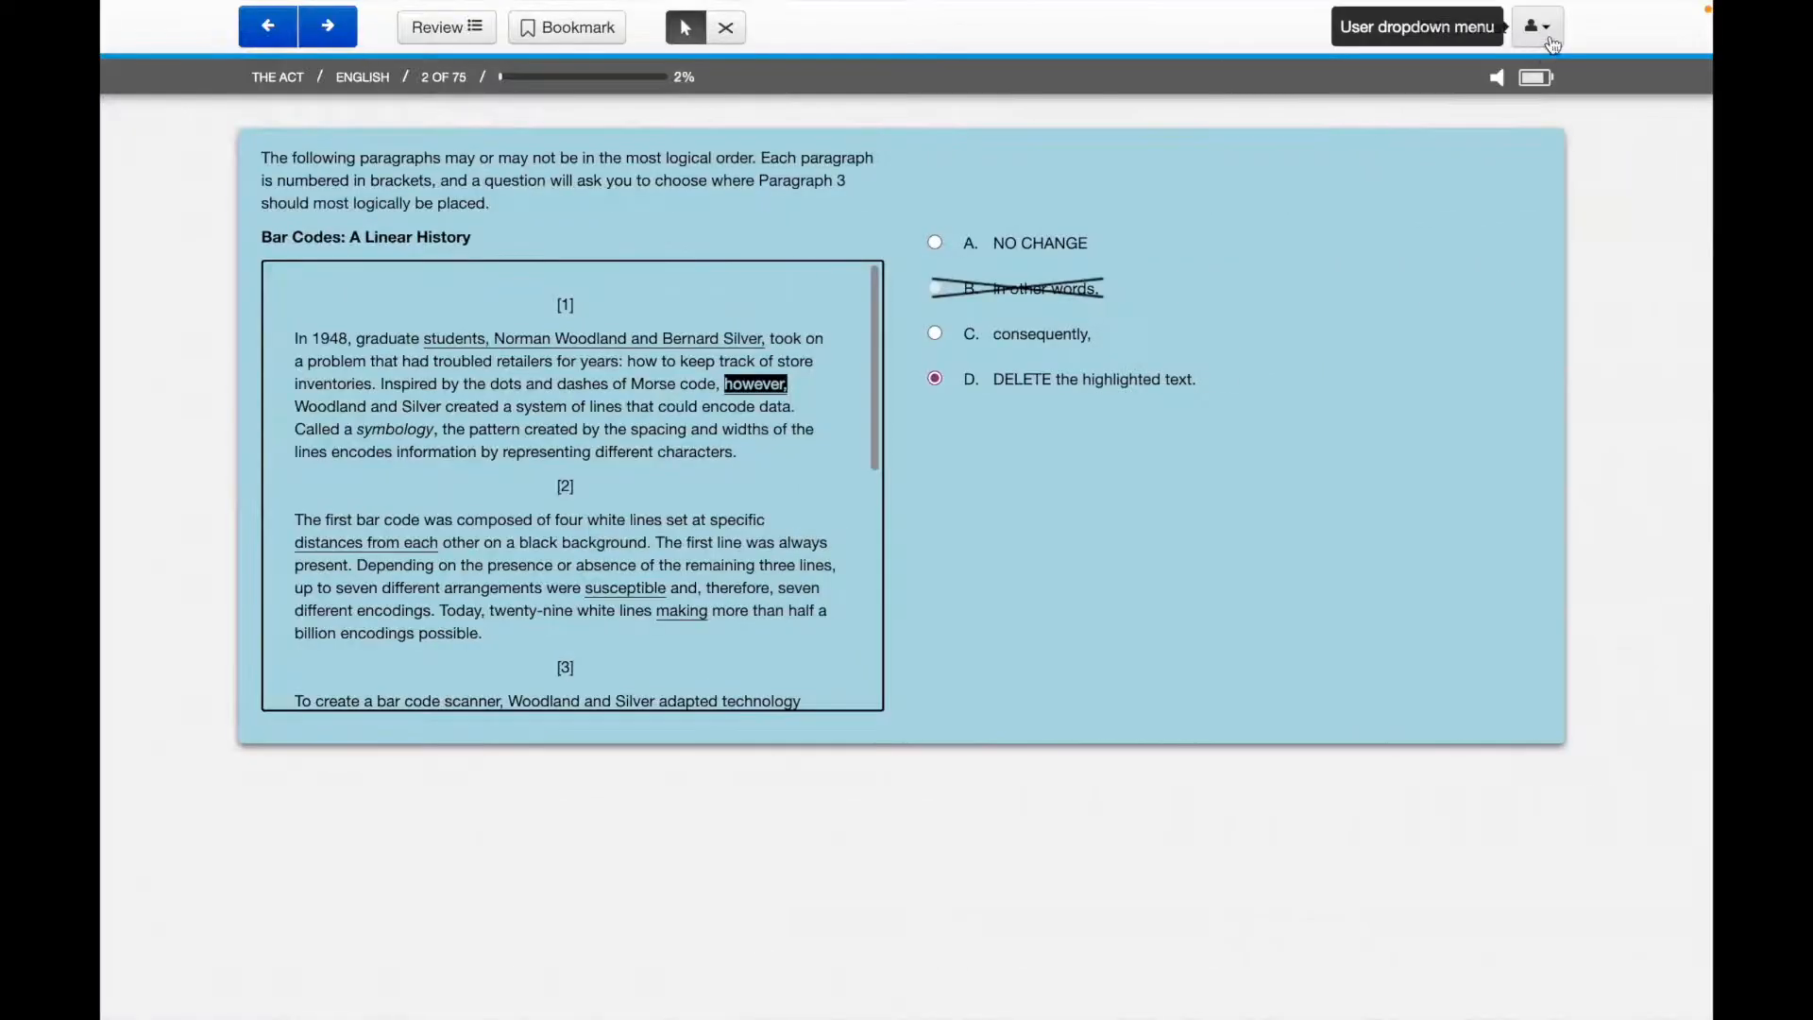
{"action": "left_click", "coordinate": [1538, 26]}
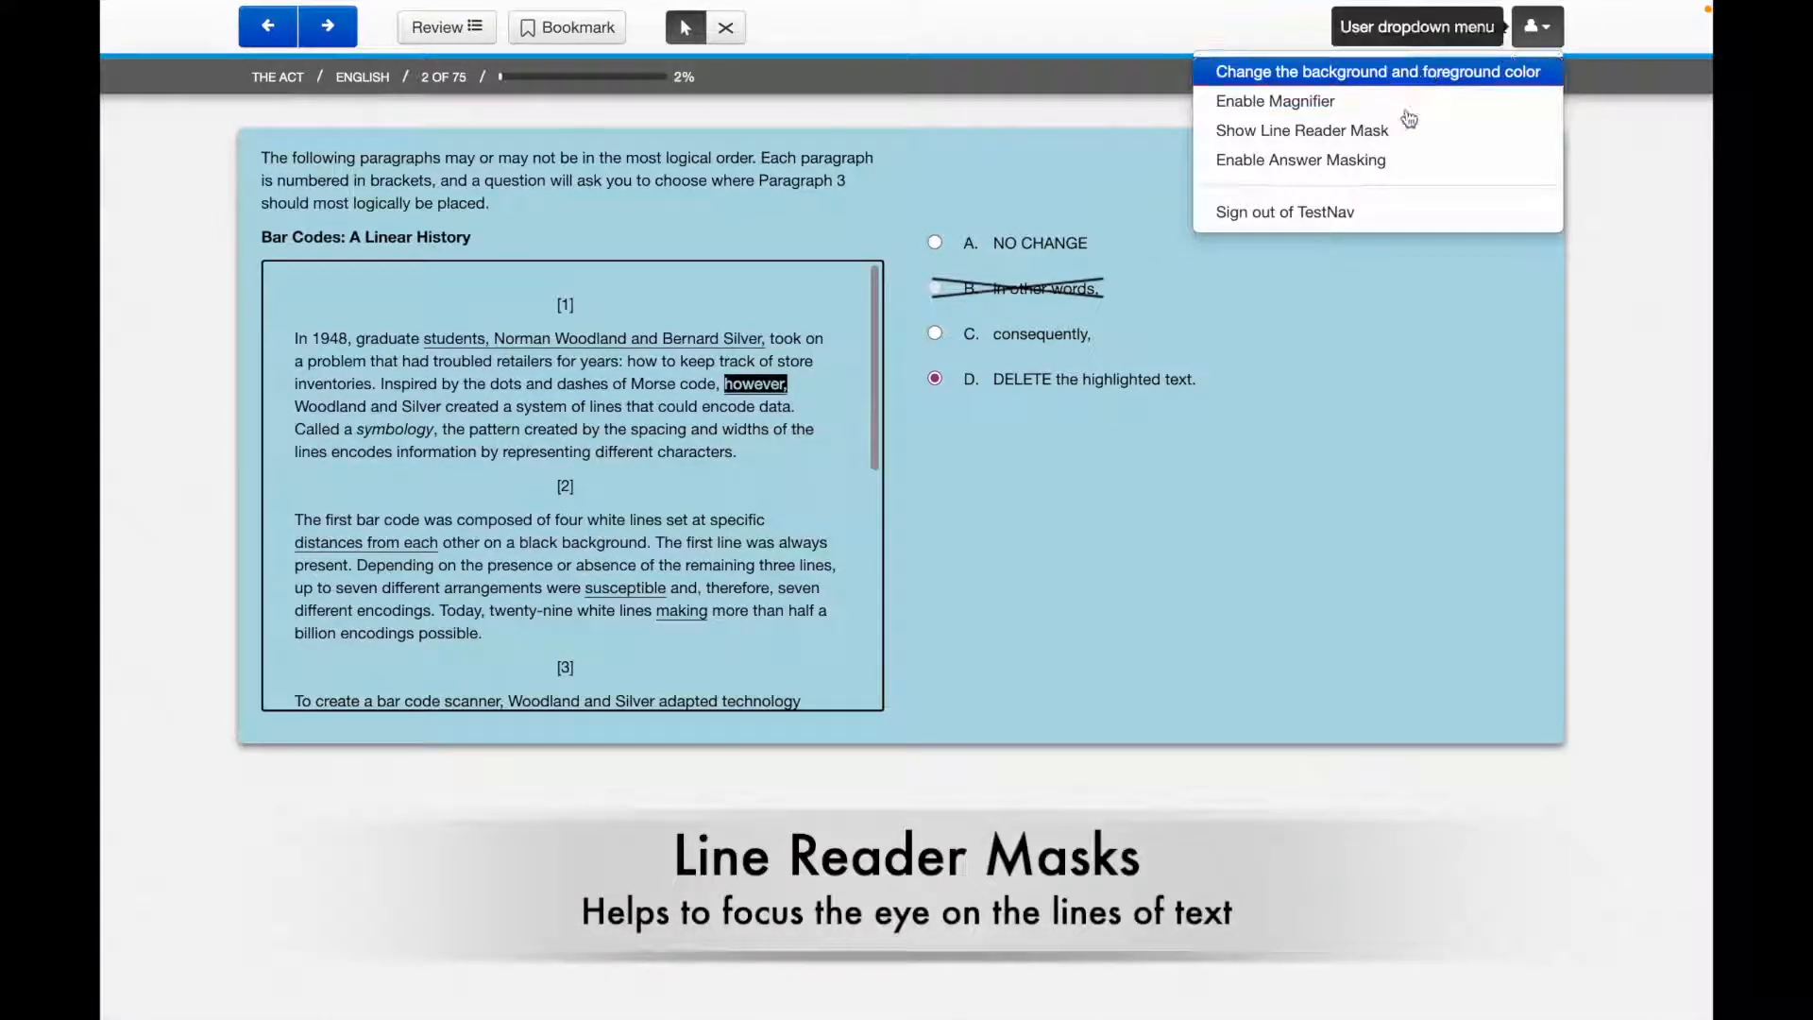
{"action": "left_click", "coordinate": [1301, 129]}
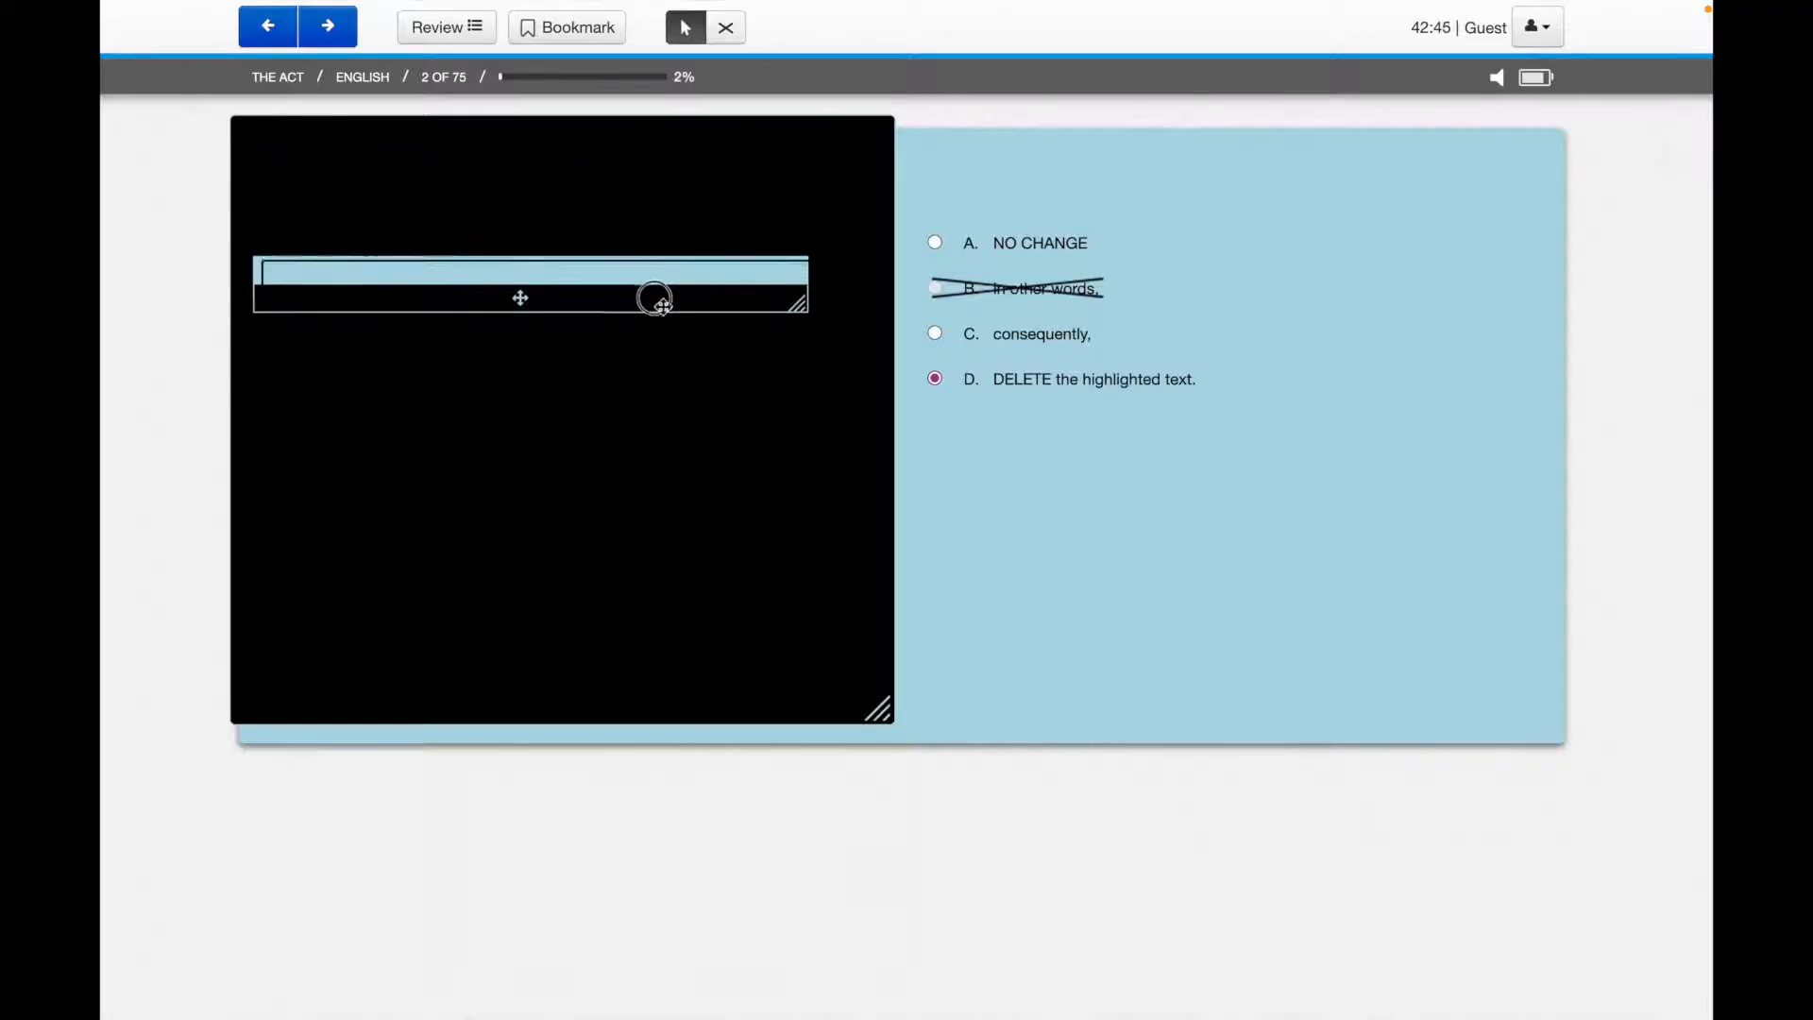
{"action": "left_click", "coordinate": [1537, 26]}
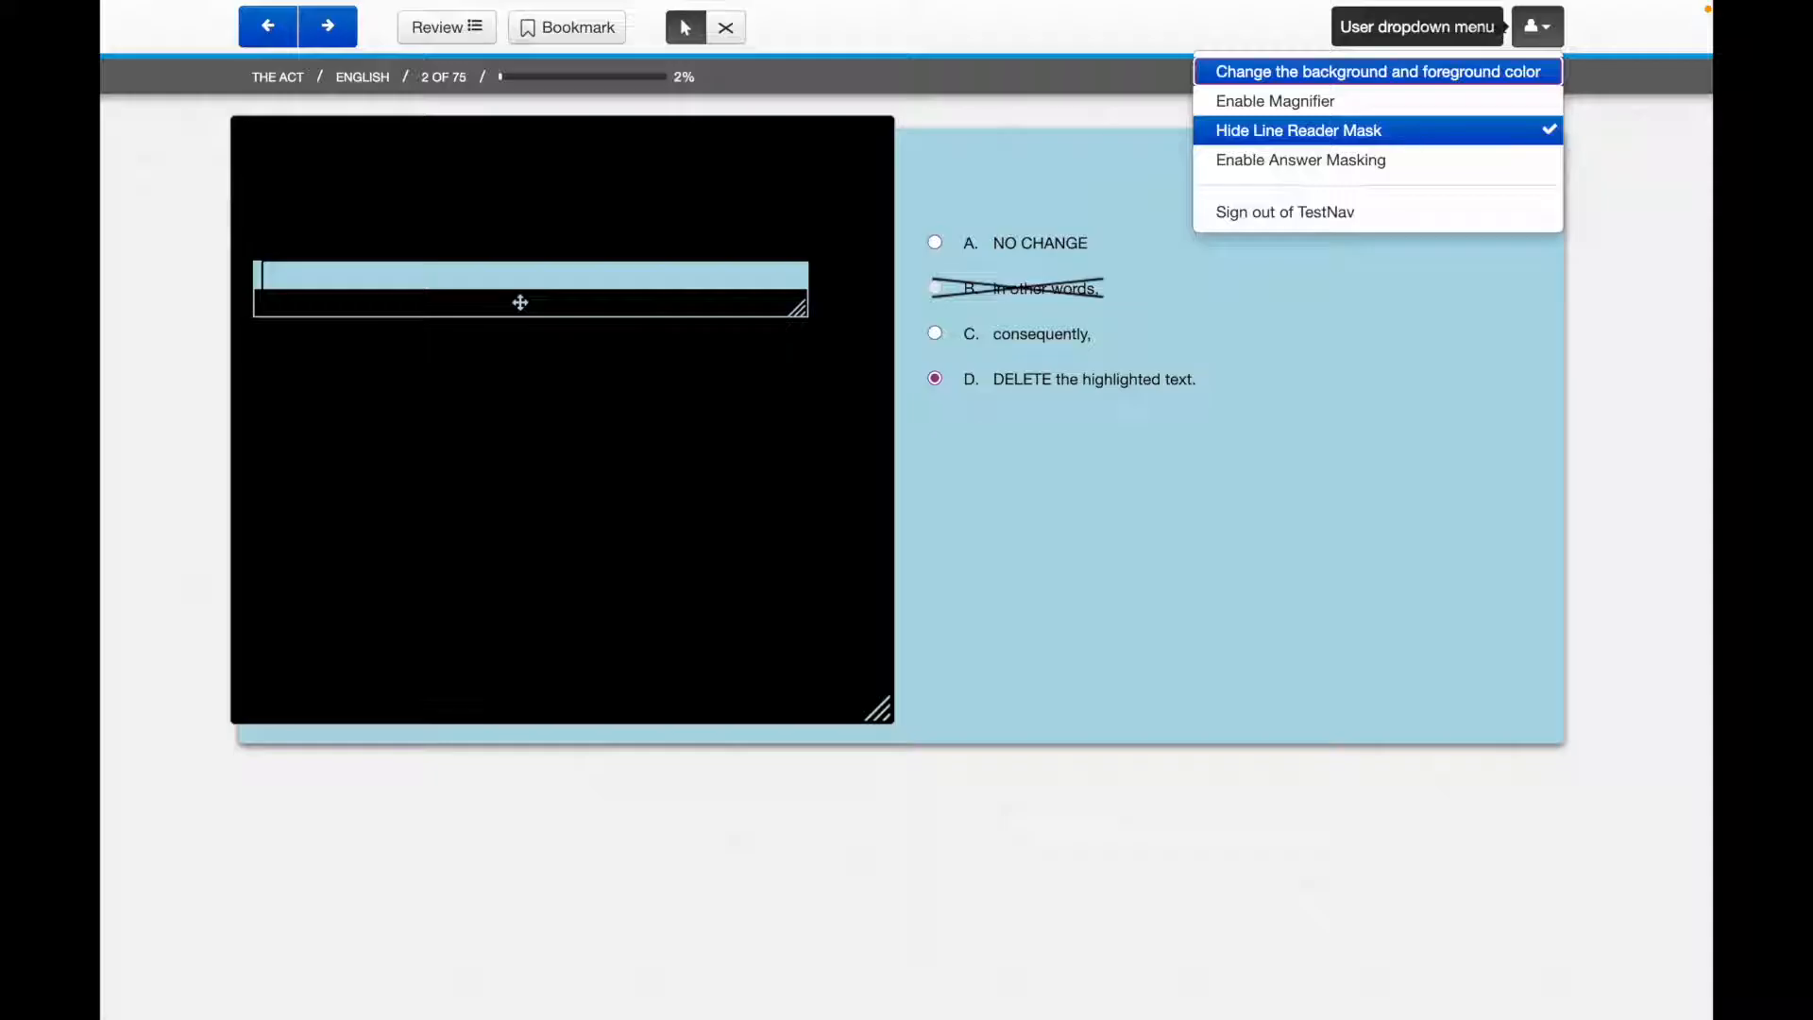
{"action": "mouse_move", "coordinate": [1413, 141]}
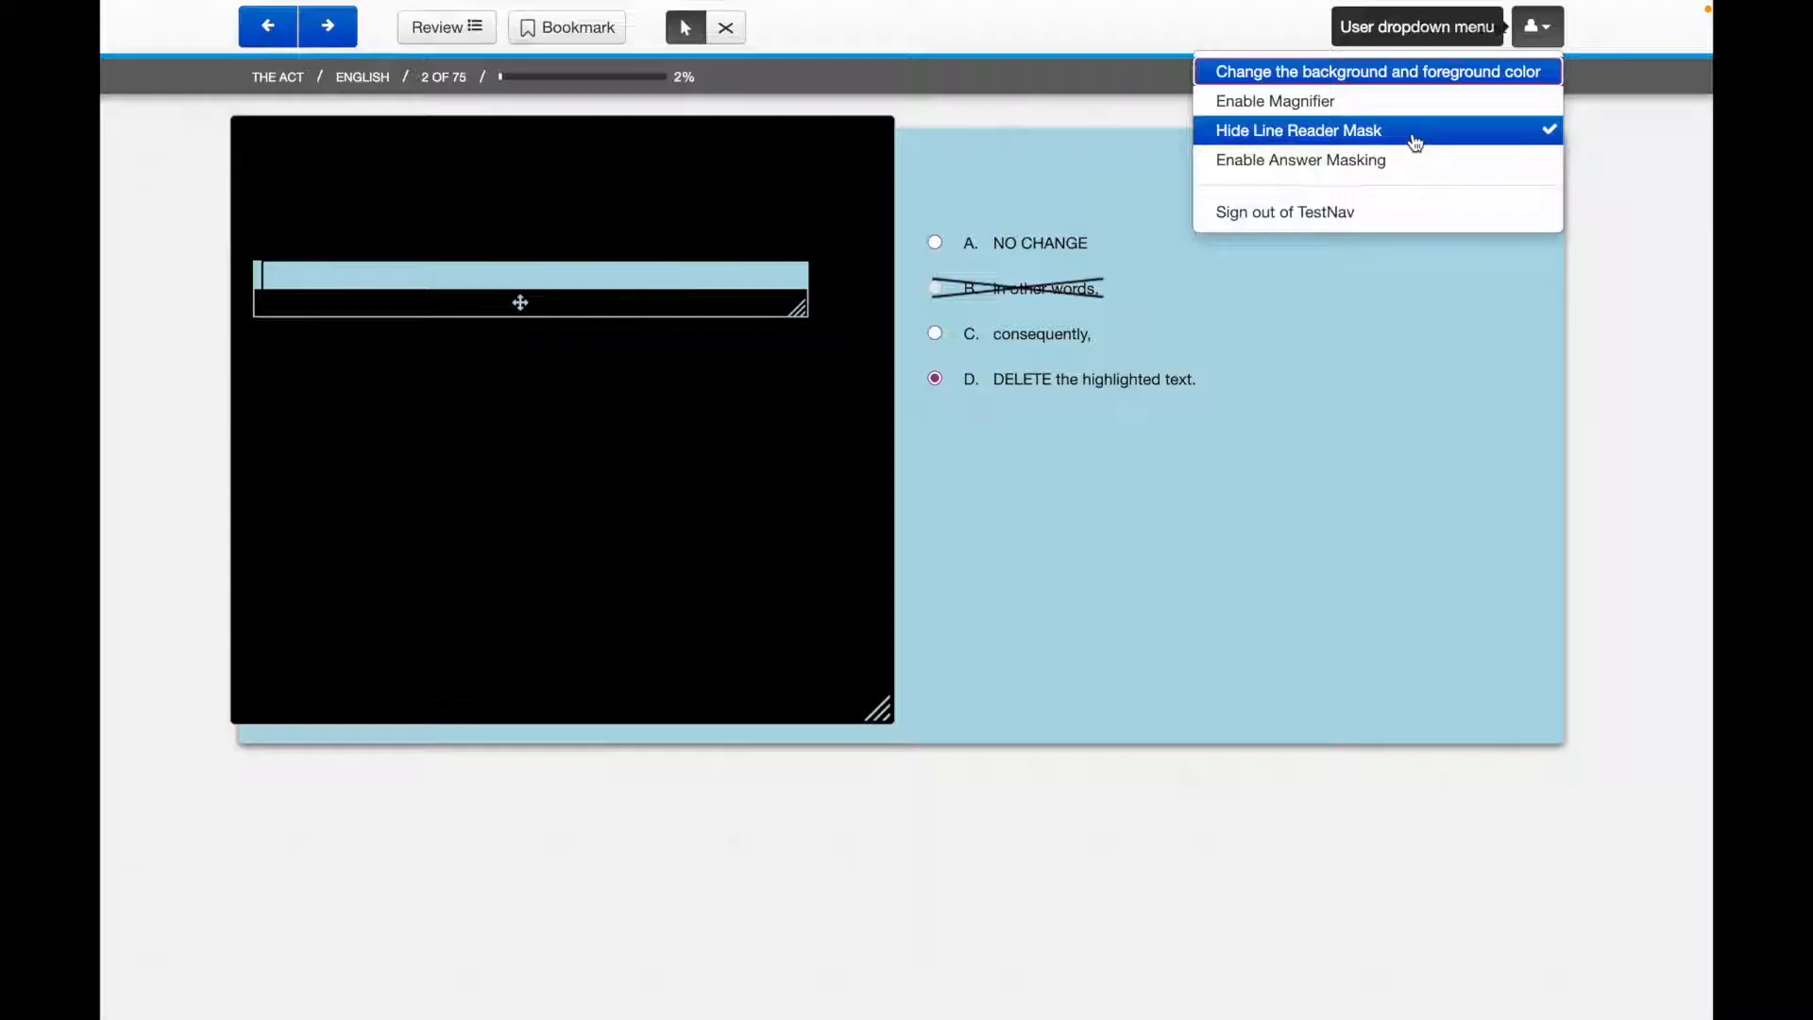
{"action": "left_click", "coordinate": [1297, 129]}
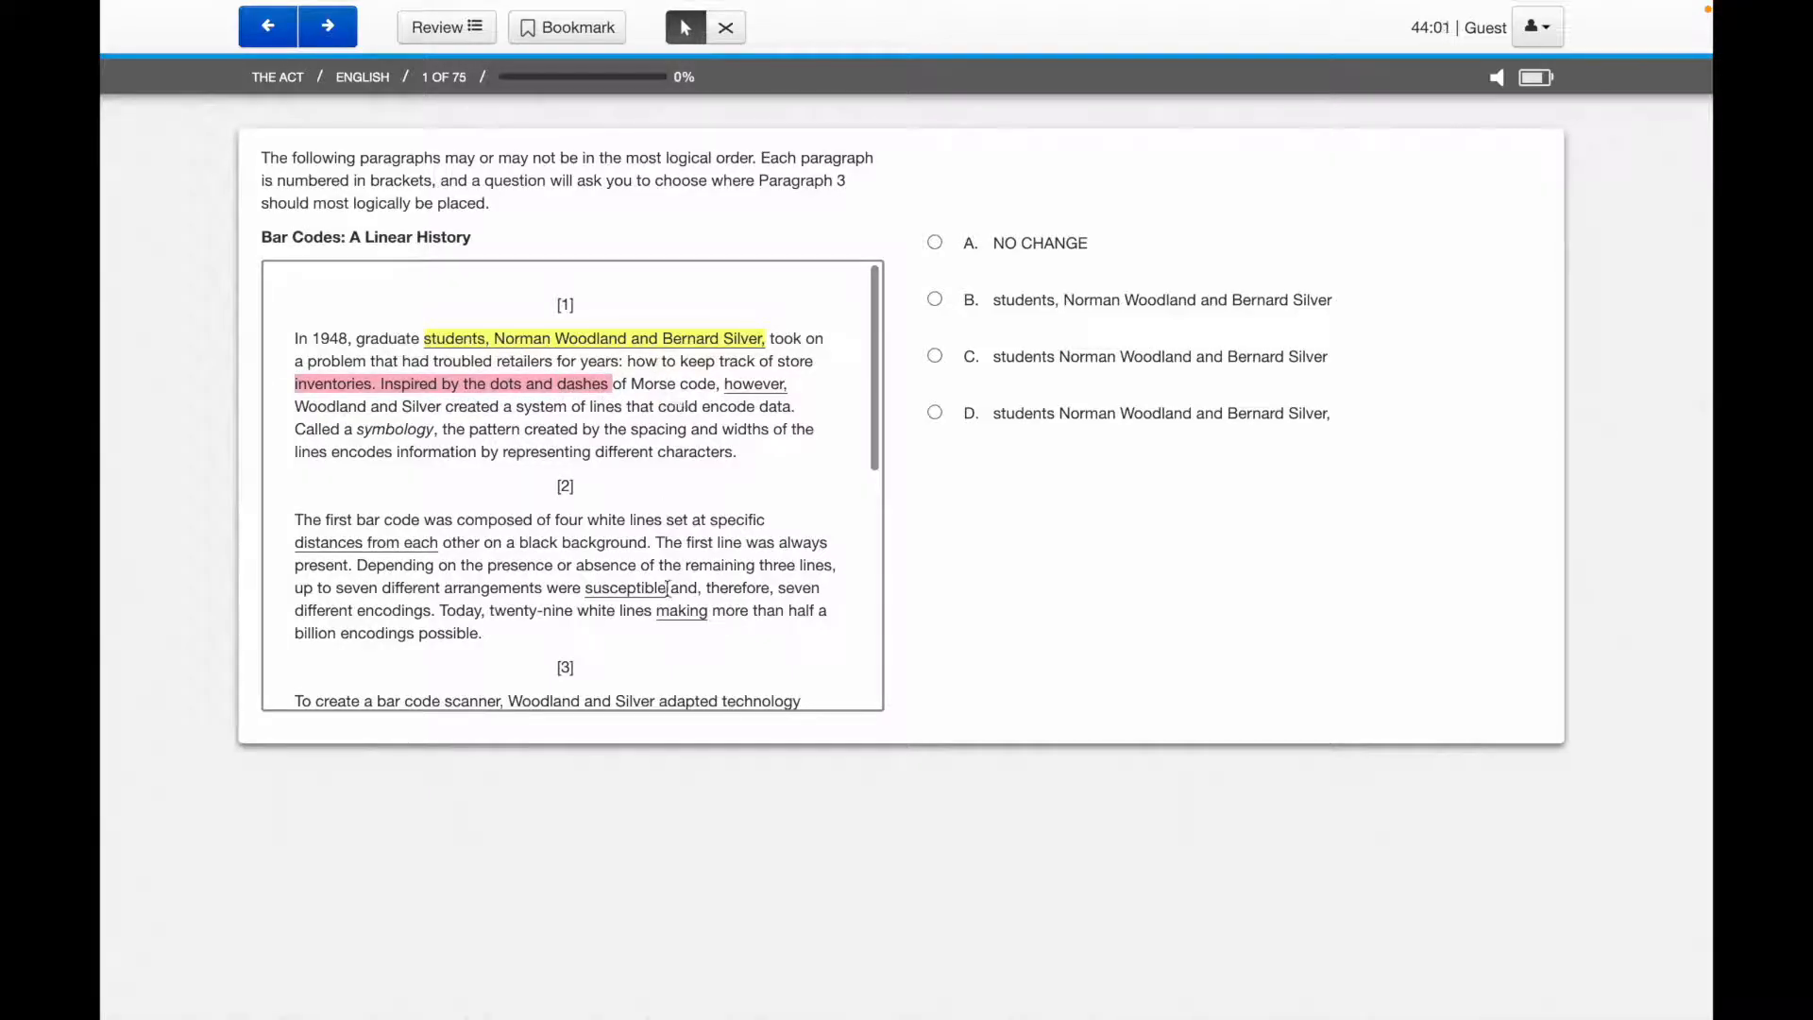
{"action": "scroll", "scroll_direction": "down", "scroll_amount": 3}
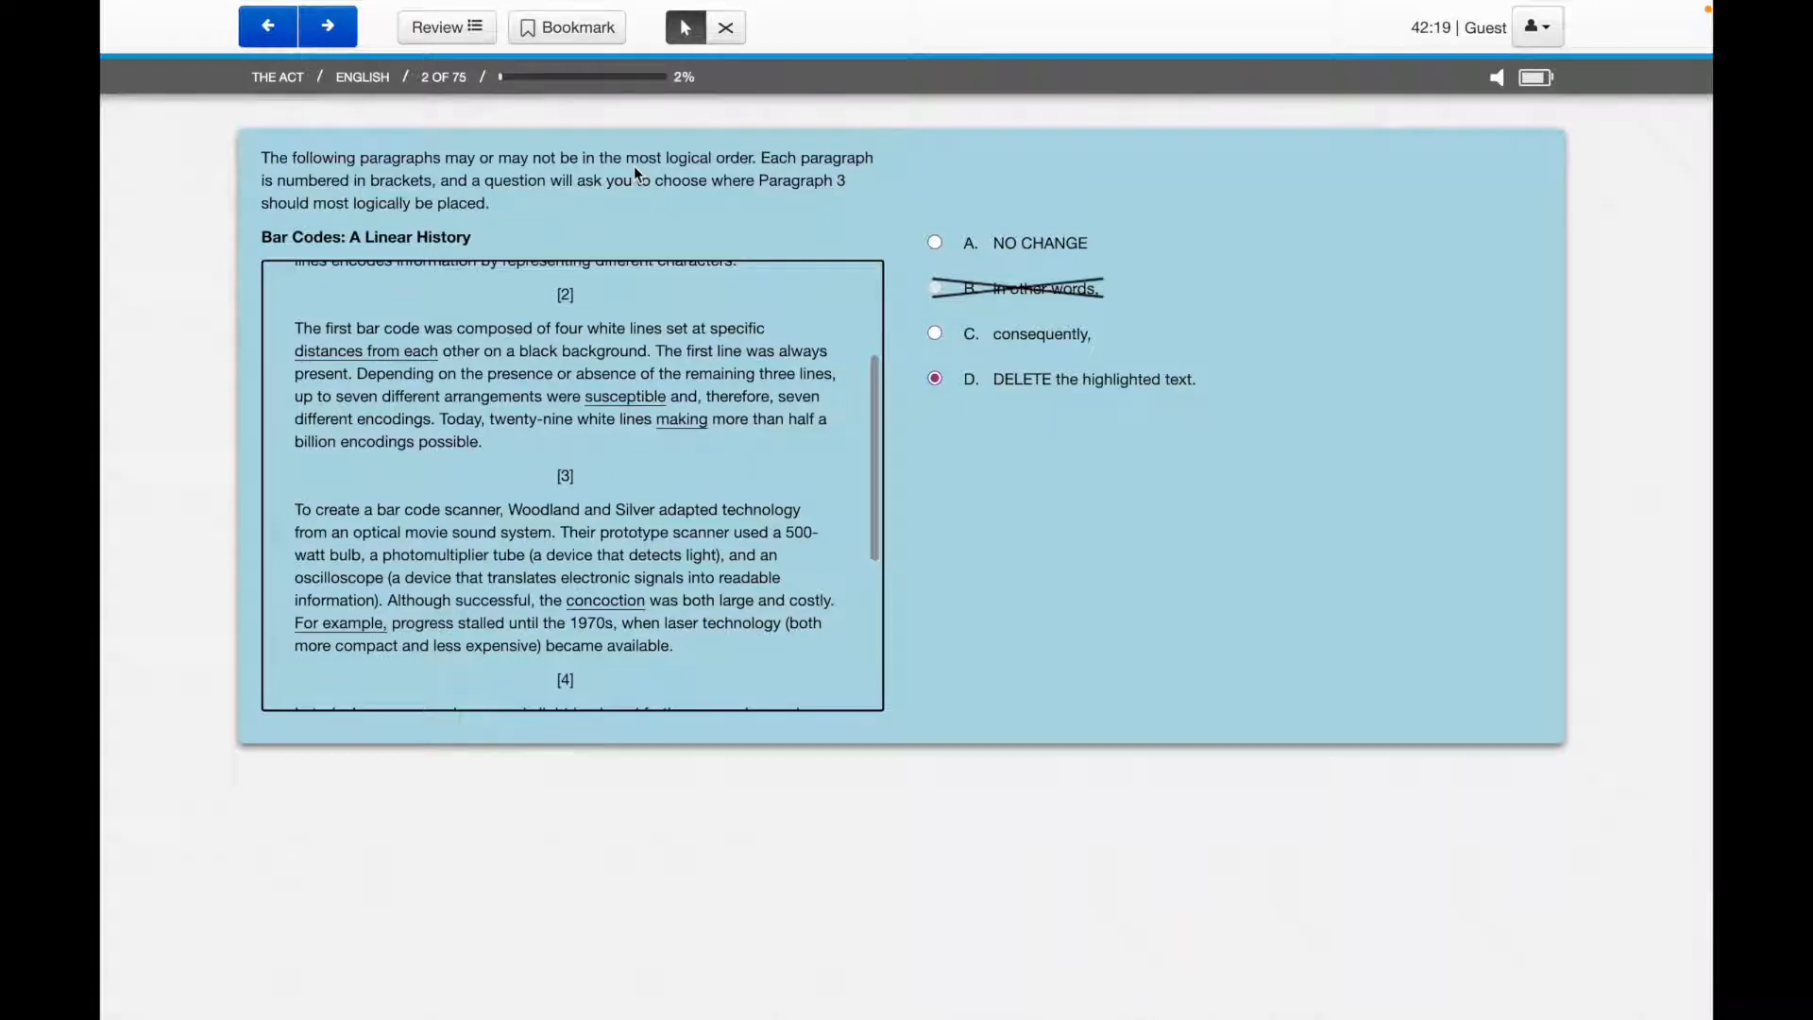
{"action": "mouse_move", "coordinate": [671, 299]}
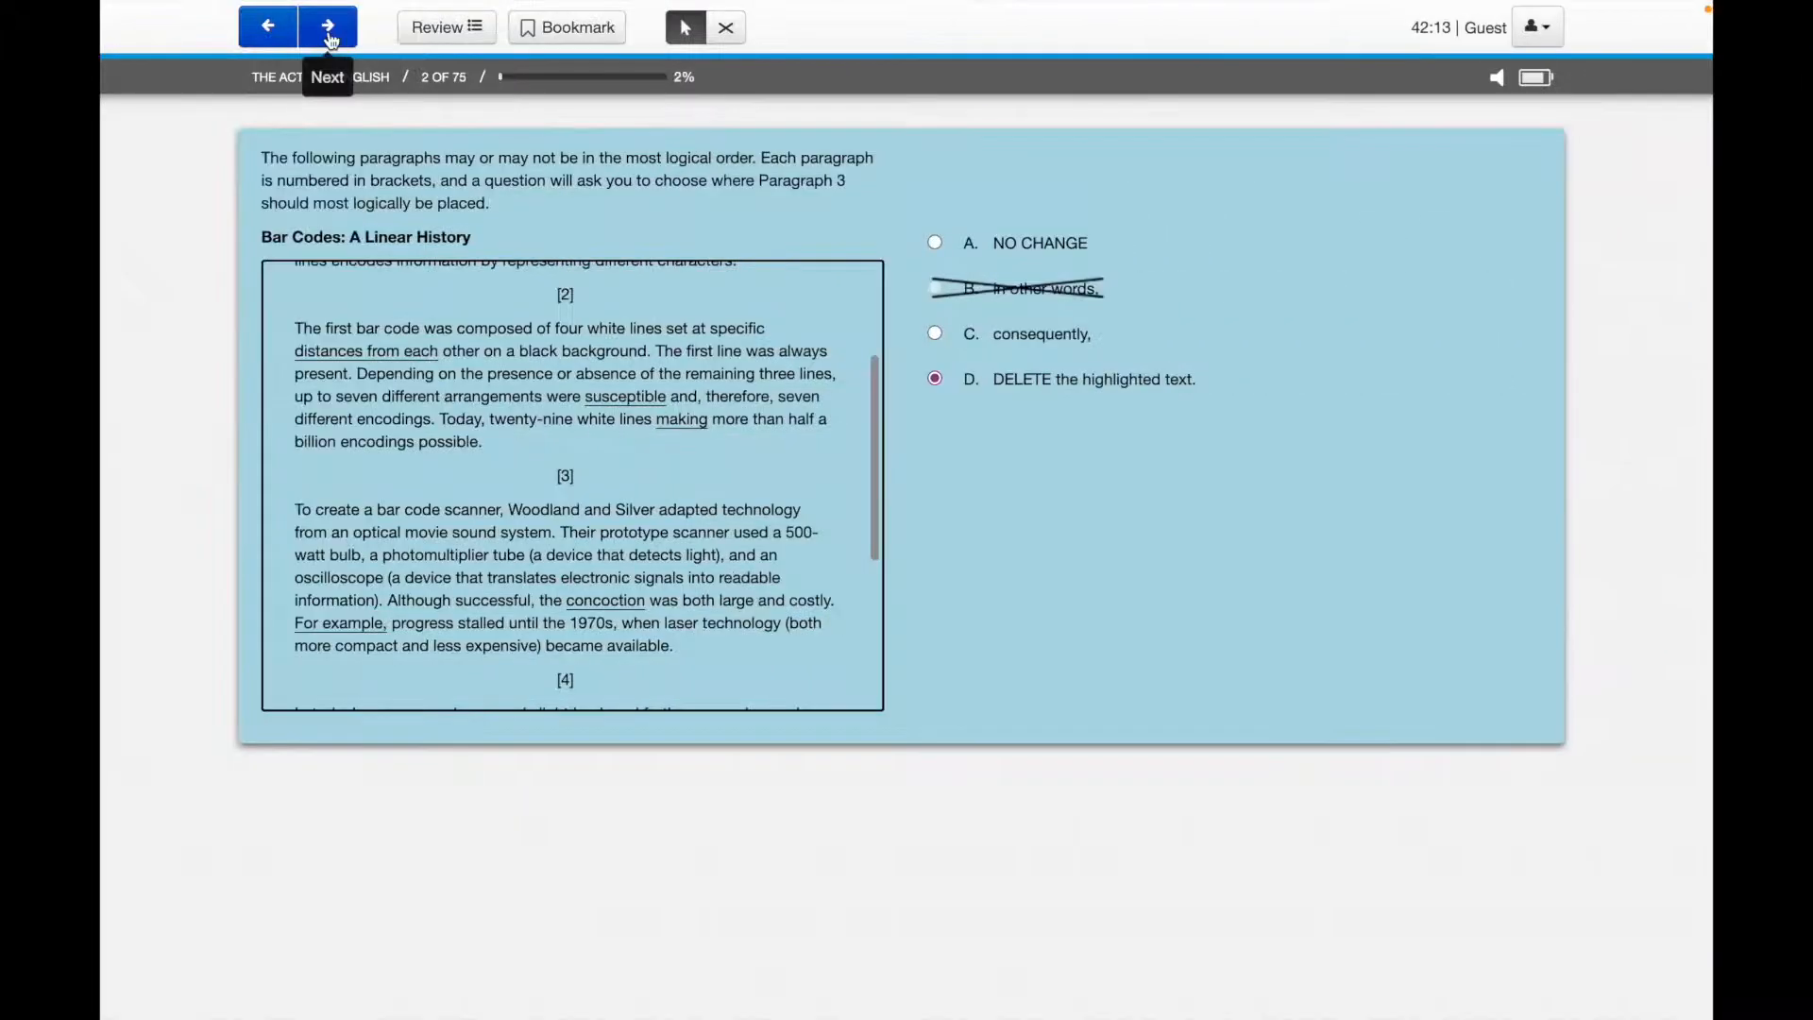
Advance to Question 4, then jump back to Question 3 via Review.
{"action": "left_click", "coordinate": [329, 25]}
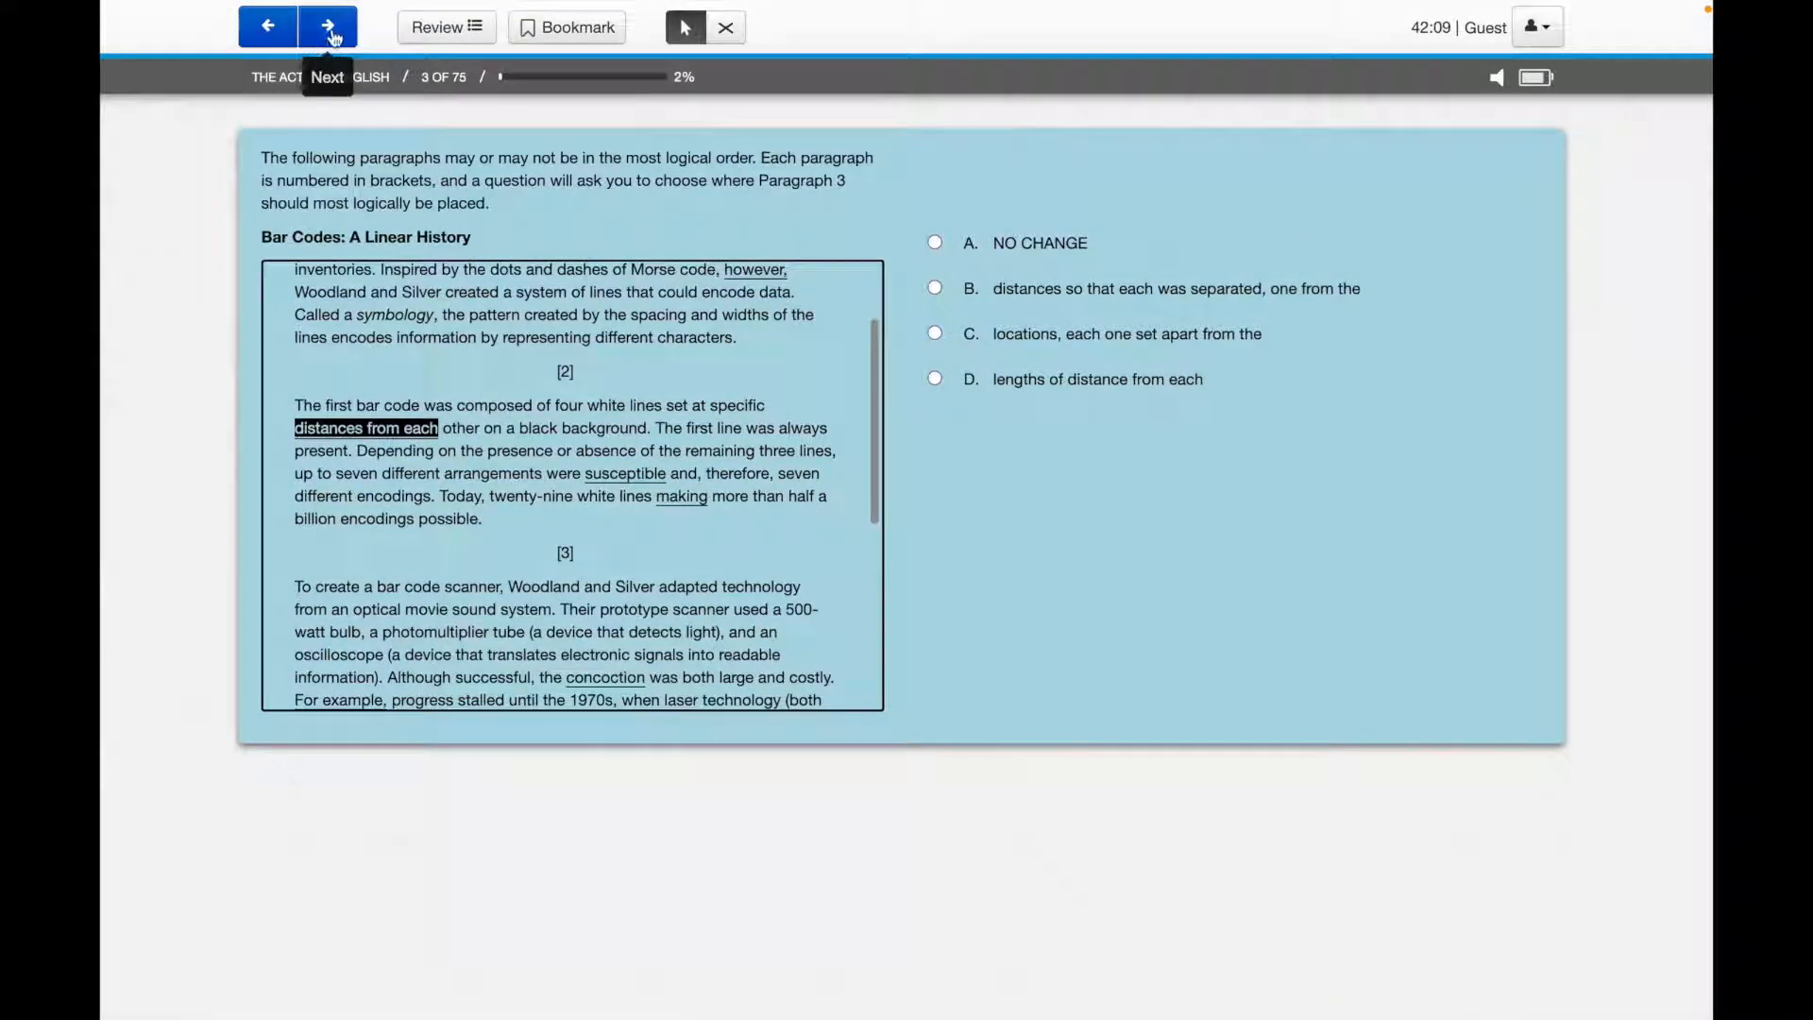
{"action": "left_click", "coordinate": [328, 26]}
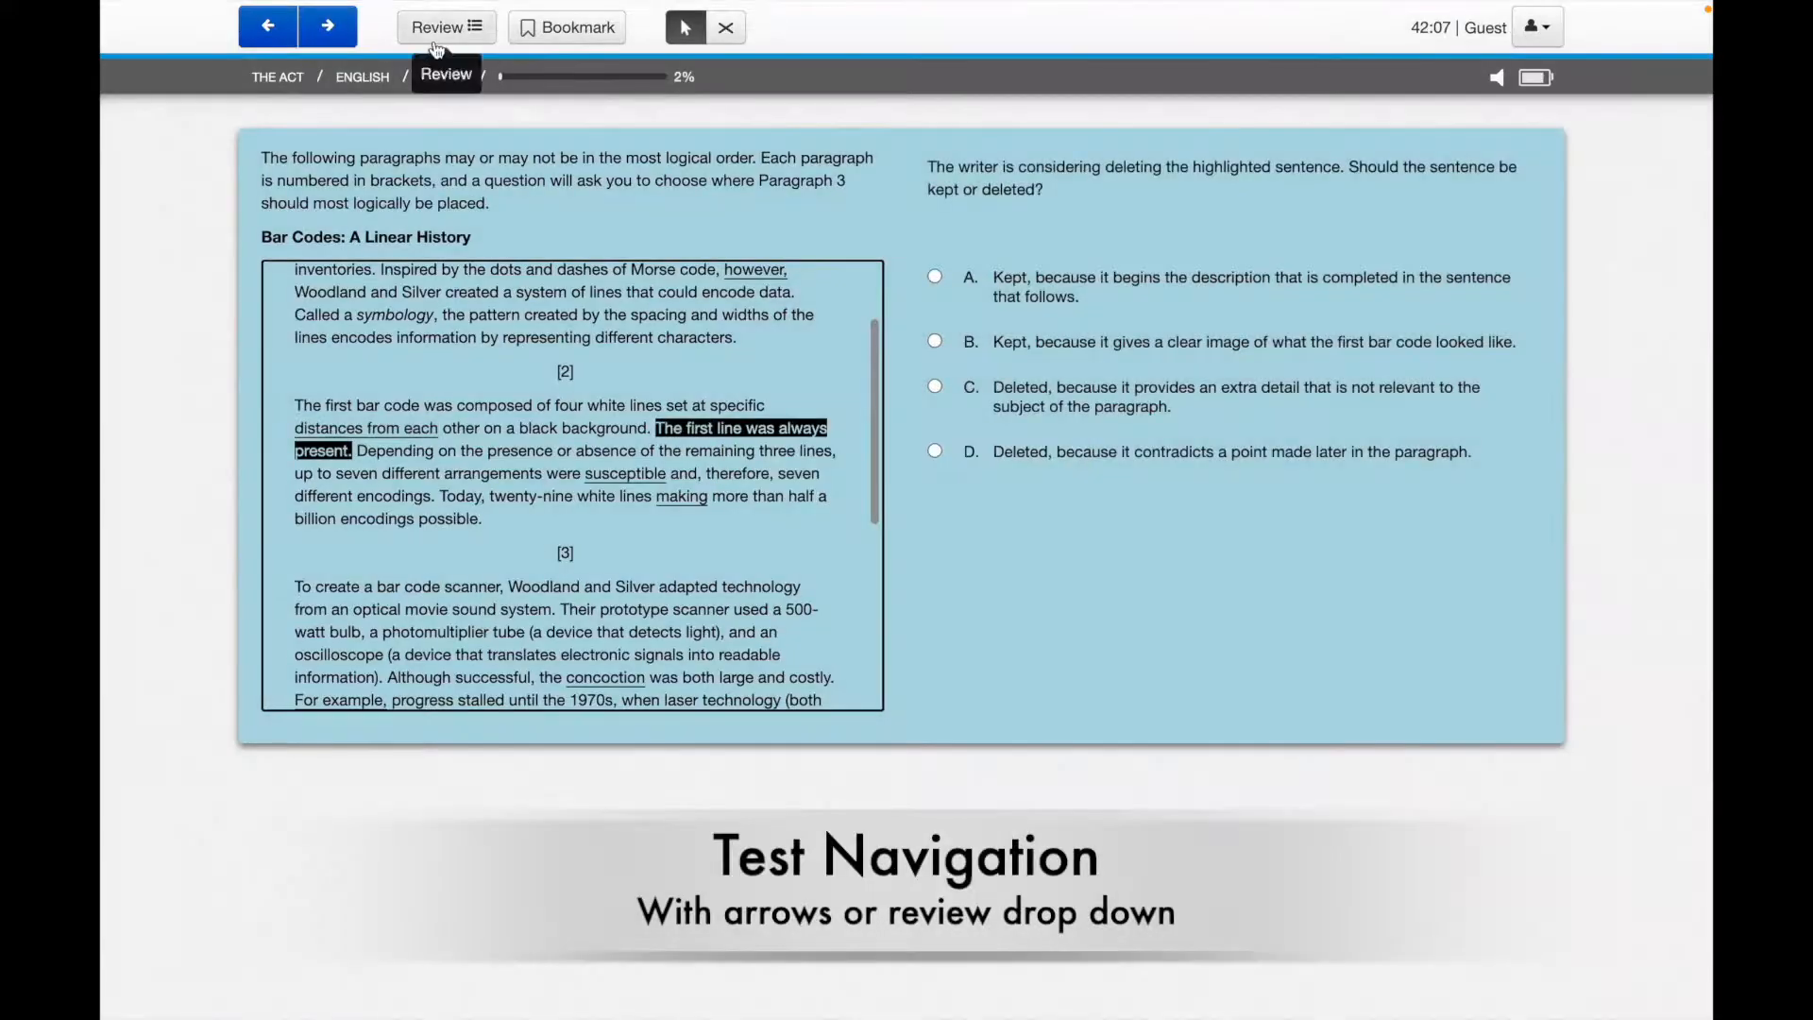
{"action": "left_click", "coordinate": [444, 27]}
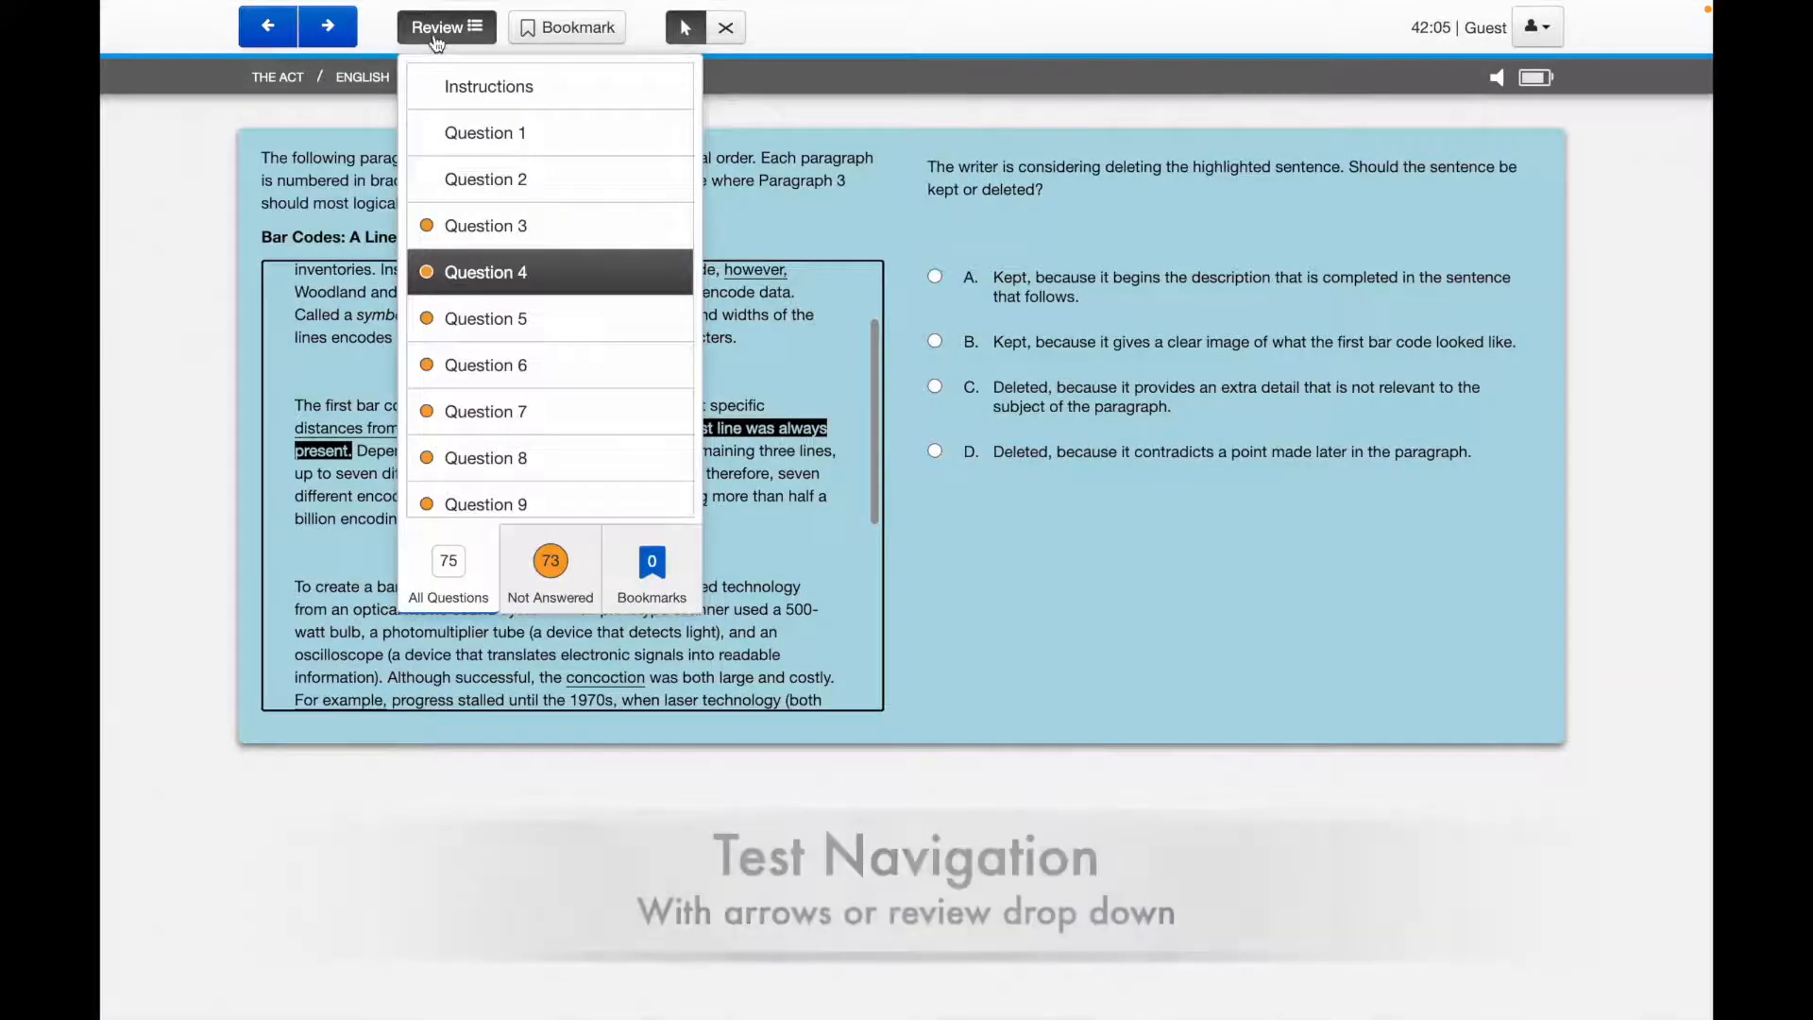
{"action": "mouse_move", "coordinate": [485, 179]}
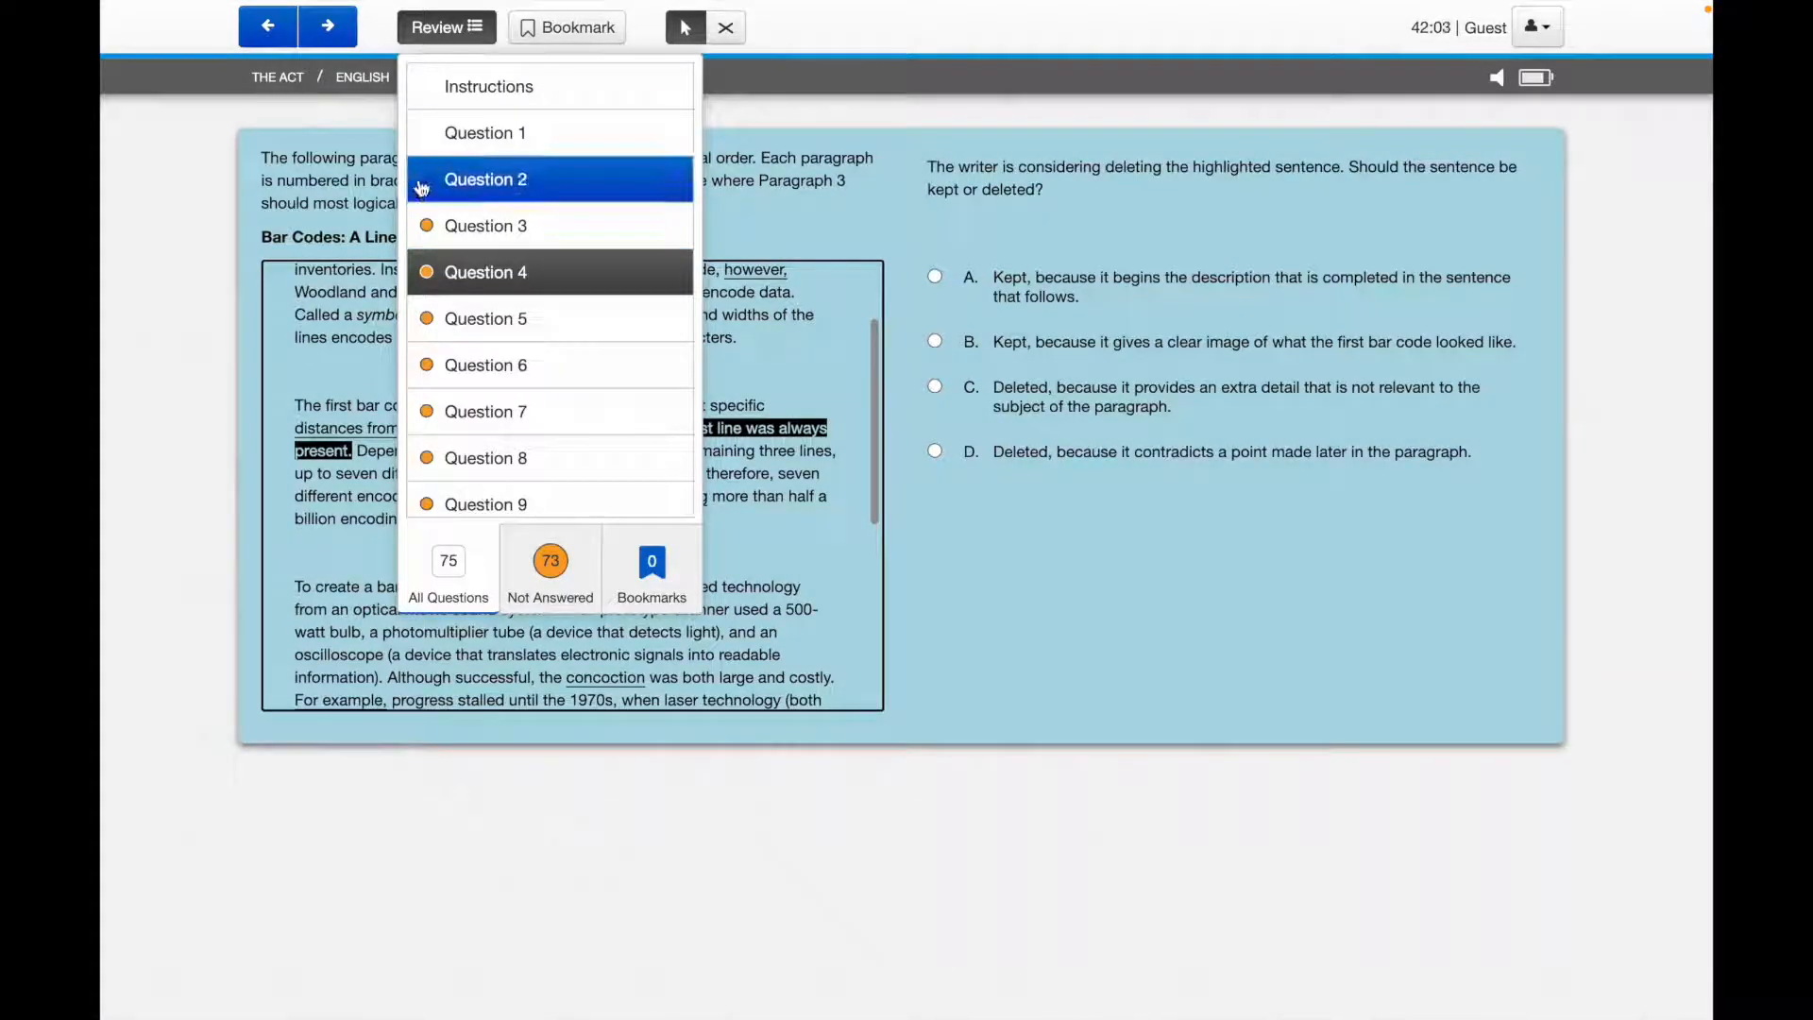
{"action": "mouse_move", "coordinate": [485, 226]}
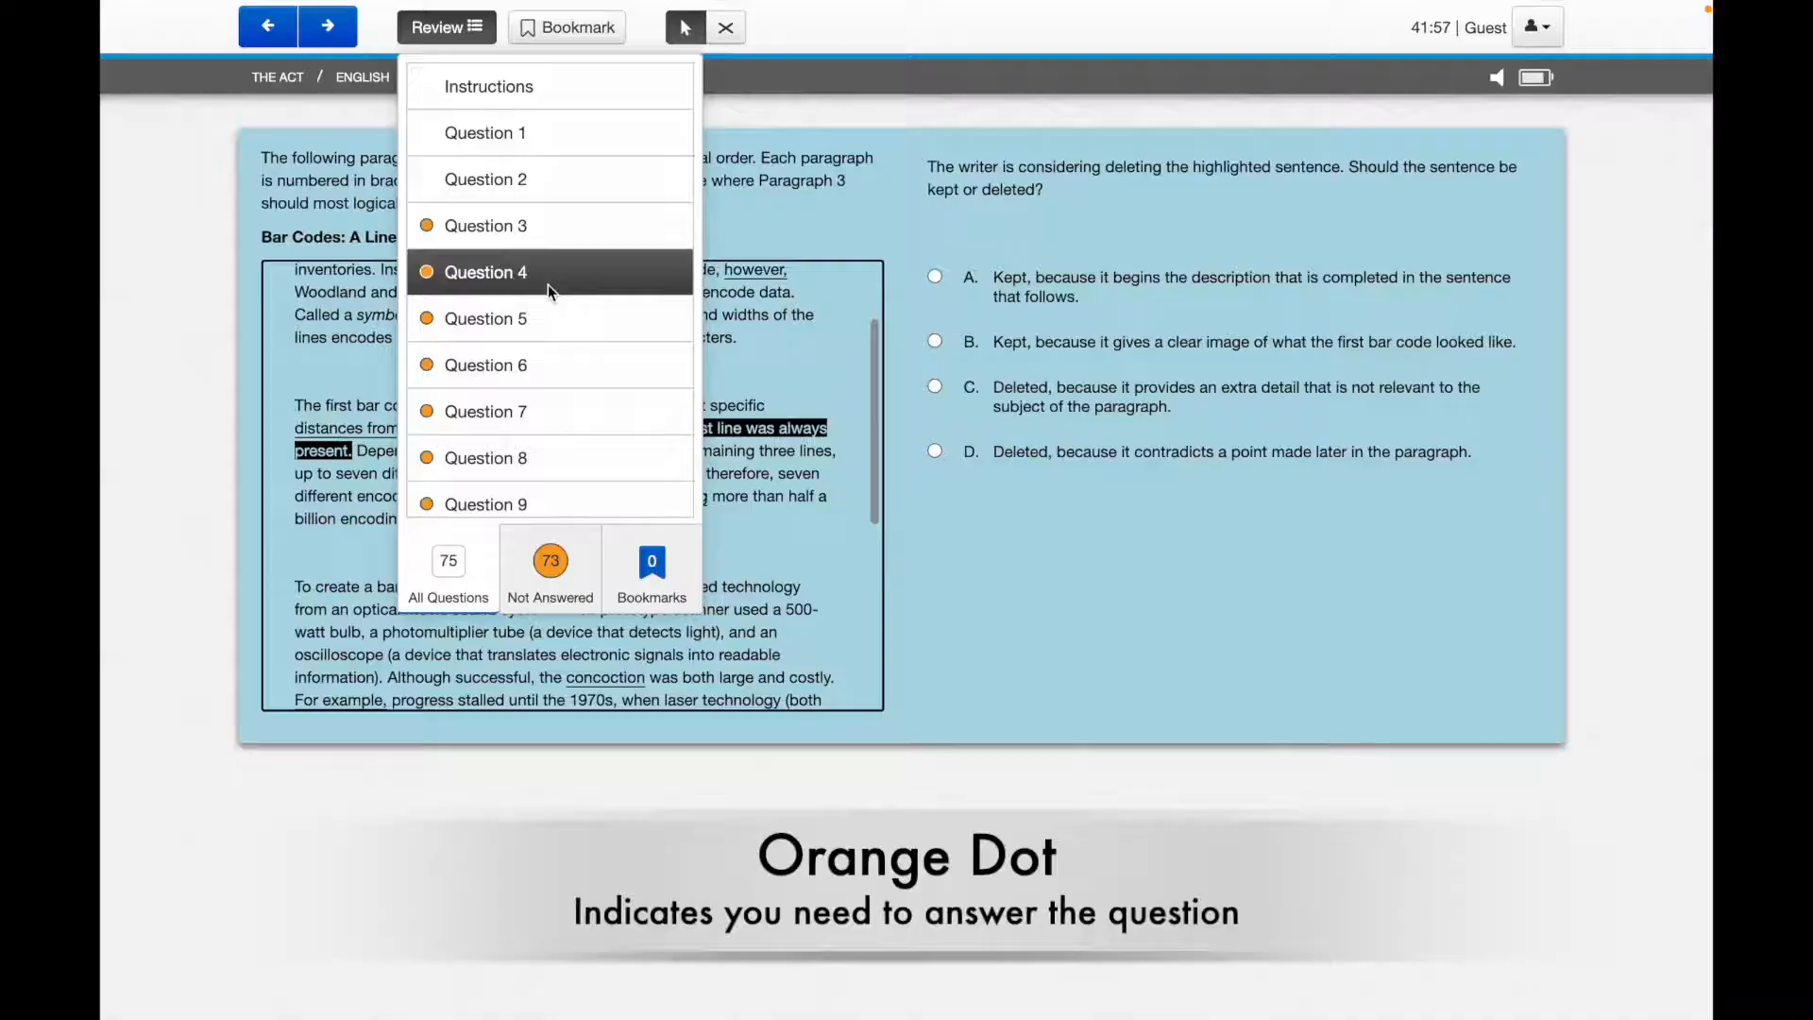
{"action": "mouse_move", "coordinate": [531, 226]}
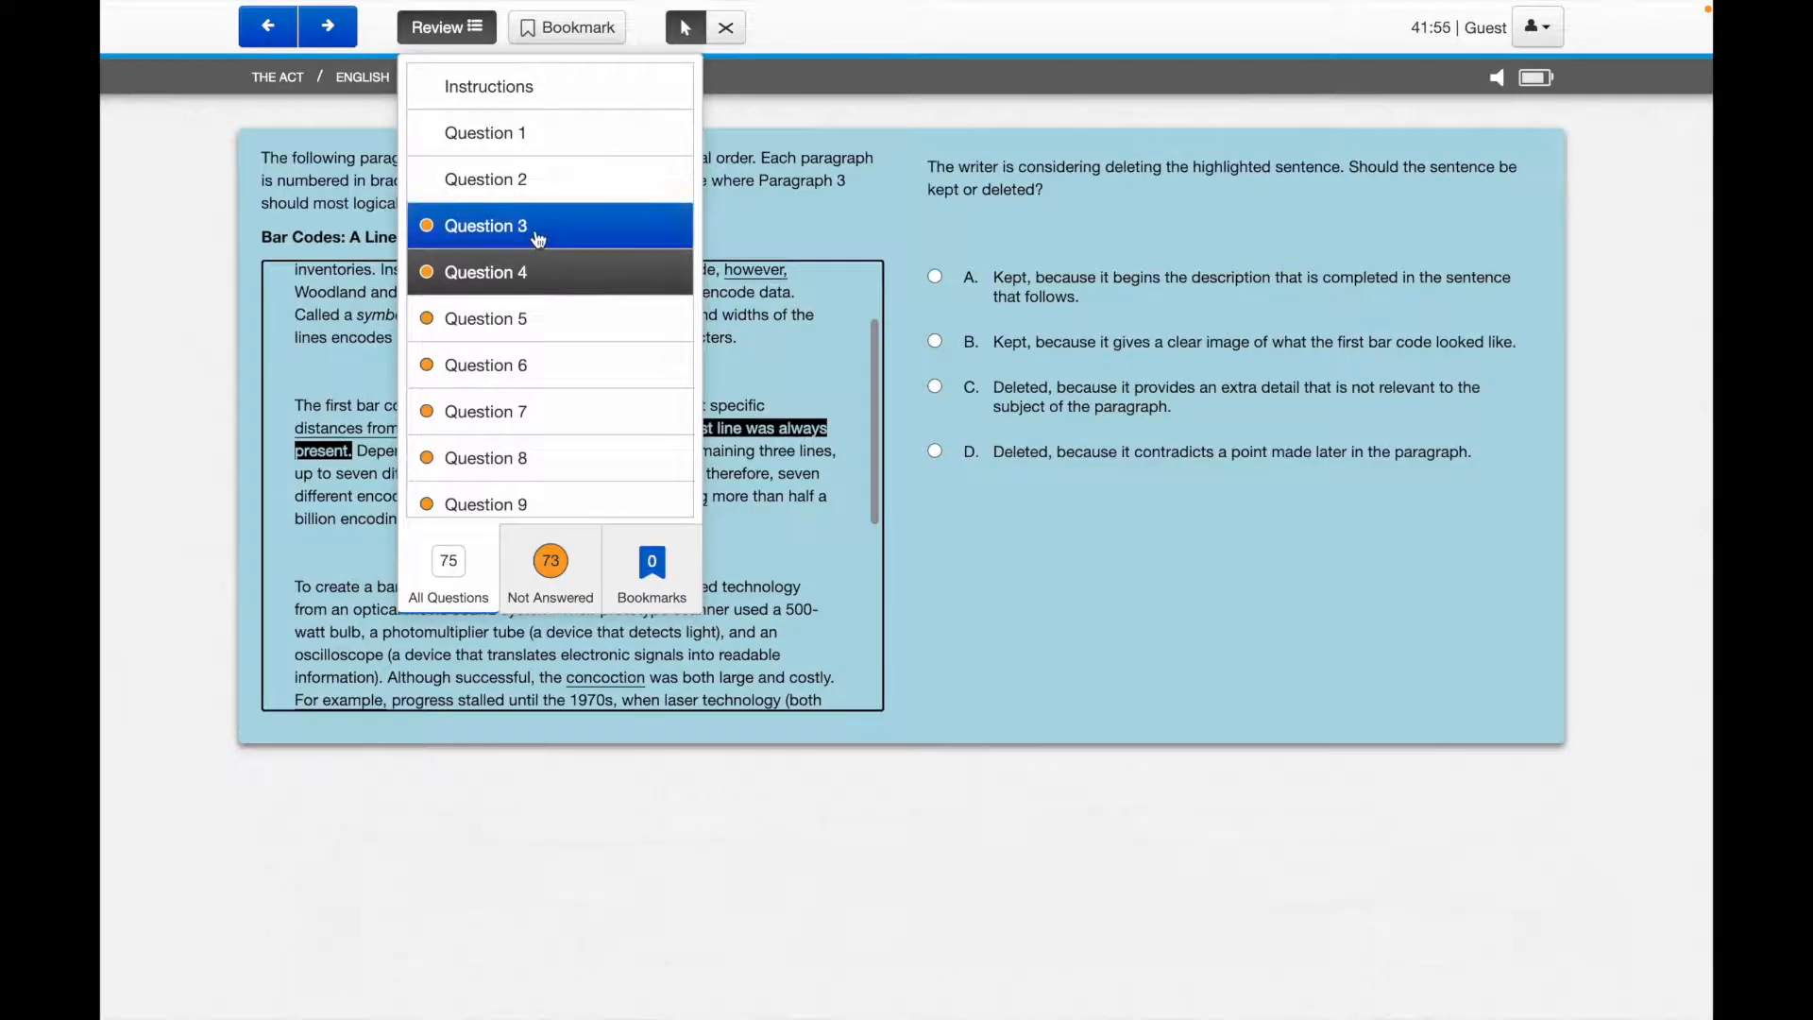
{"action": "left_click", "coordinate": [485, 226]}
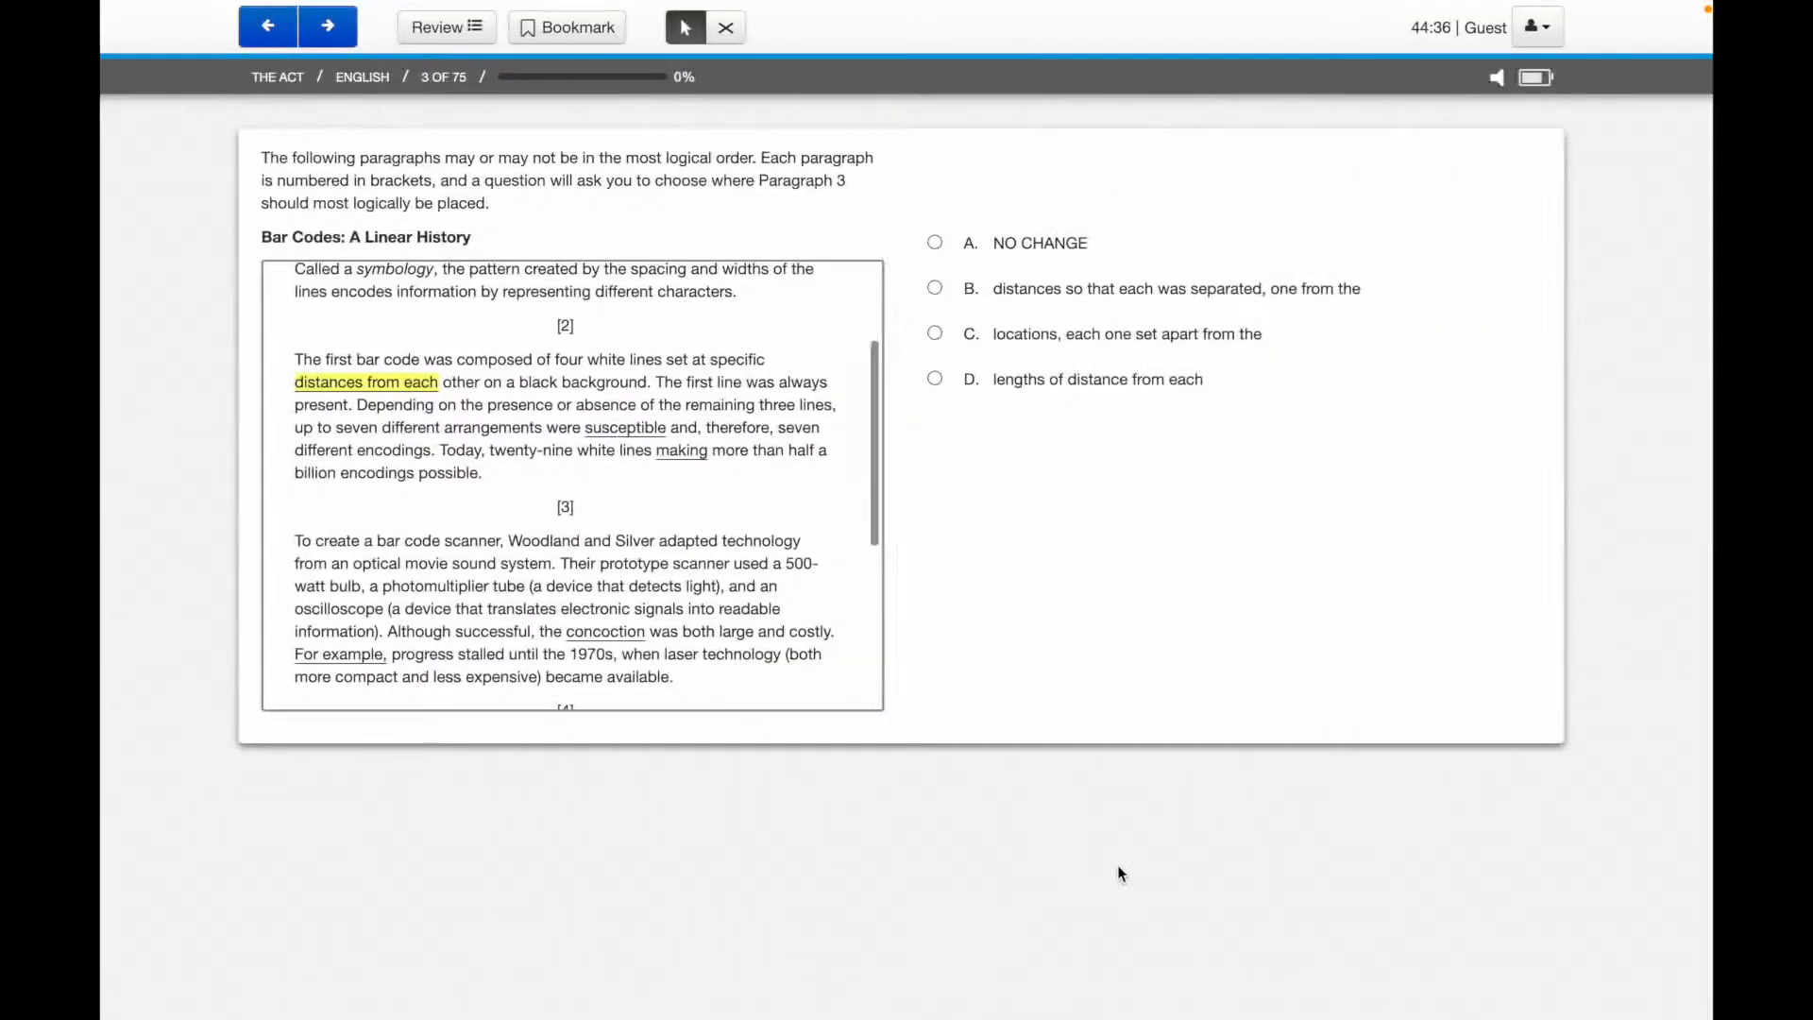
Bookmark Question 3, view the End of English summary, and return to Question 3.
{"action": "left_click", "coordinate": [566, 27]}
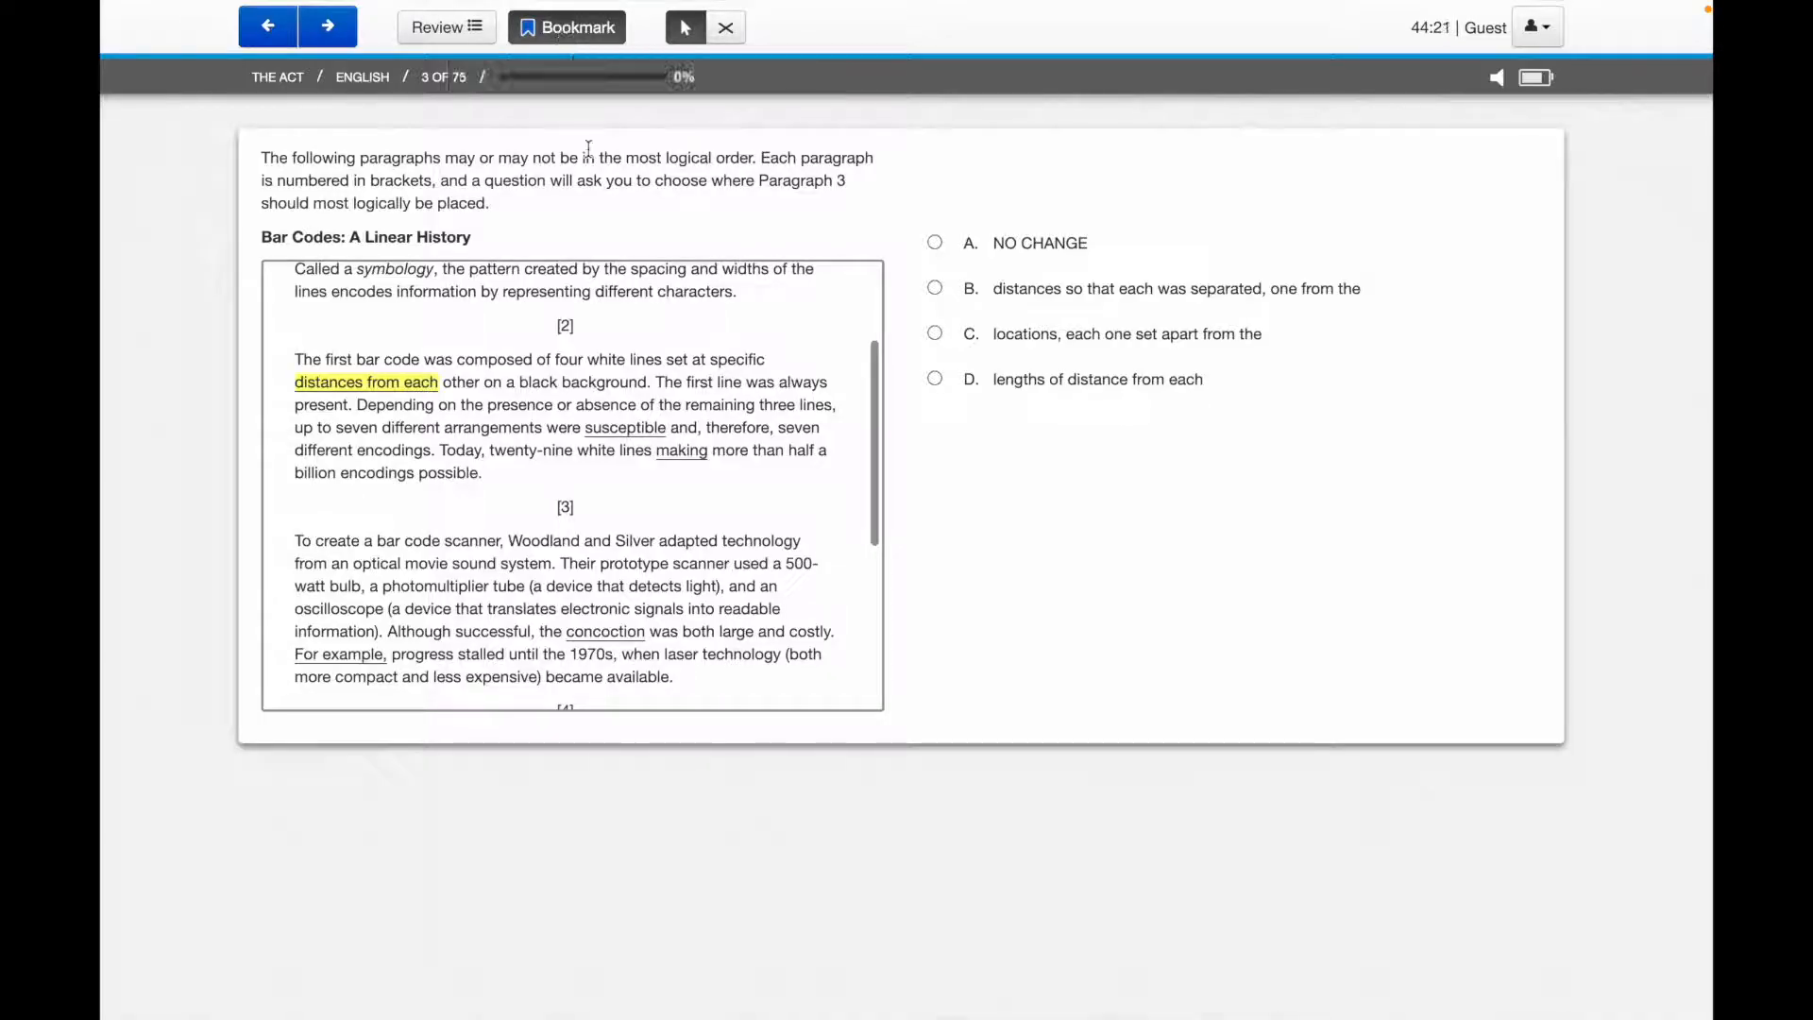
{"action": "left_click", "coordinate": [445, 27]}
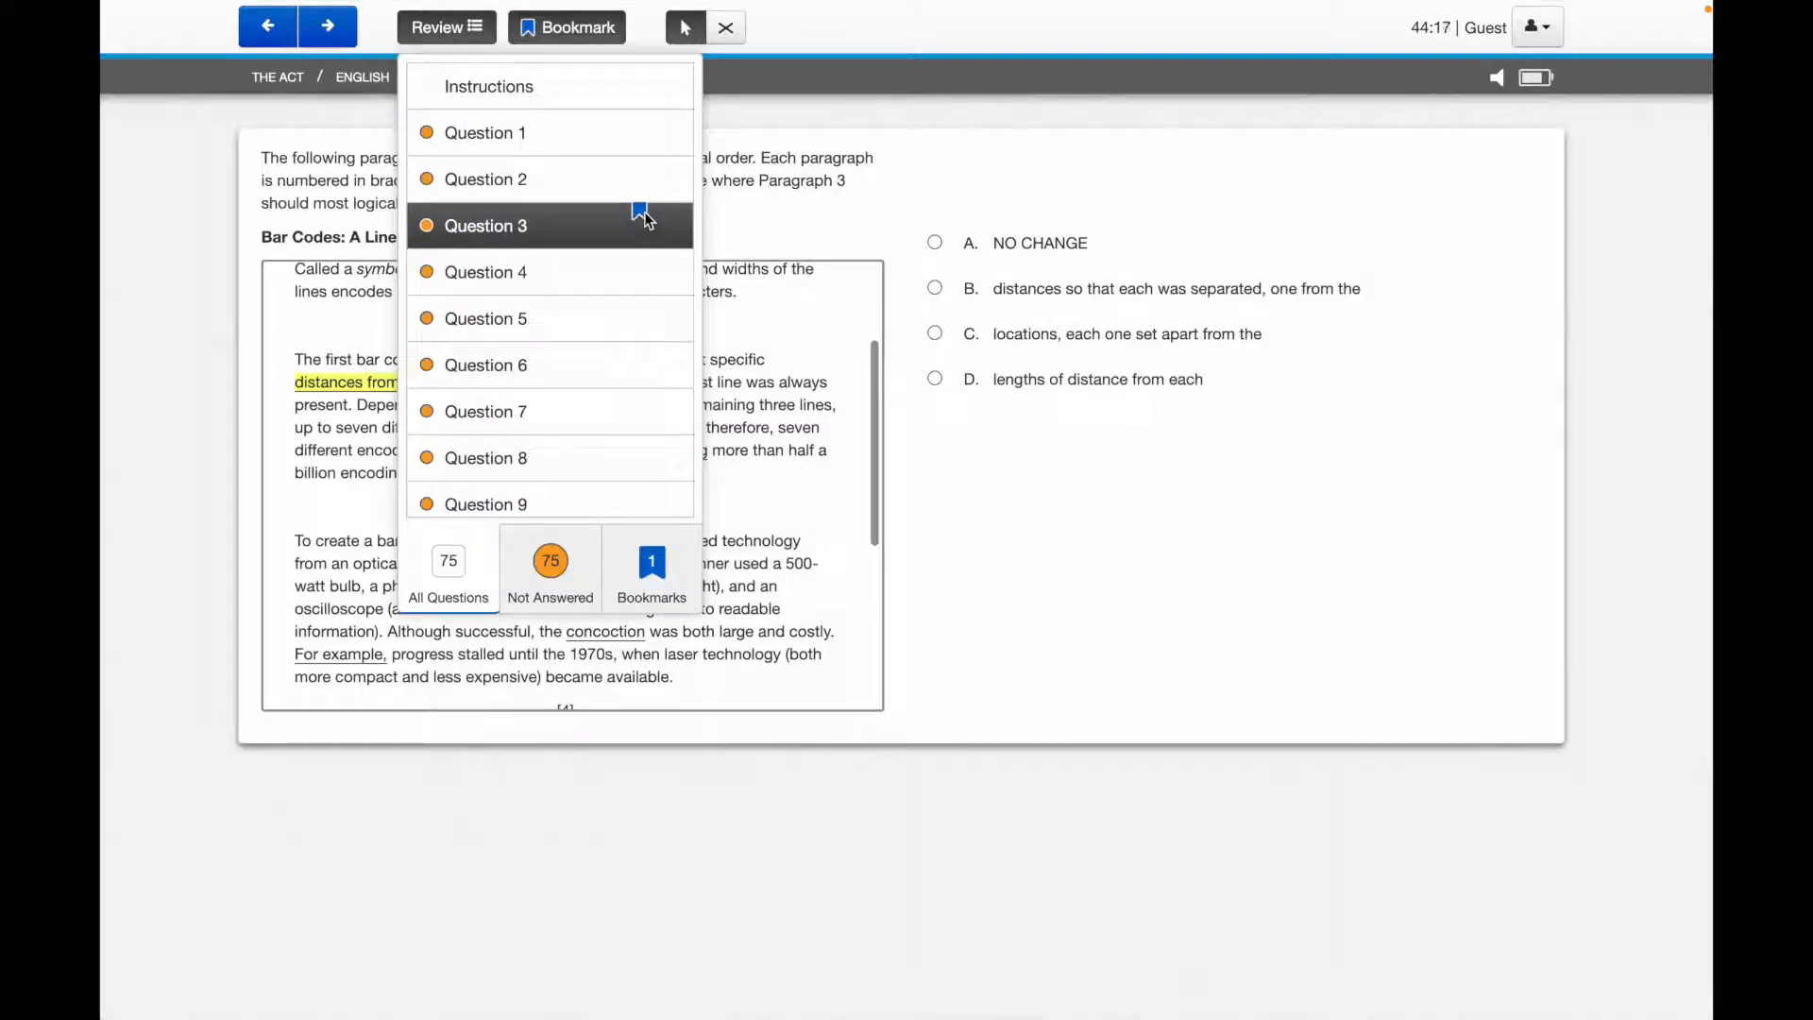
{"action": "scroll", "scroll_direction": "down", "scroll_amount": 3}
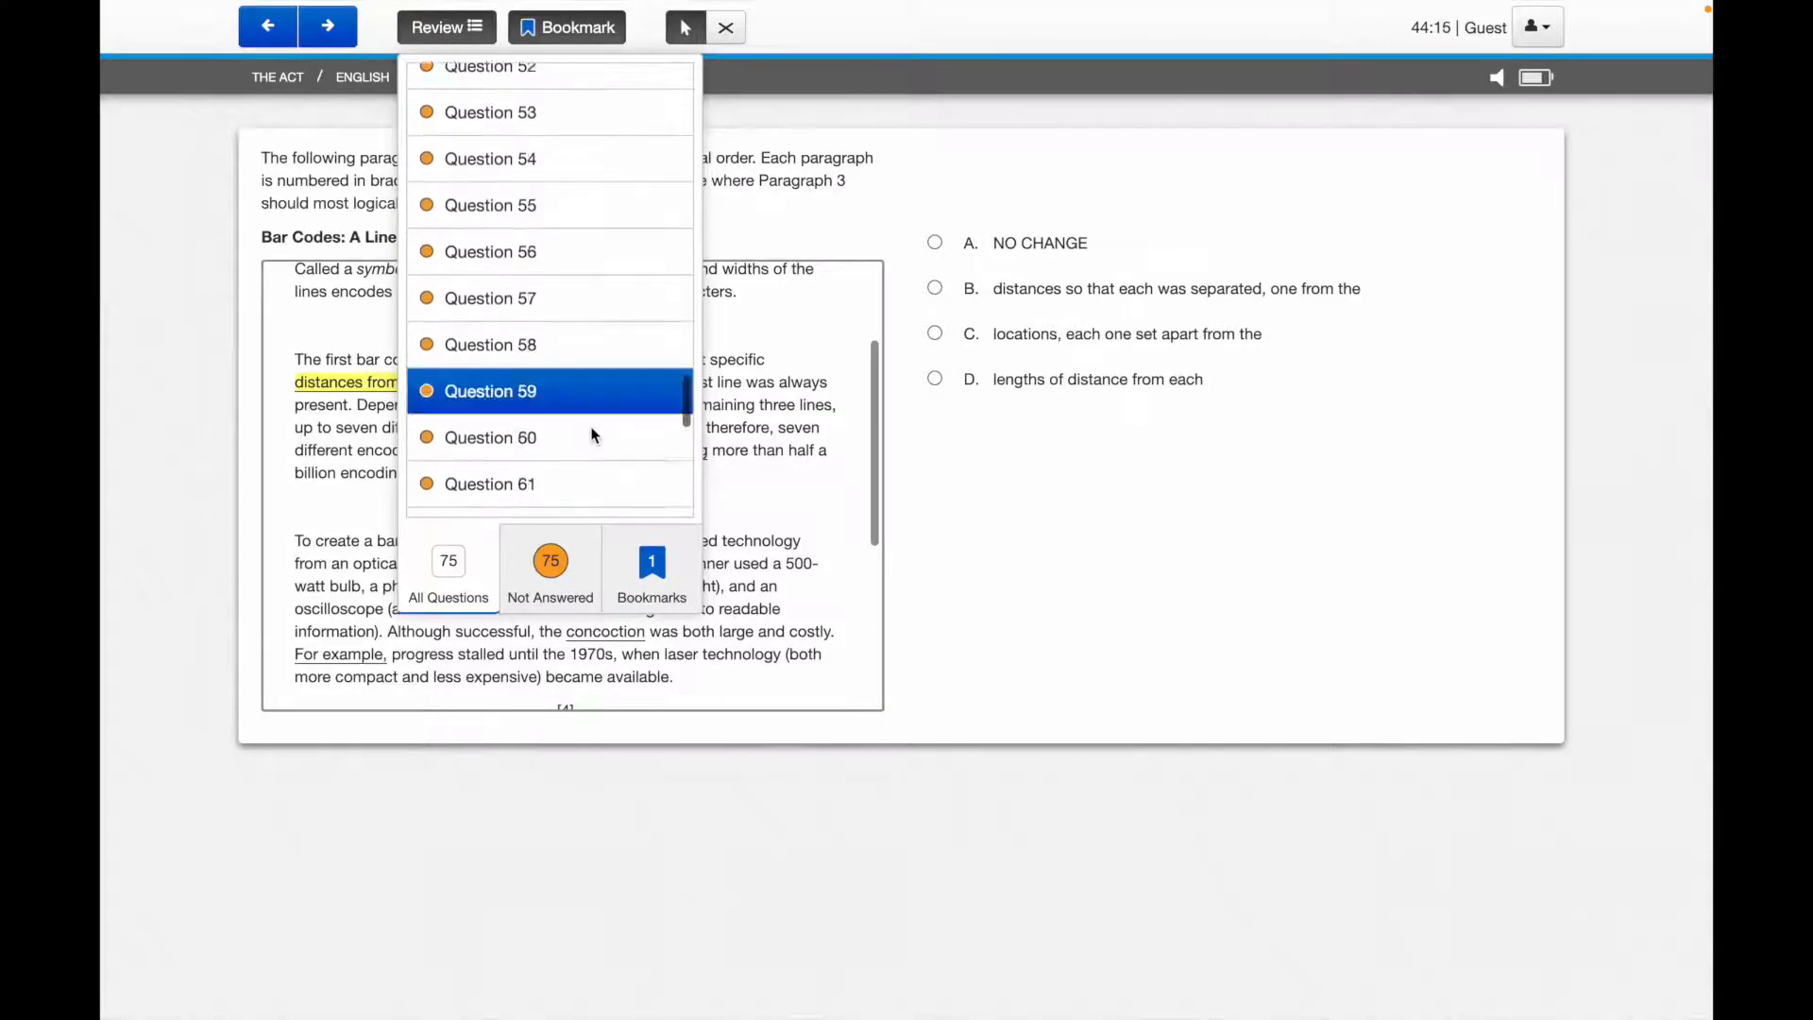
{"action": "left_click", "coordinate": [328, 26]}
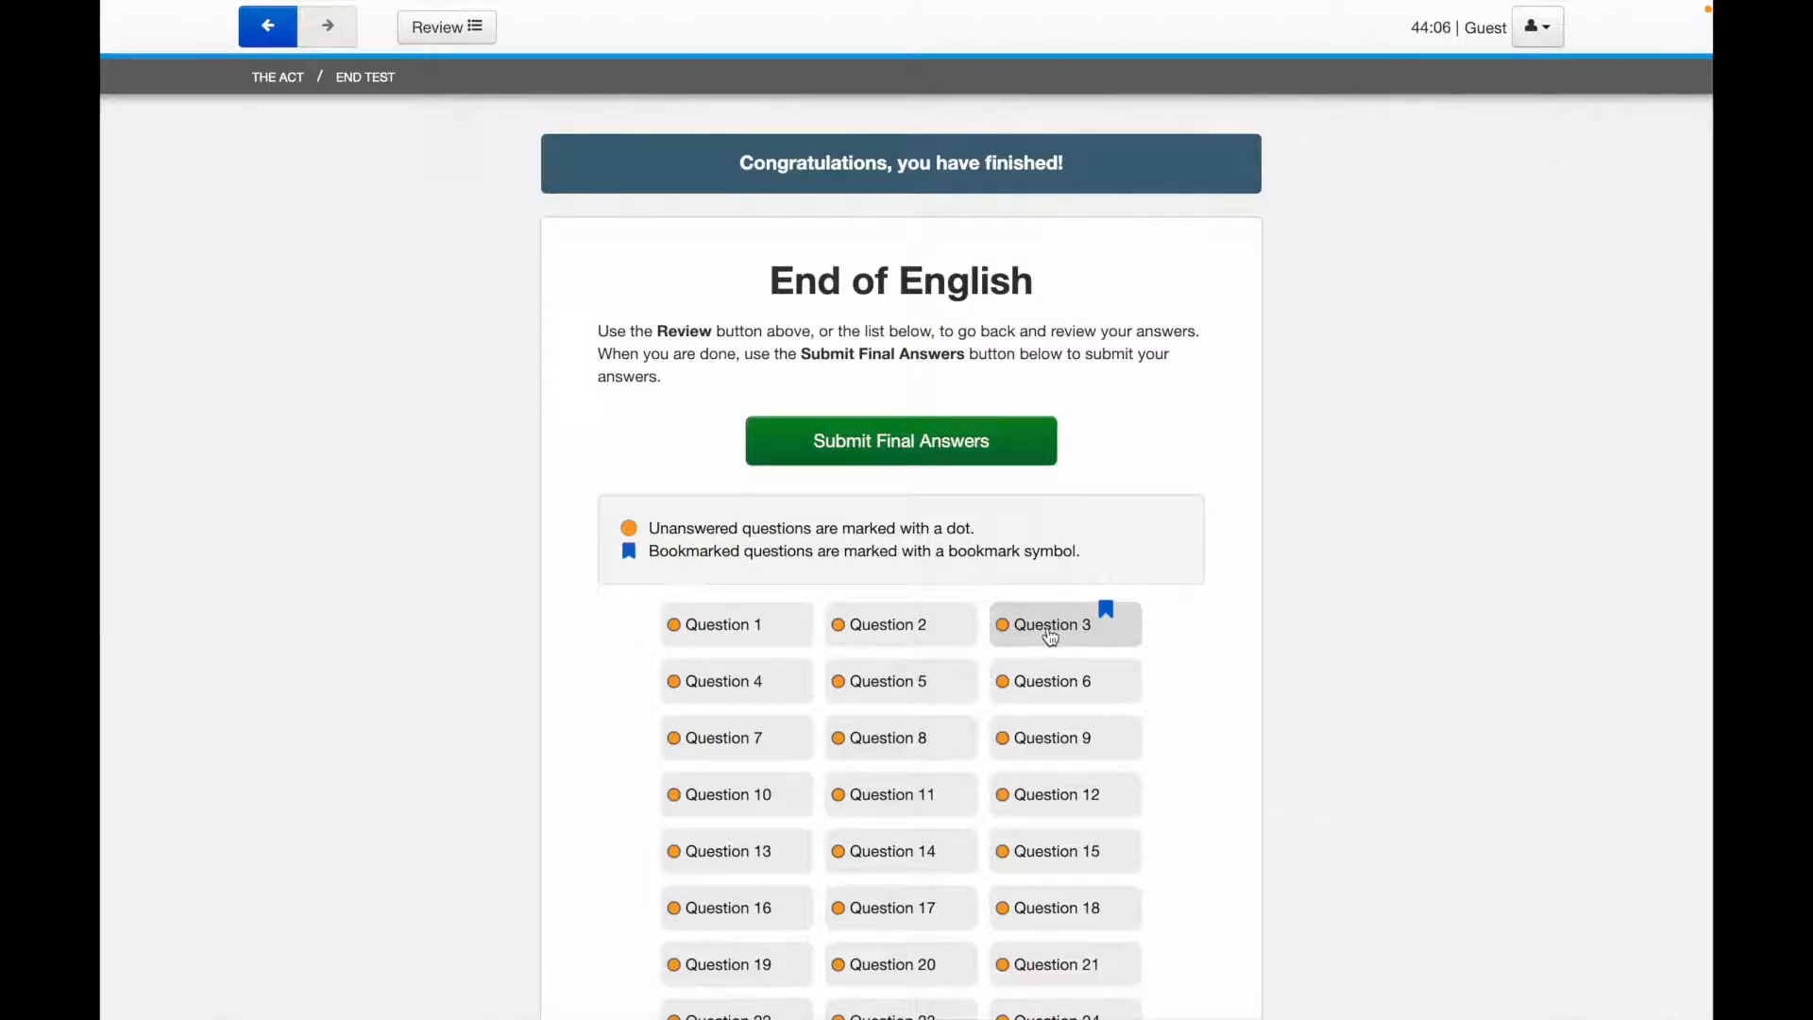
{"action": "left_click", "coordinate": [1050, 624]}
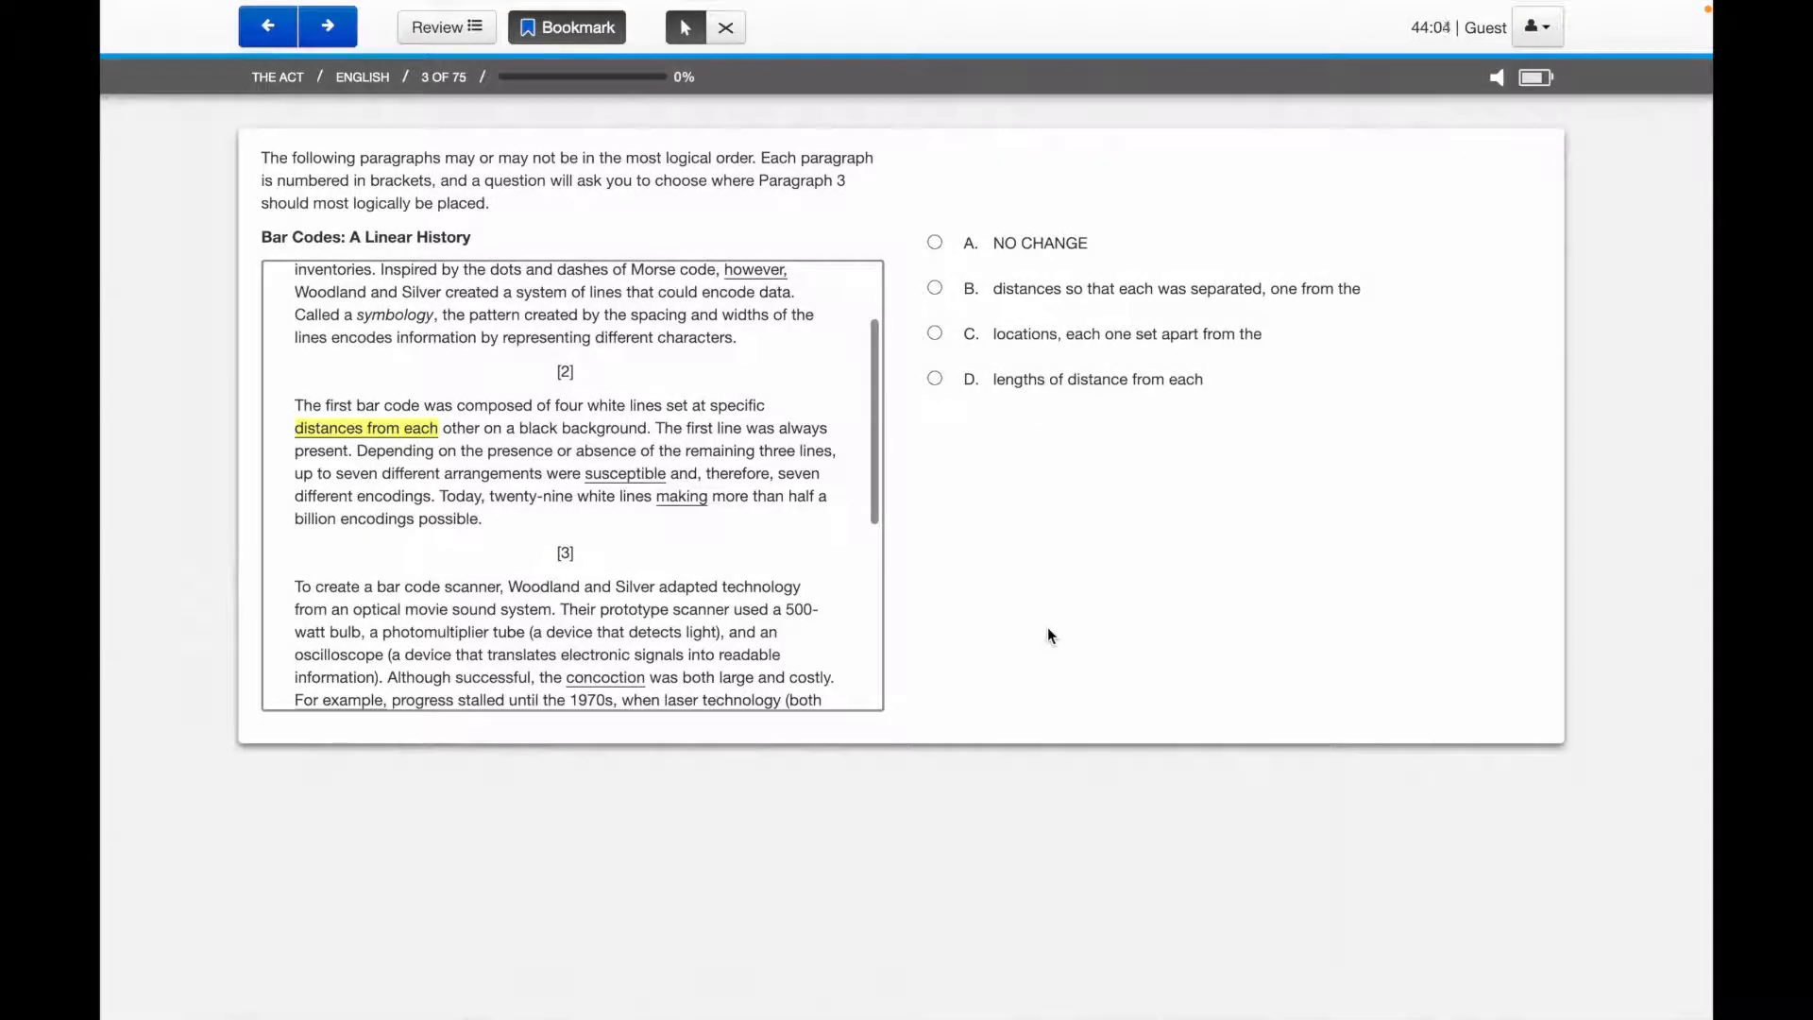
{"action": "mouse_move", "coordinate": [1081, 544]}
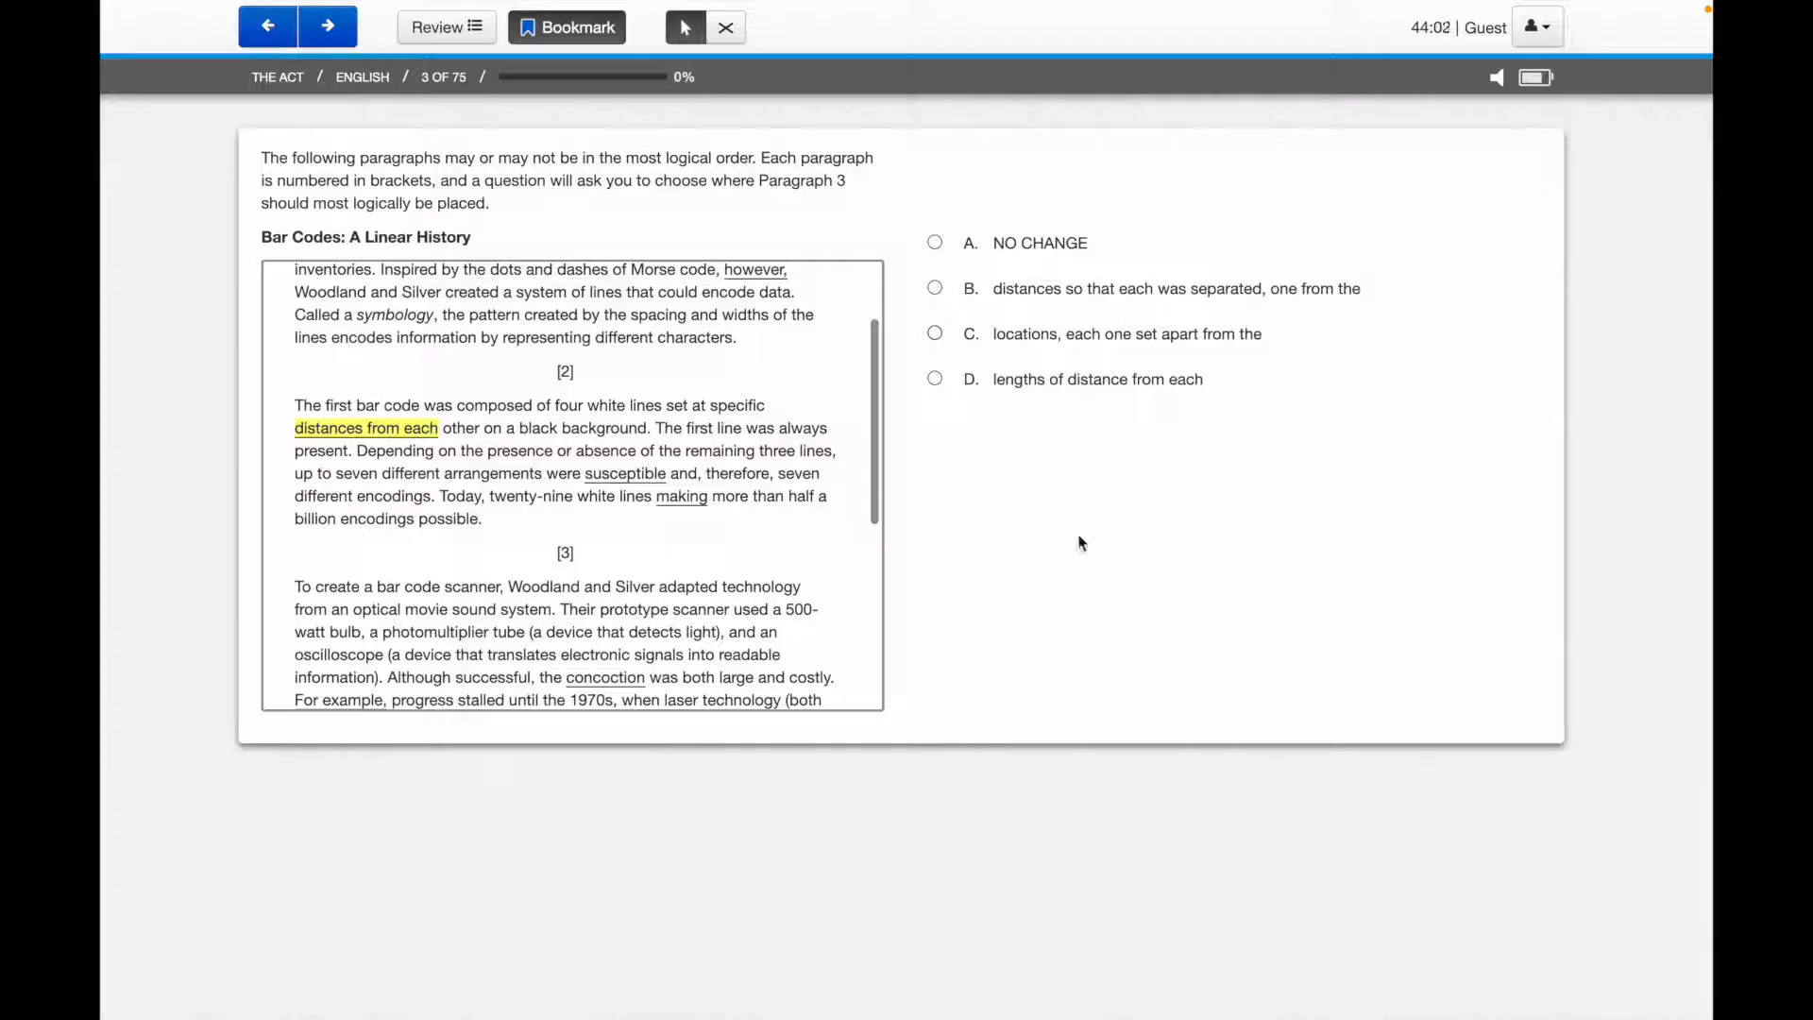
Open Question 11 from the end-of-section summary and answer it with 'there are'.
{"action": "left_click", "coordinate": [934, 333]}
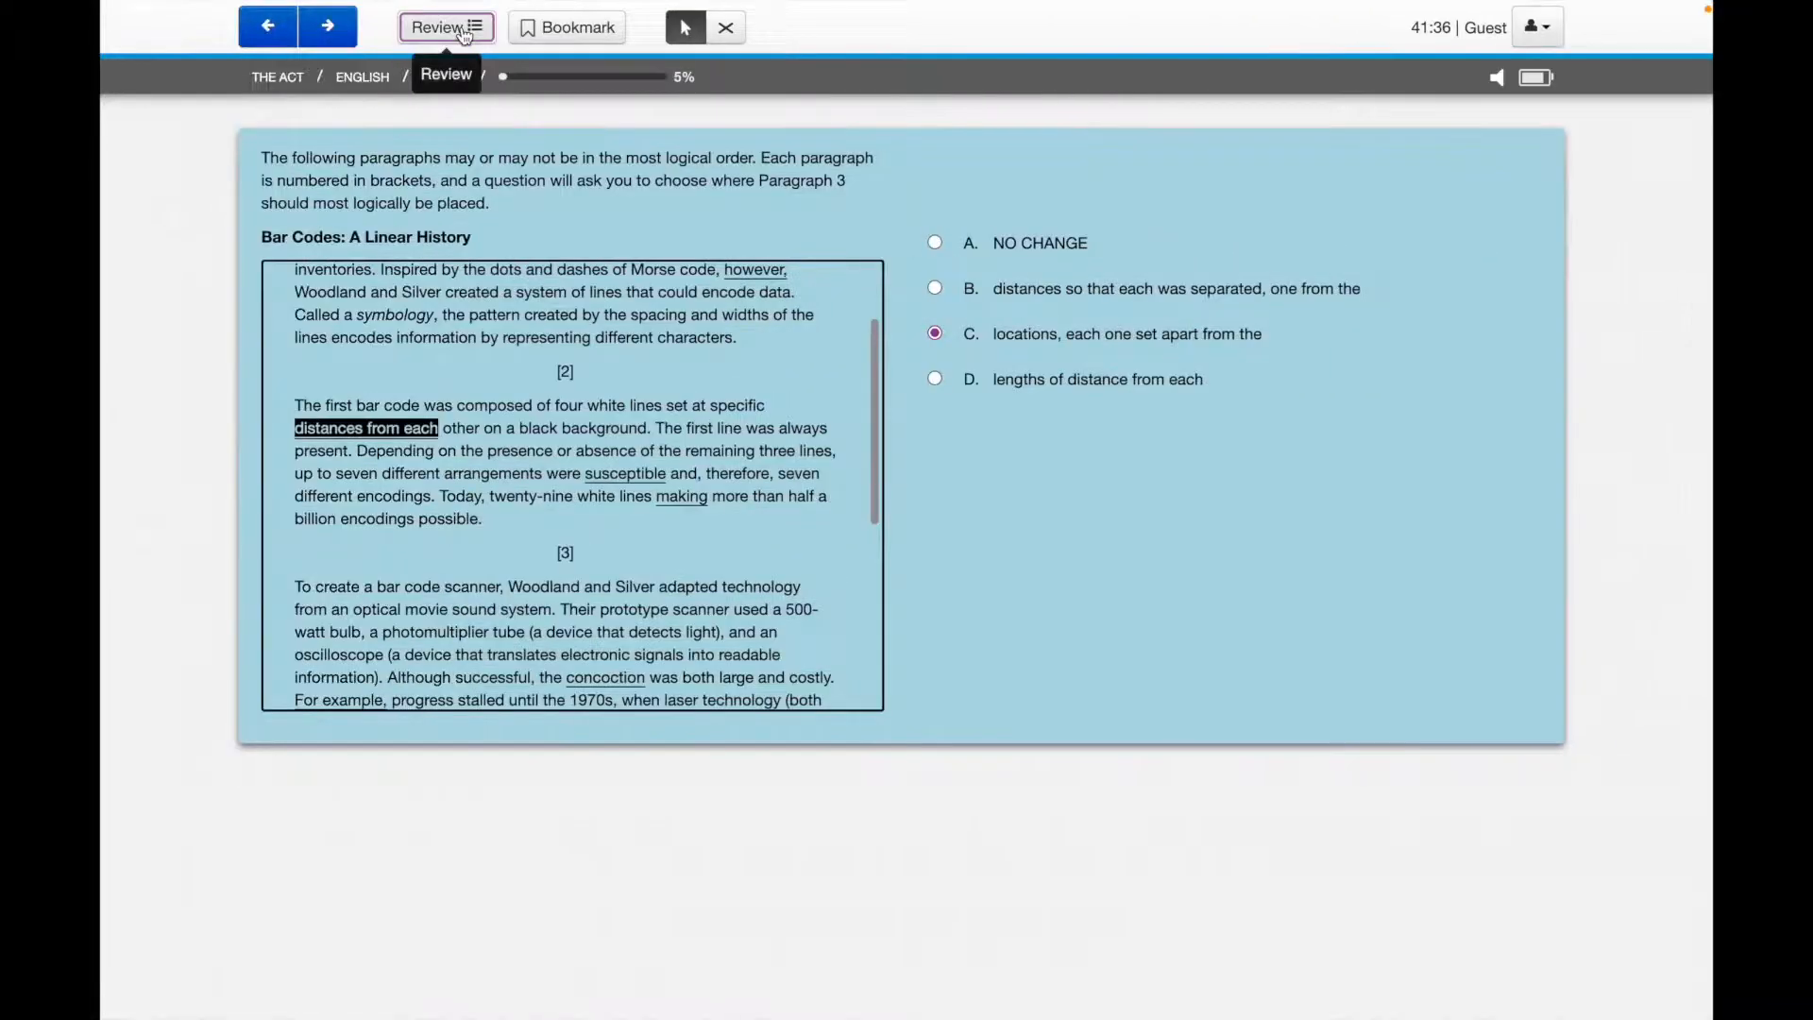
{"action": "left_click", "coordinate": [445, 26]}
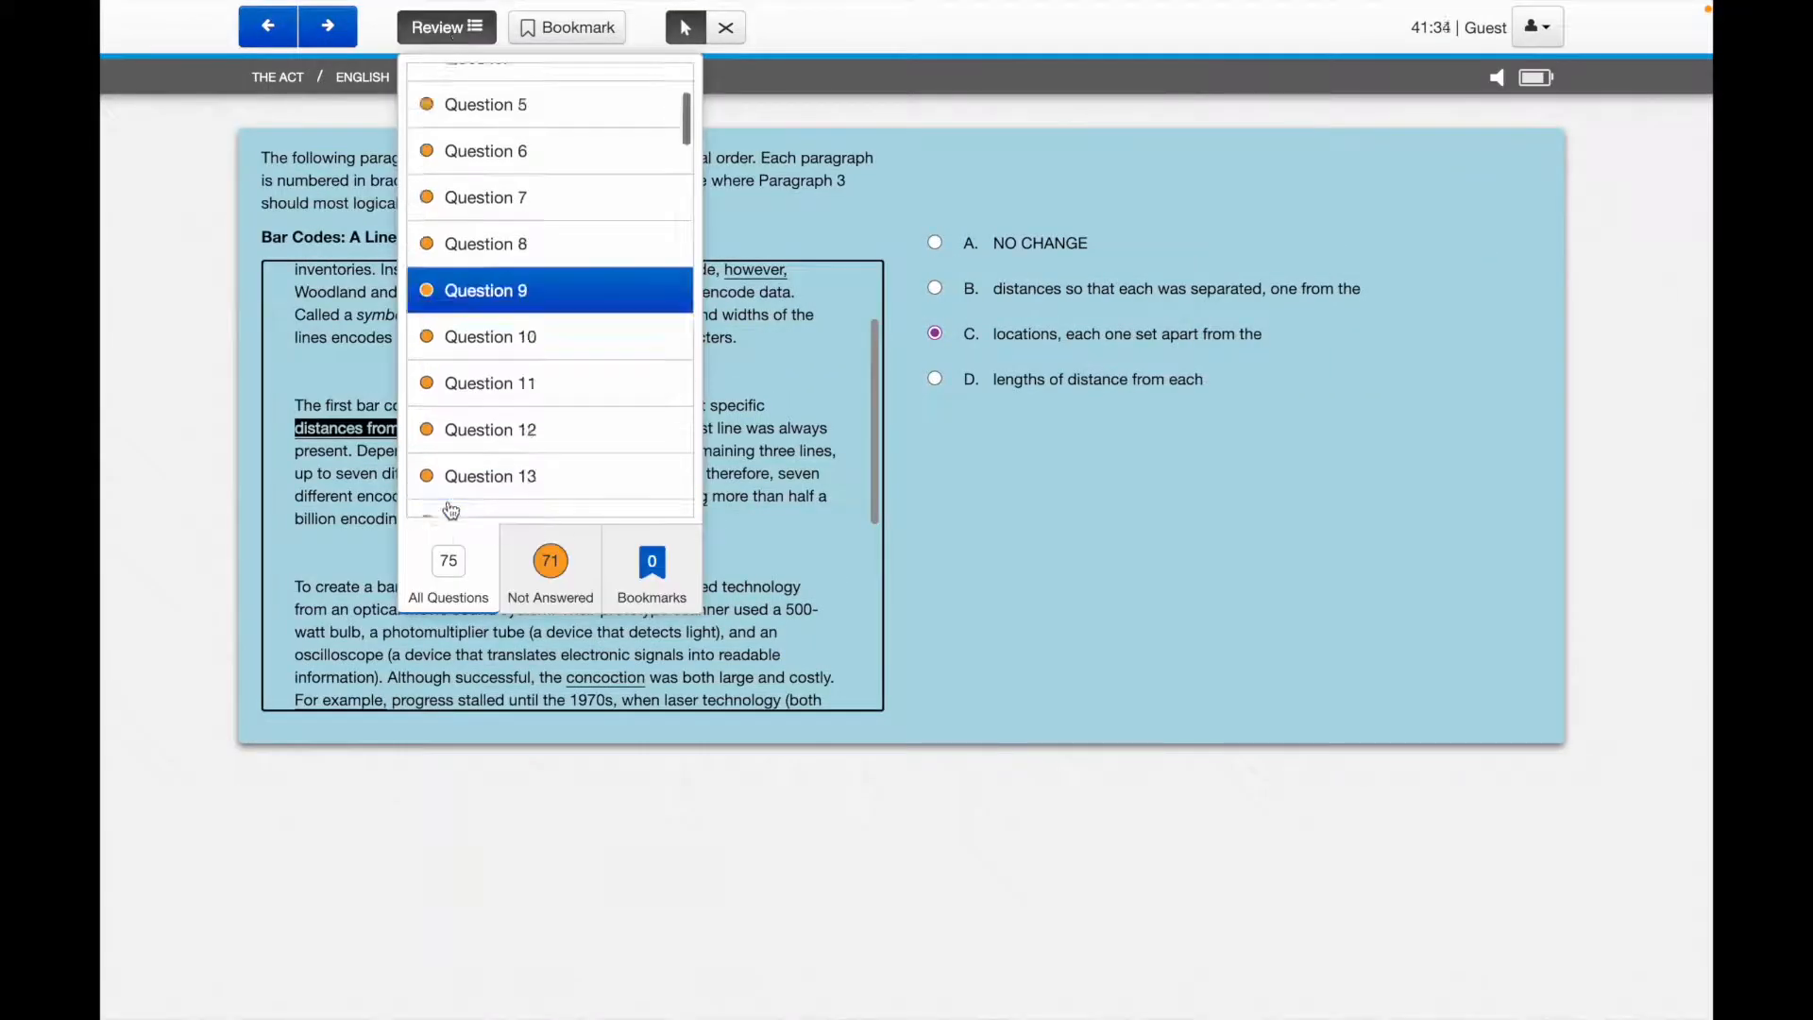
{"action": "left_click", "coordinate": [328, 25]}
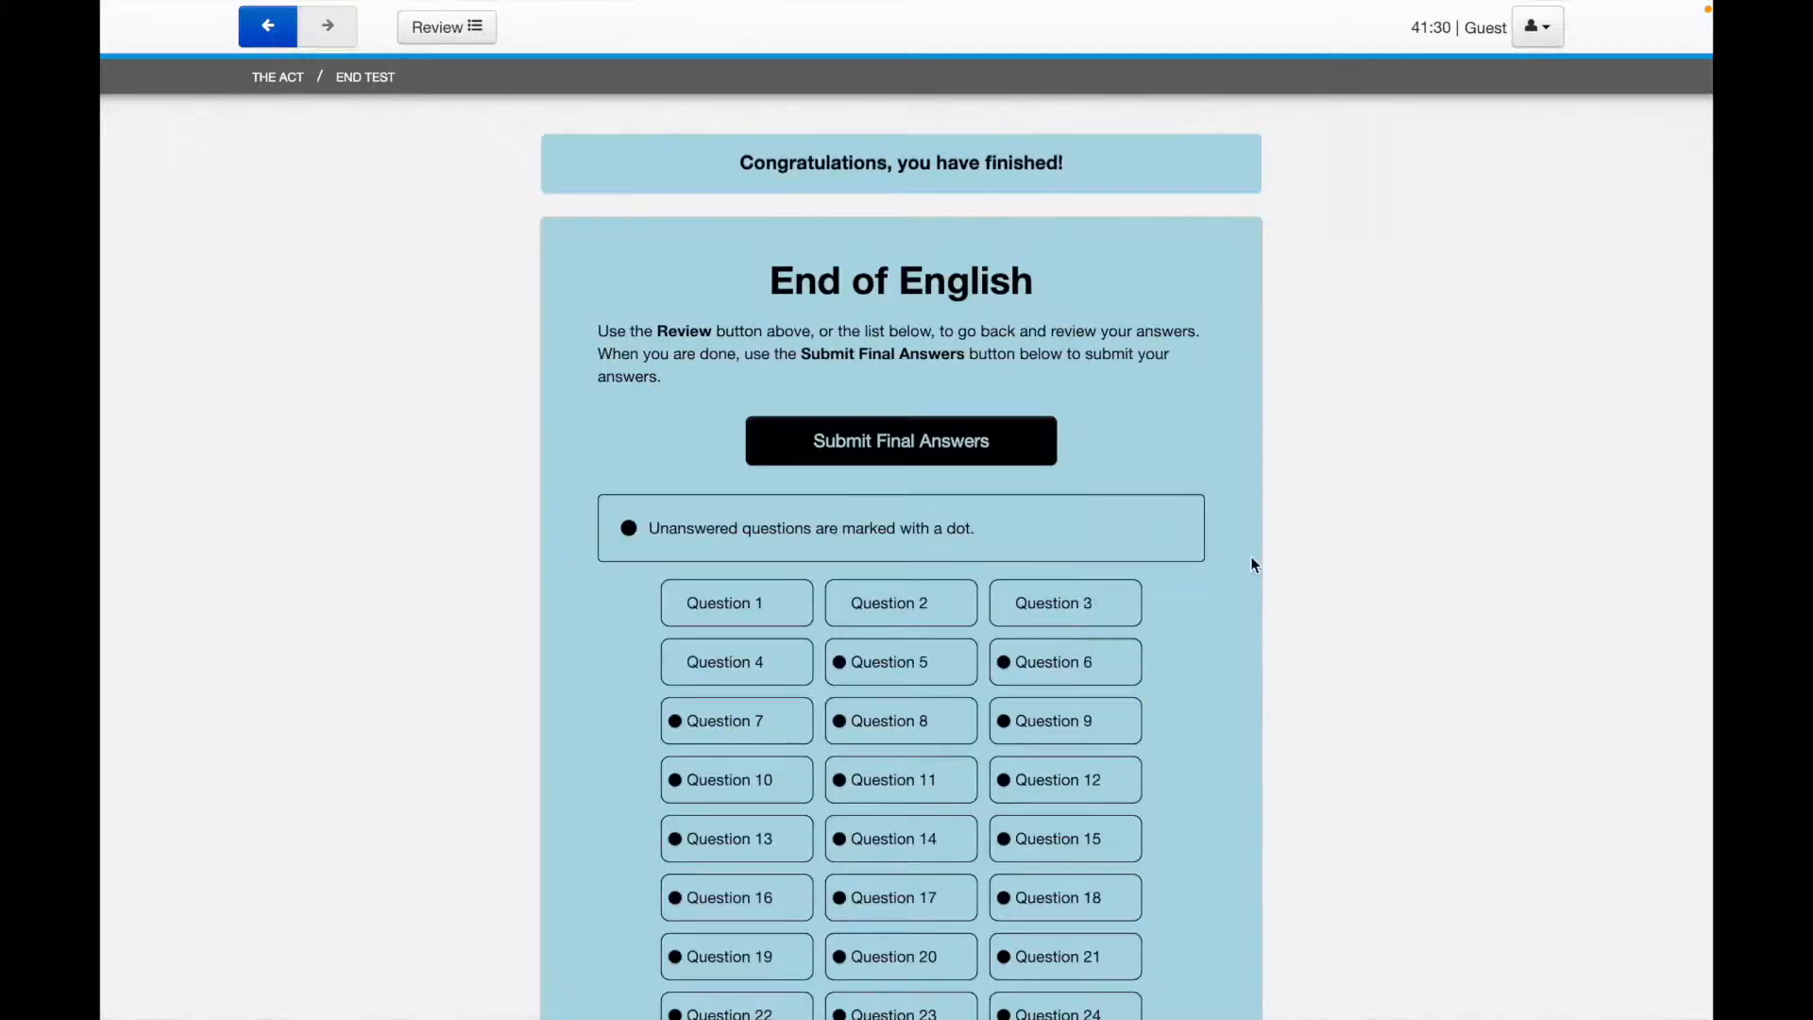
{"action": "scroll", "scroll_direction": "down", "scroll_amount": 3}
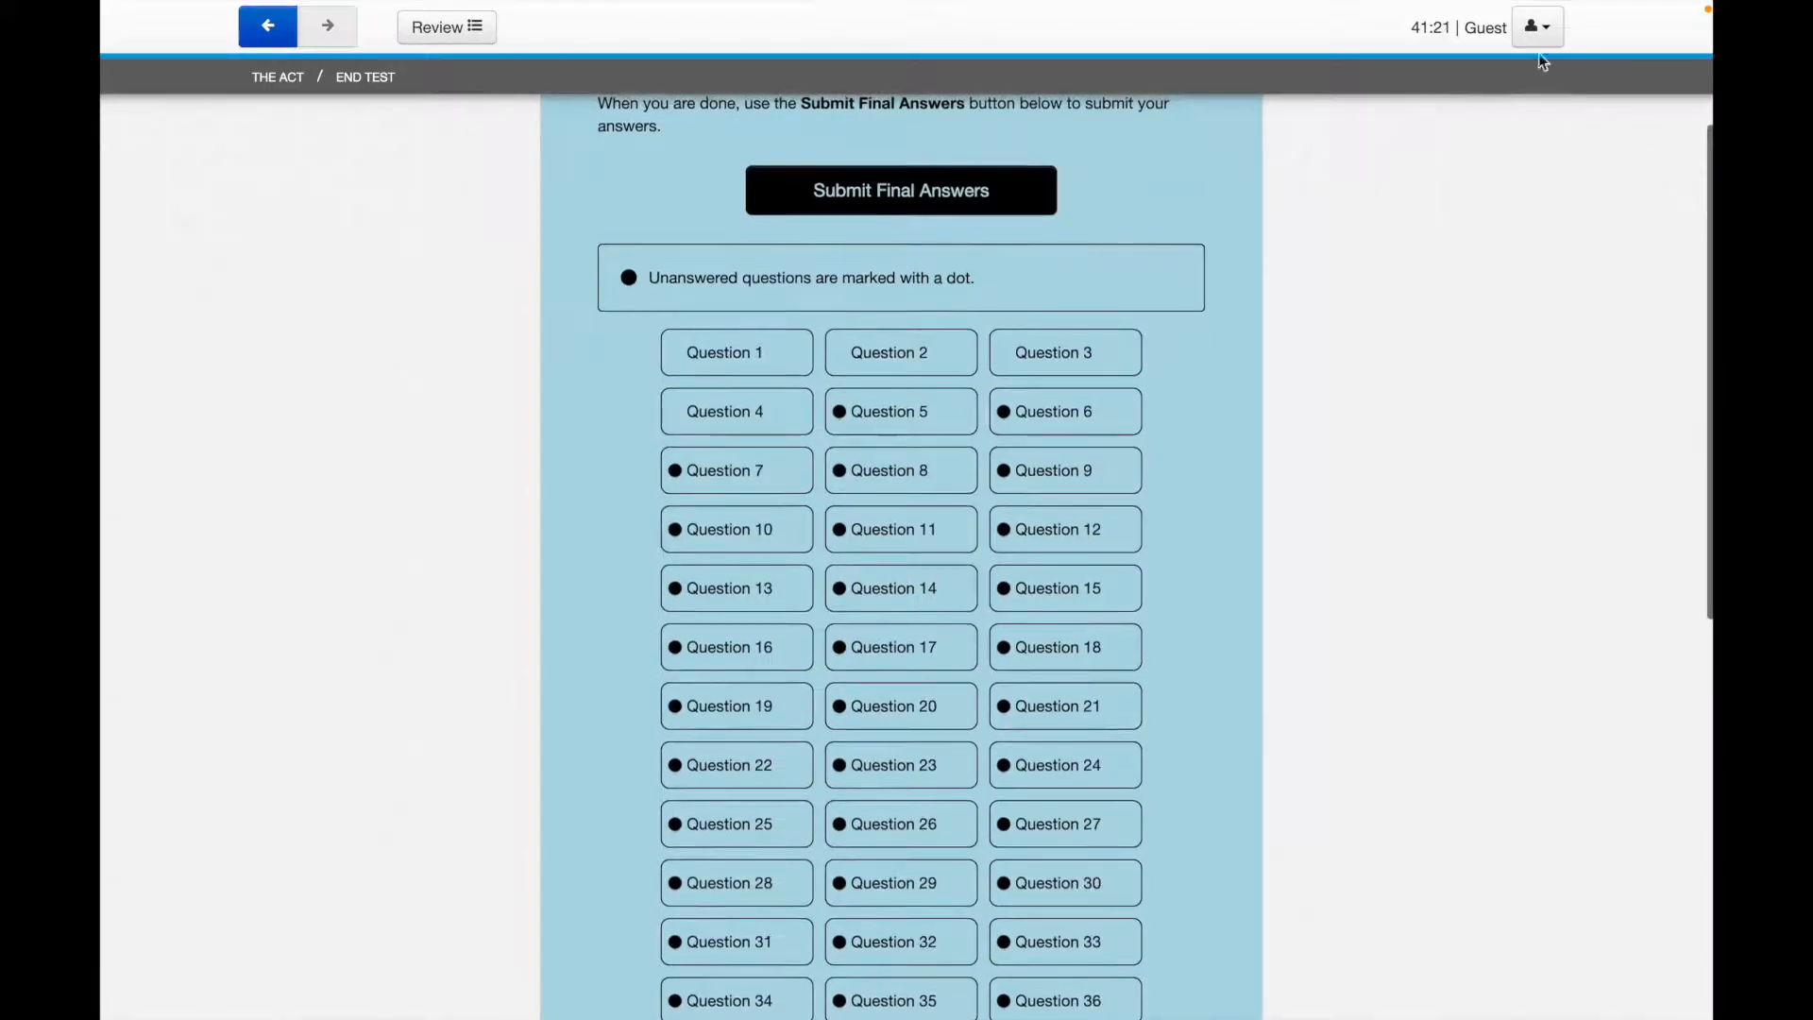
{"action": "left_click", "coordinate": [1537, 27]}
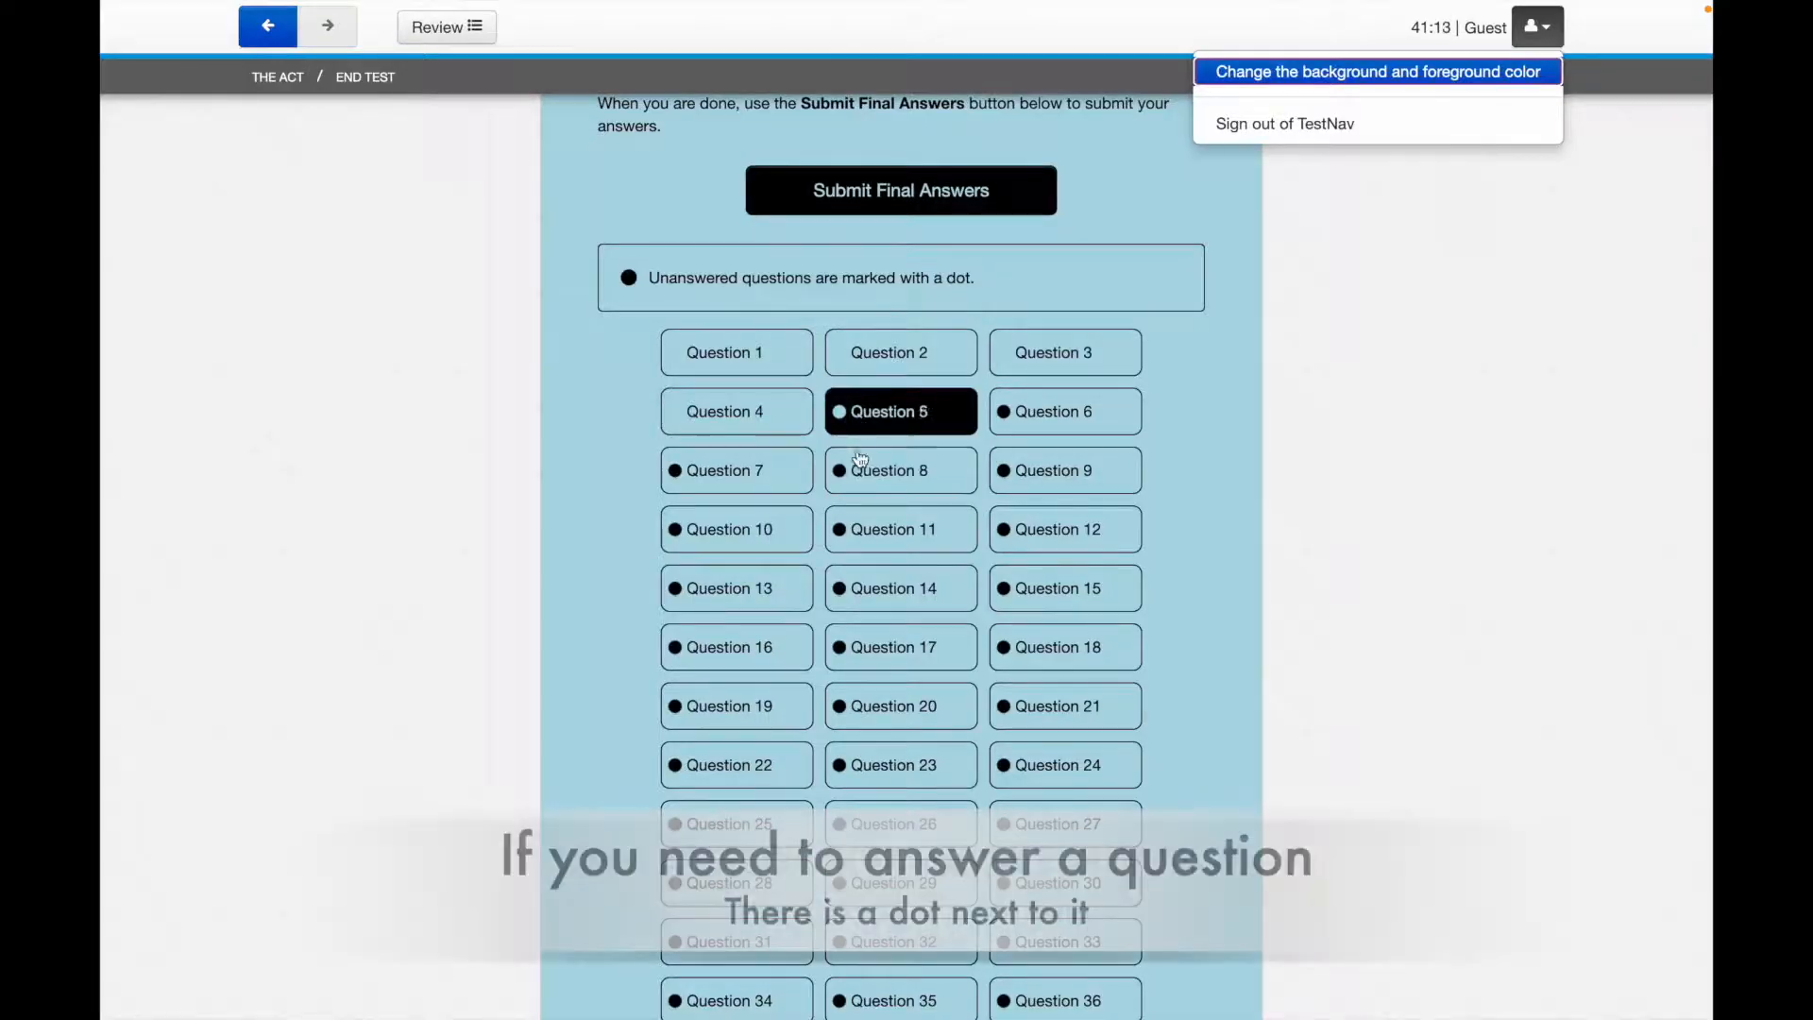
{"action": "scroll", "scroll_direction": "down", "scroll_amount": 3}
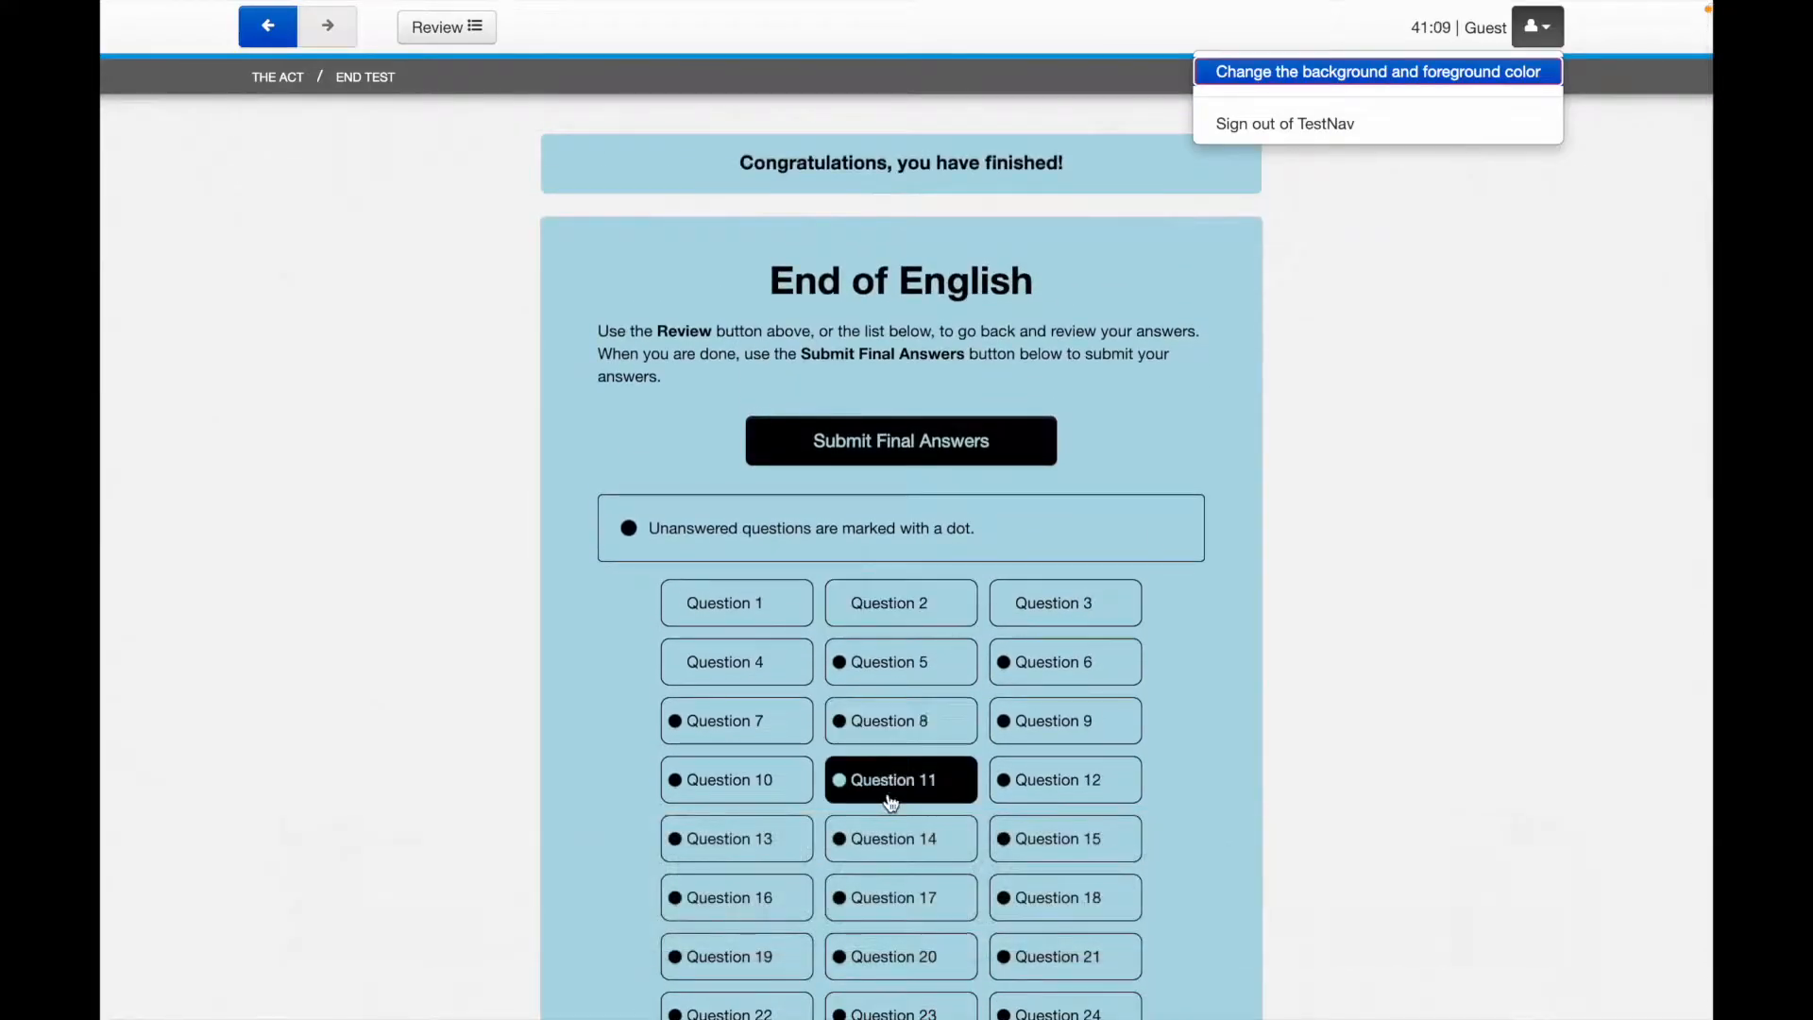
{"action": "left_click", "coordinate": [900, 779]}
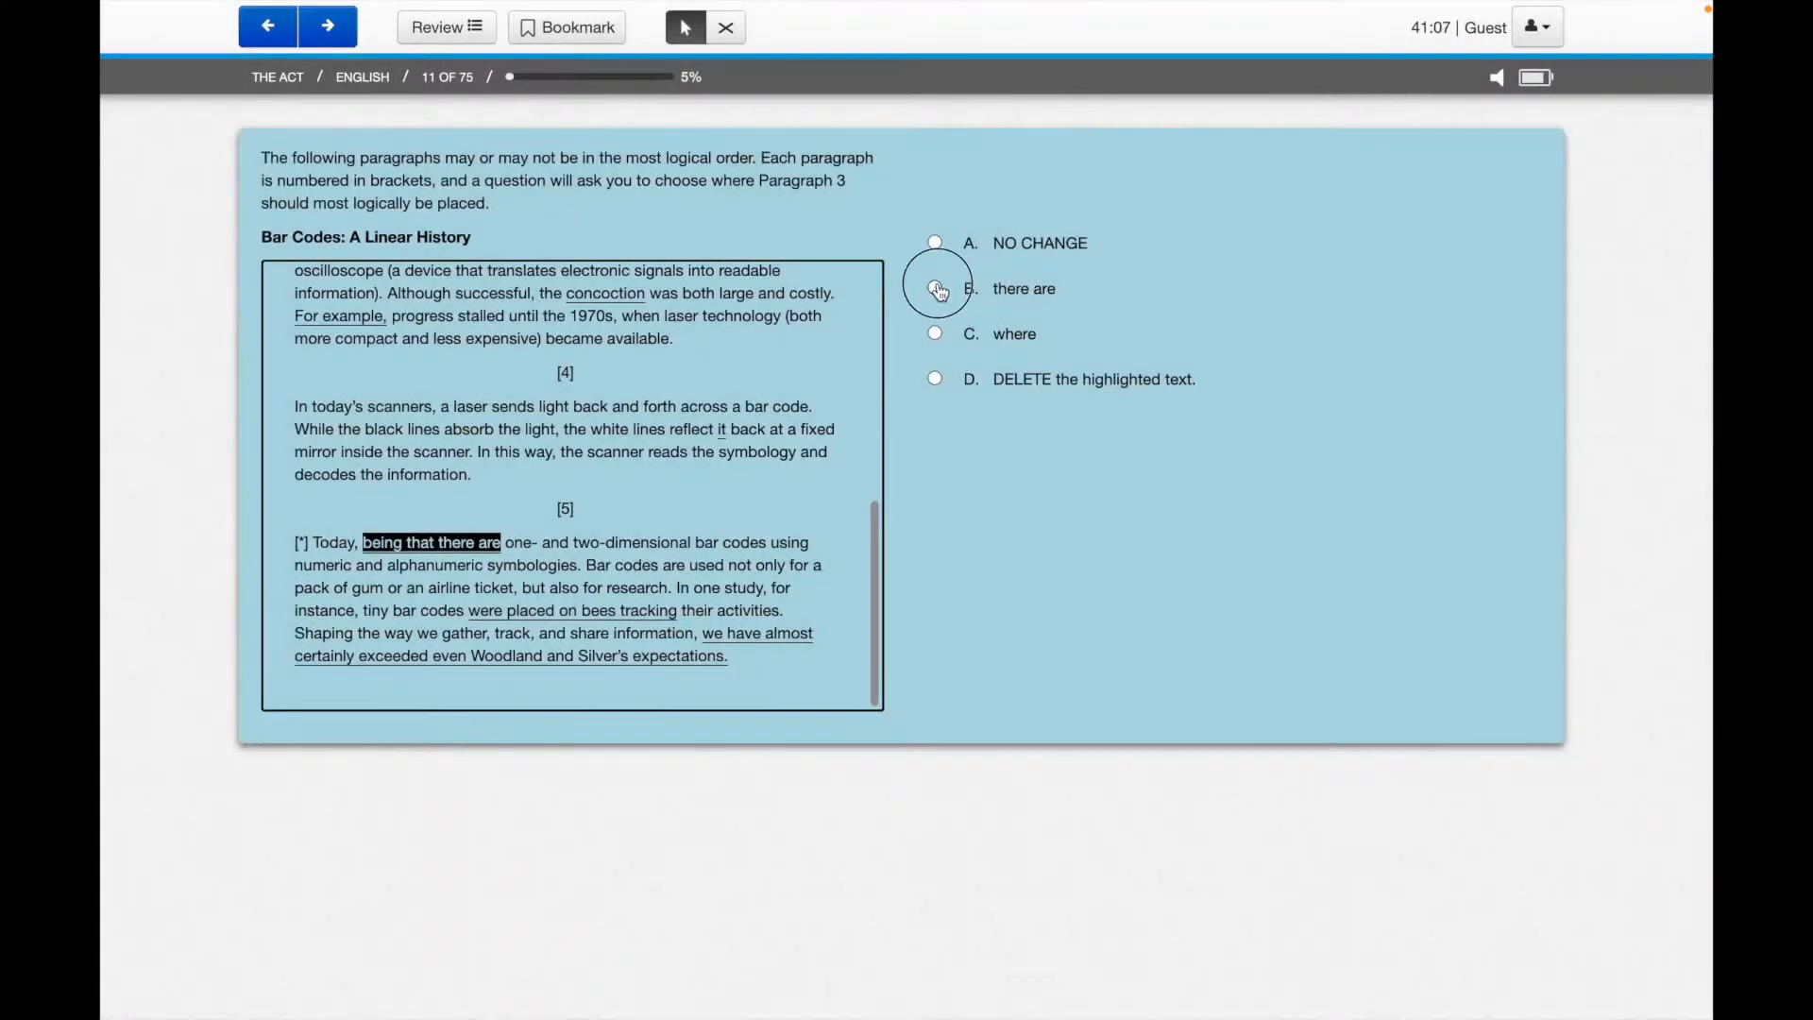
{"action": "left_click", "coordinate": [328, 27]}
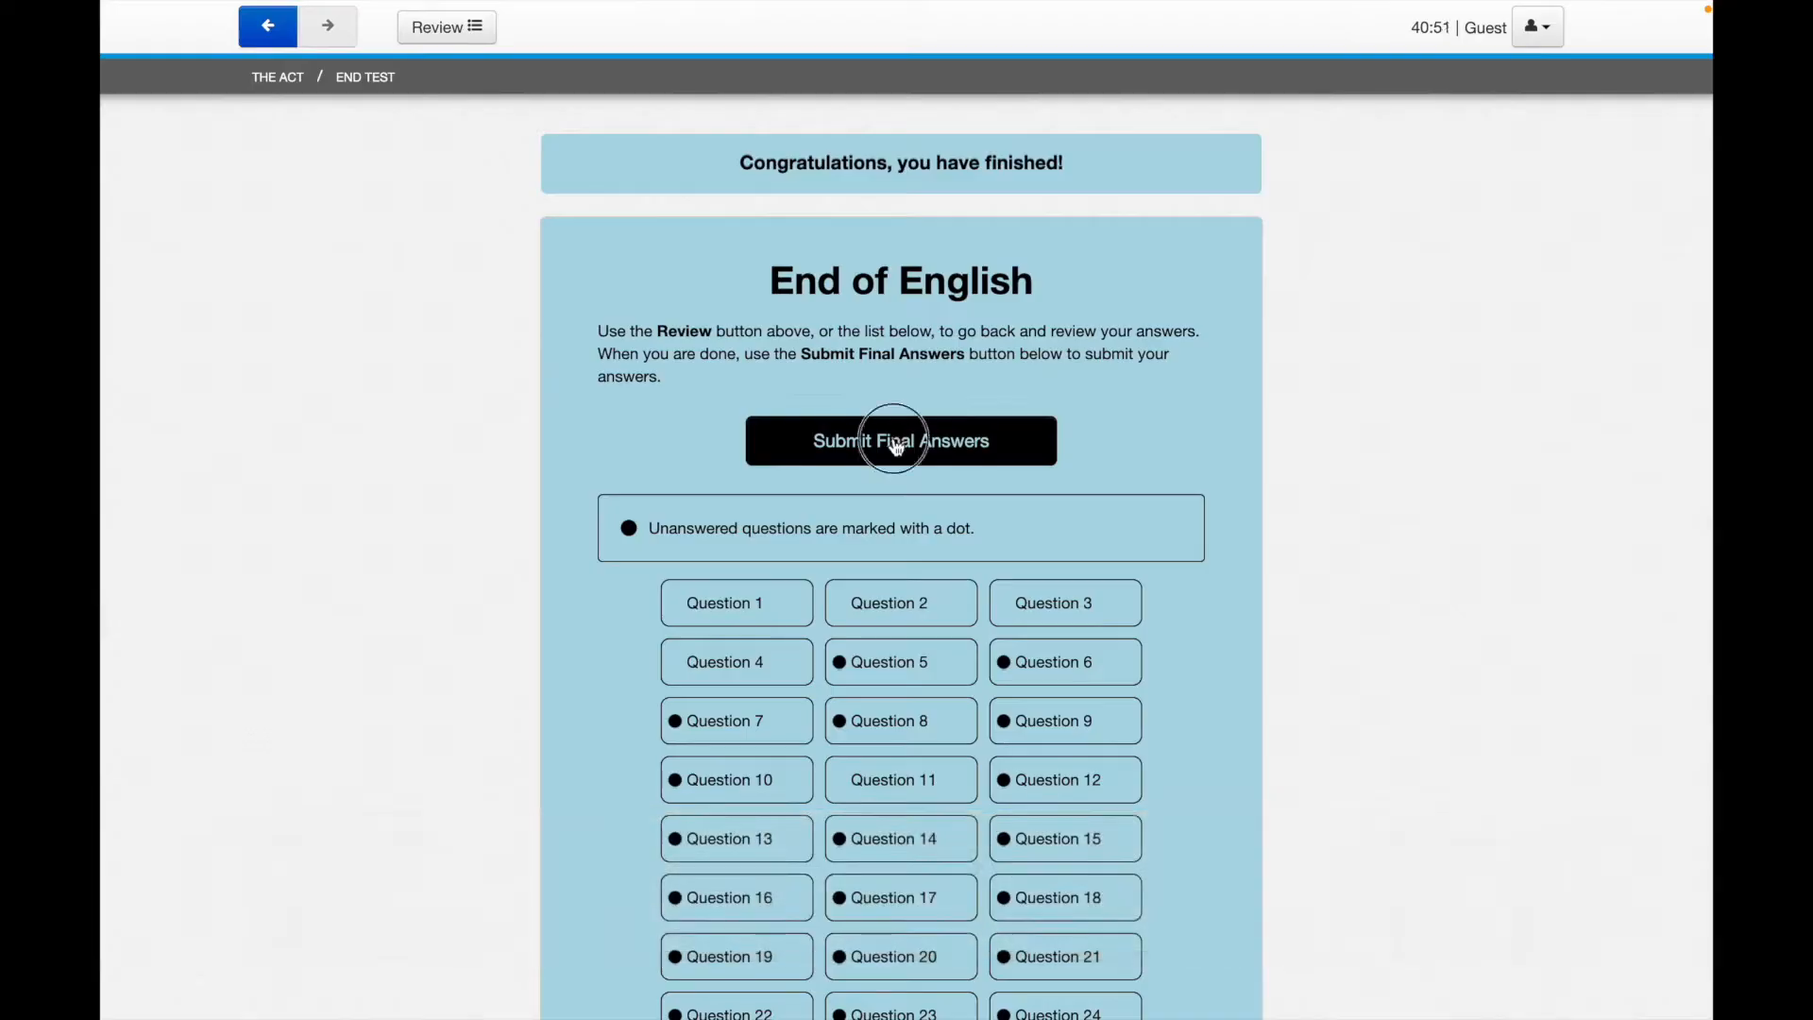
Submit the final English answers, sign out, and return to the sign-in screen.
{"action": "left_click", "coordinate": [900, 441]}
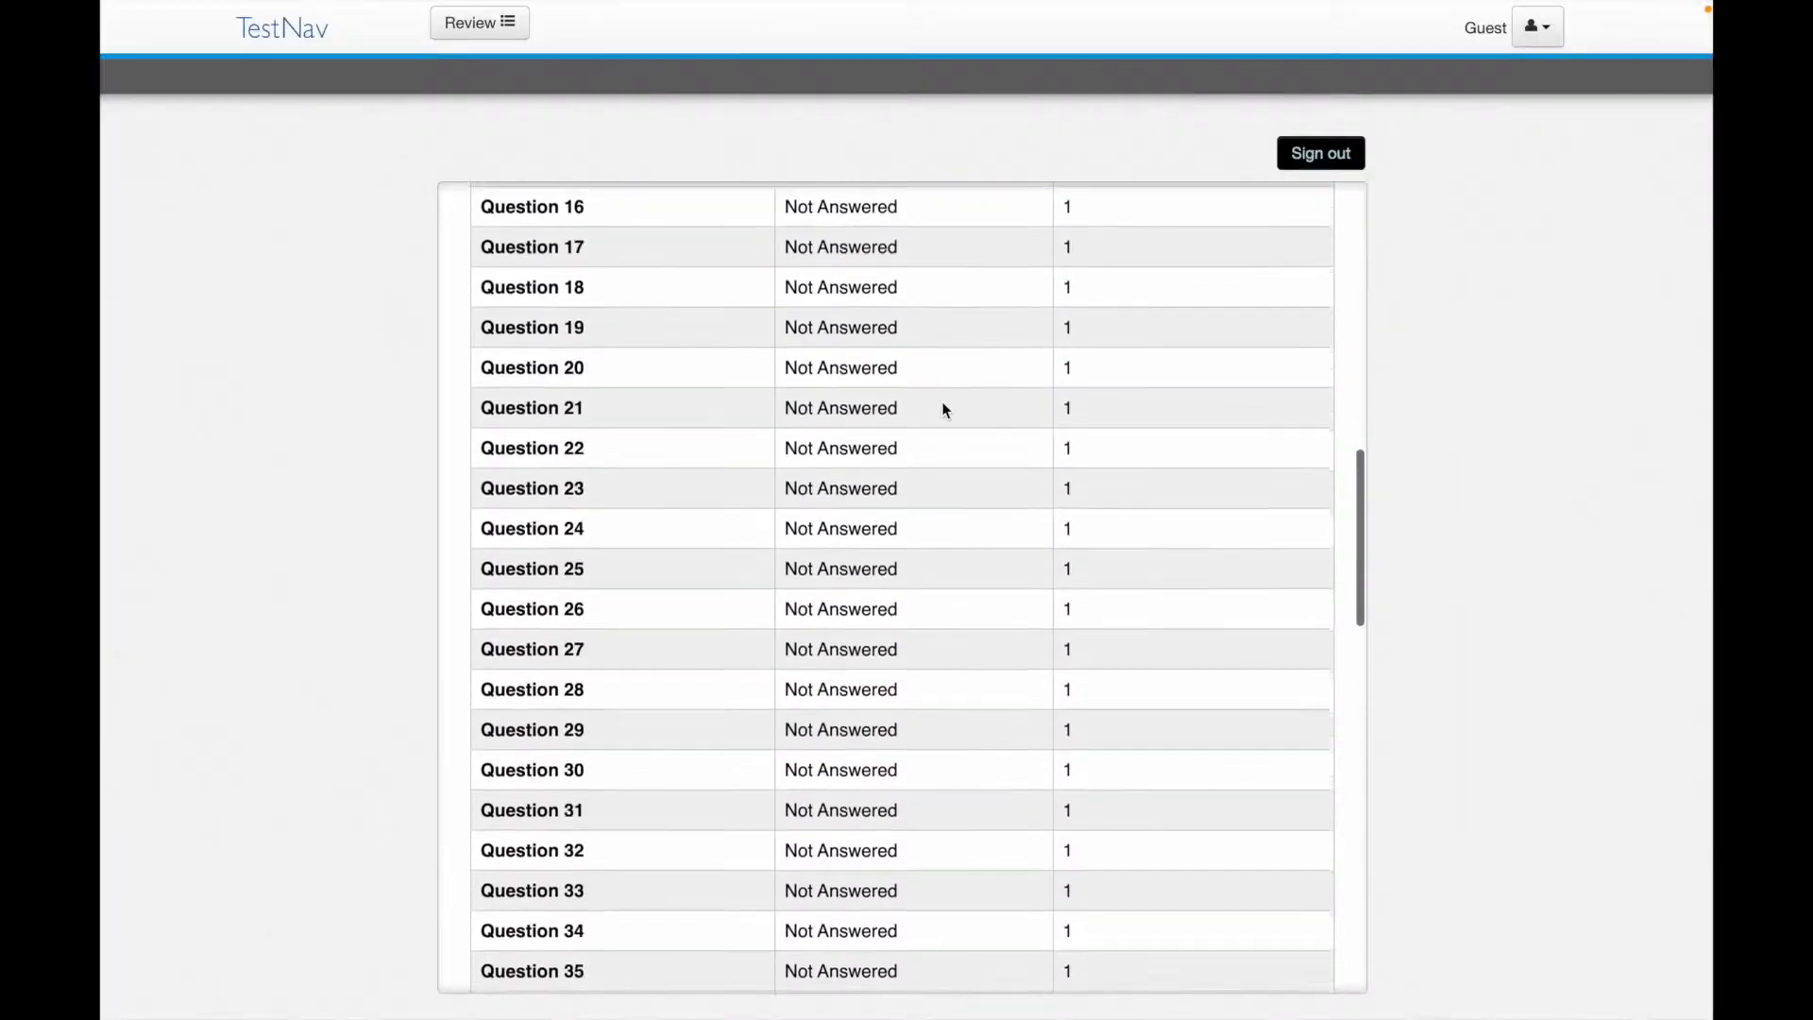
{"action": "left_click", "coordinate": [1319, 153]}
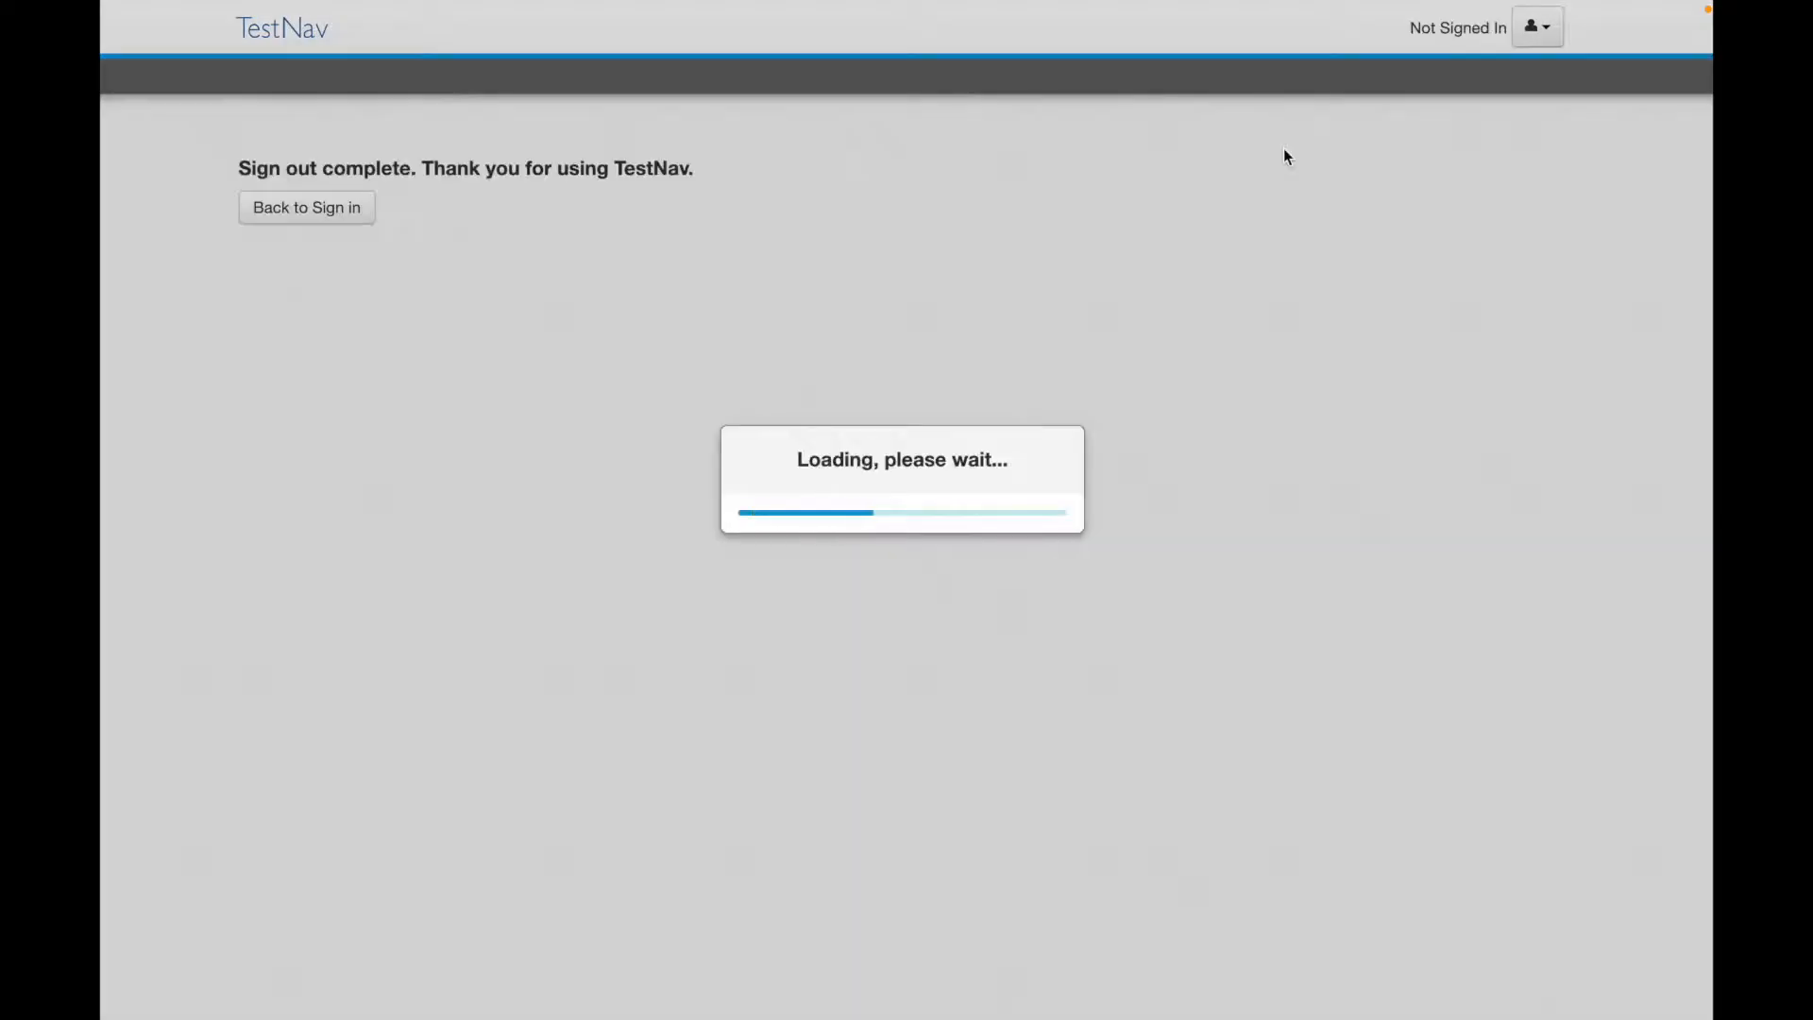
{"action": "left_click", "coordinate": [306, 206]}
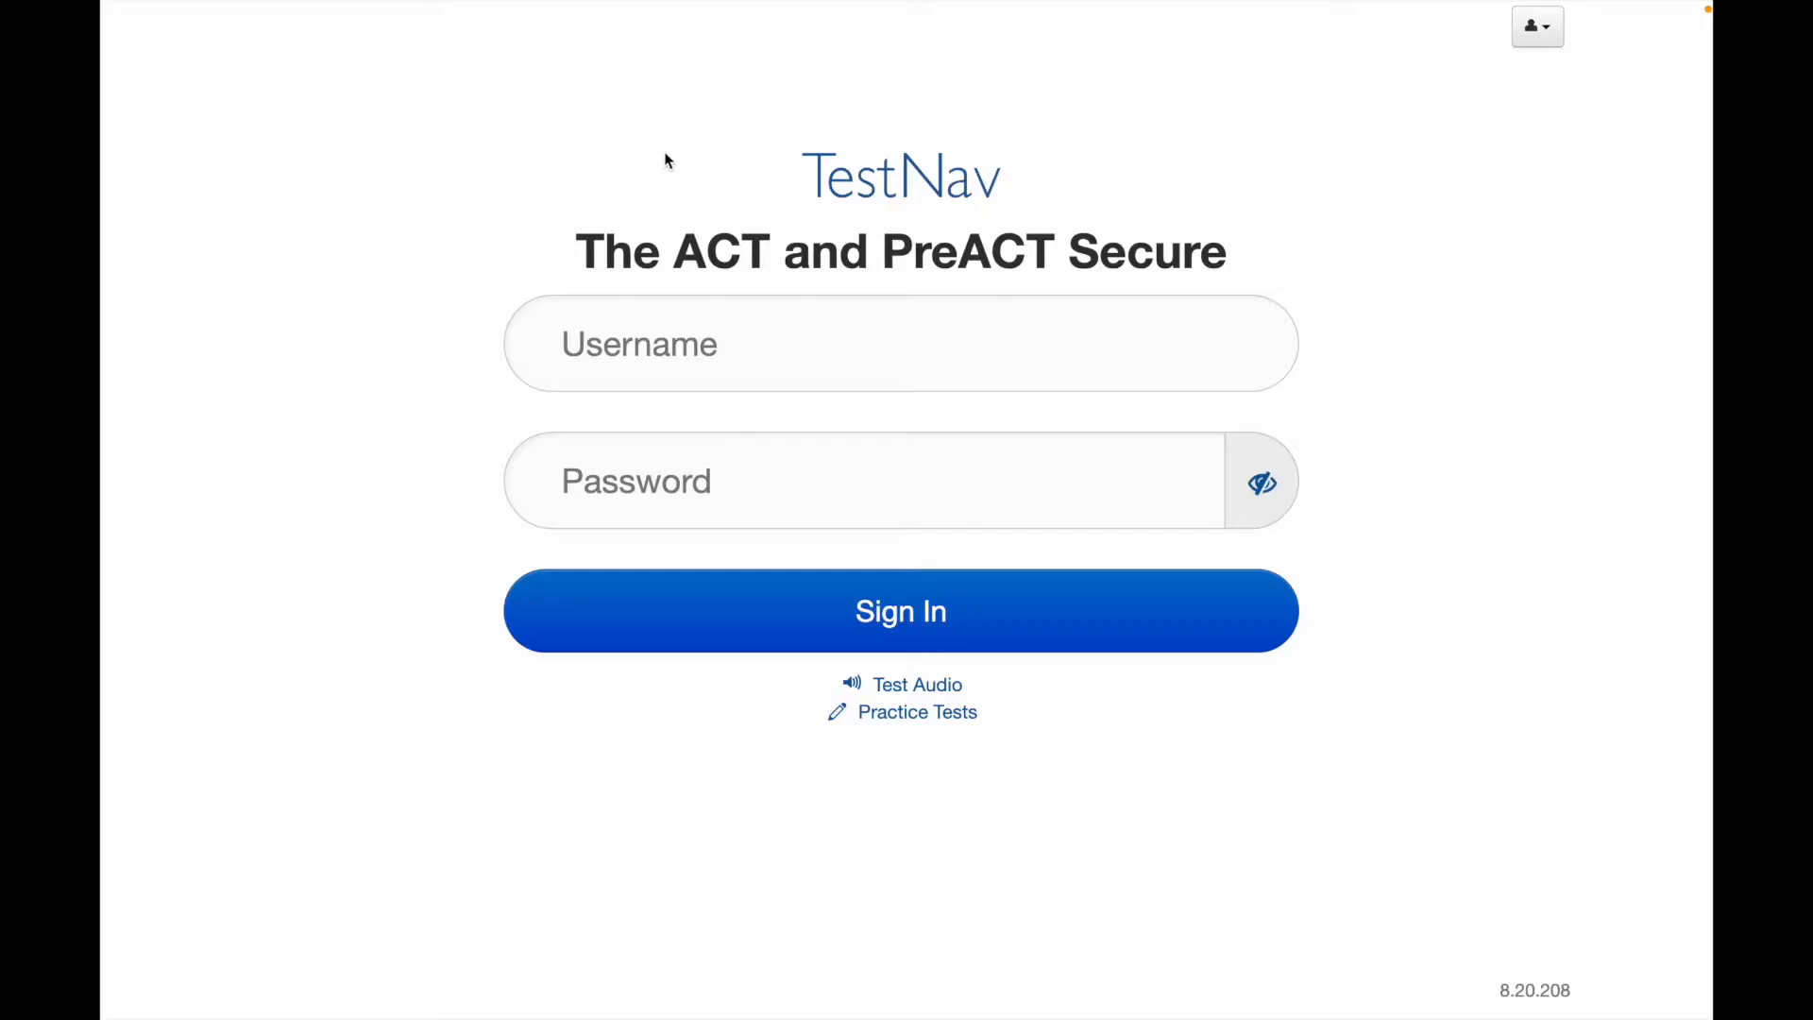
{"action": "mouse_move", "coordinate": [592, 191]}
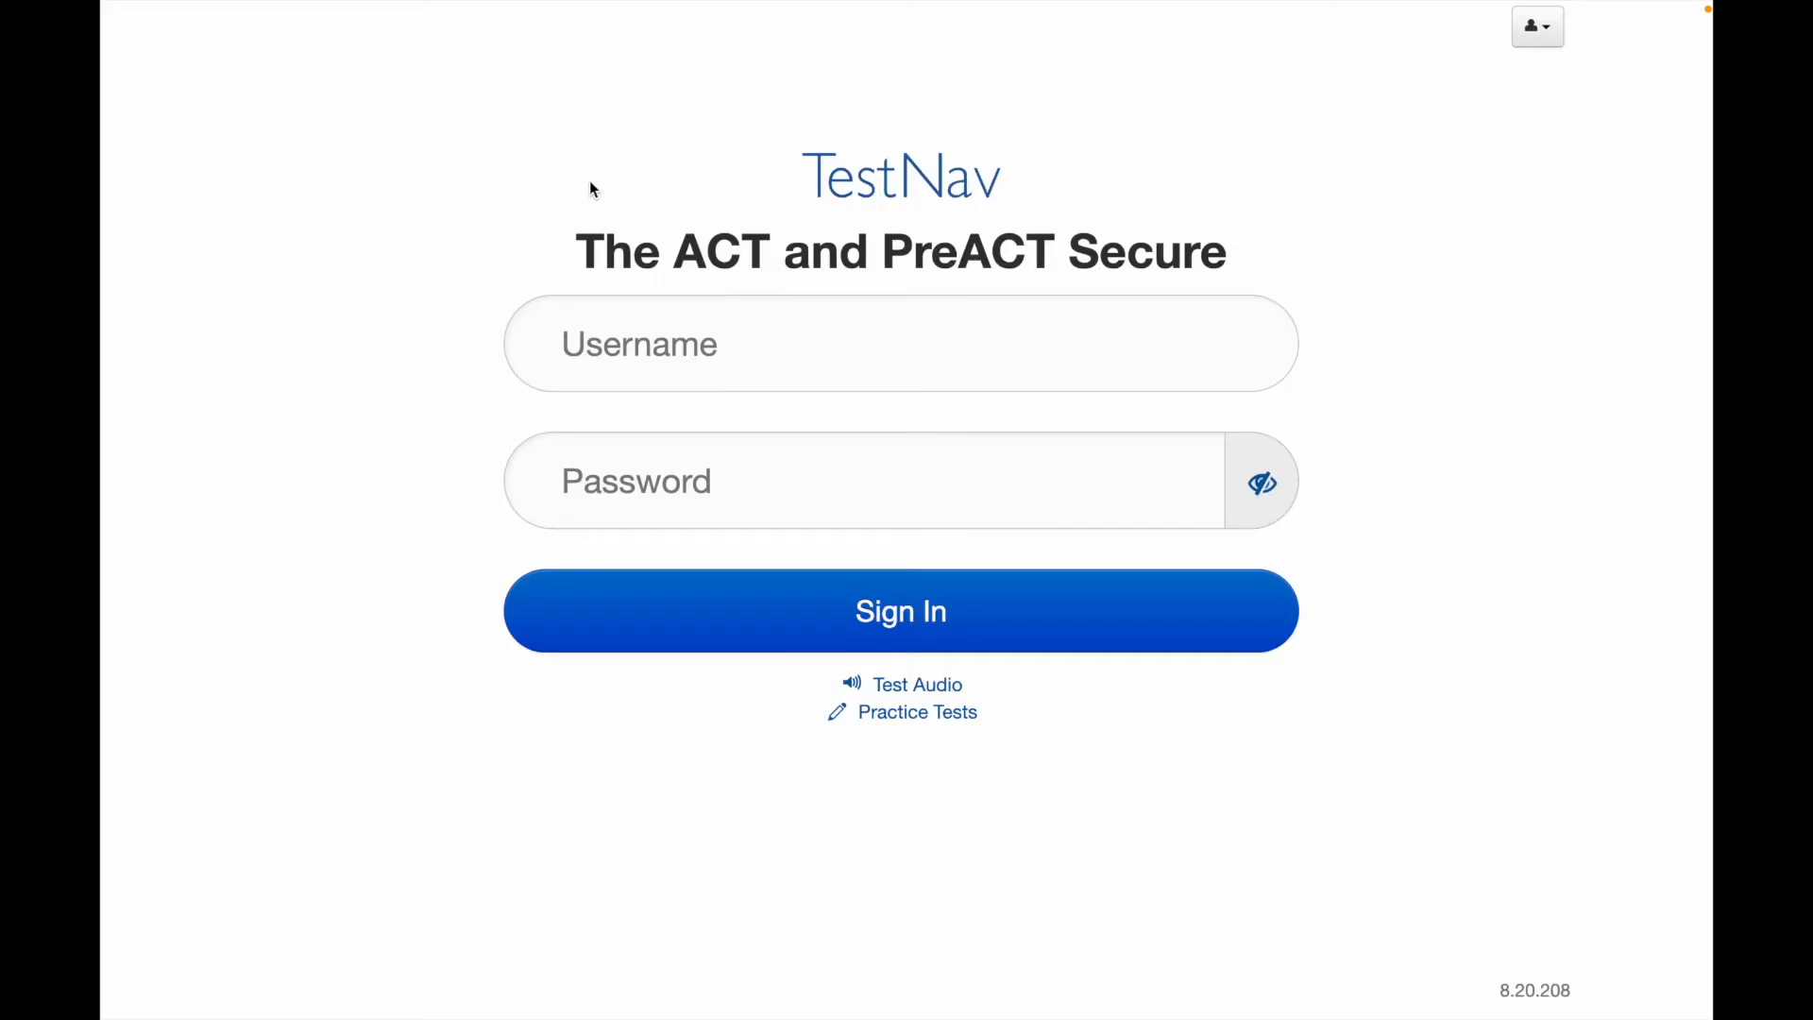
{"action": "mouse_move", "coordinate": [196, 141]}
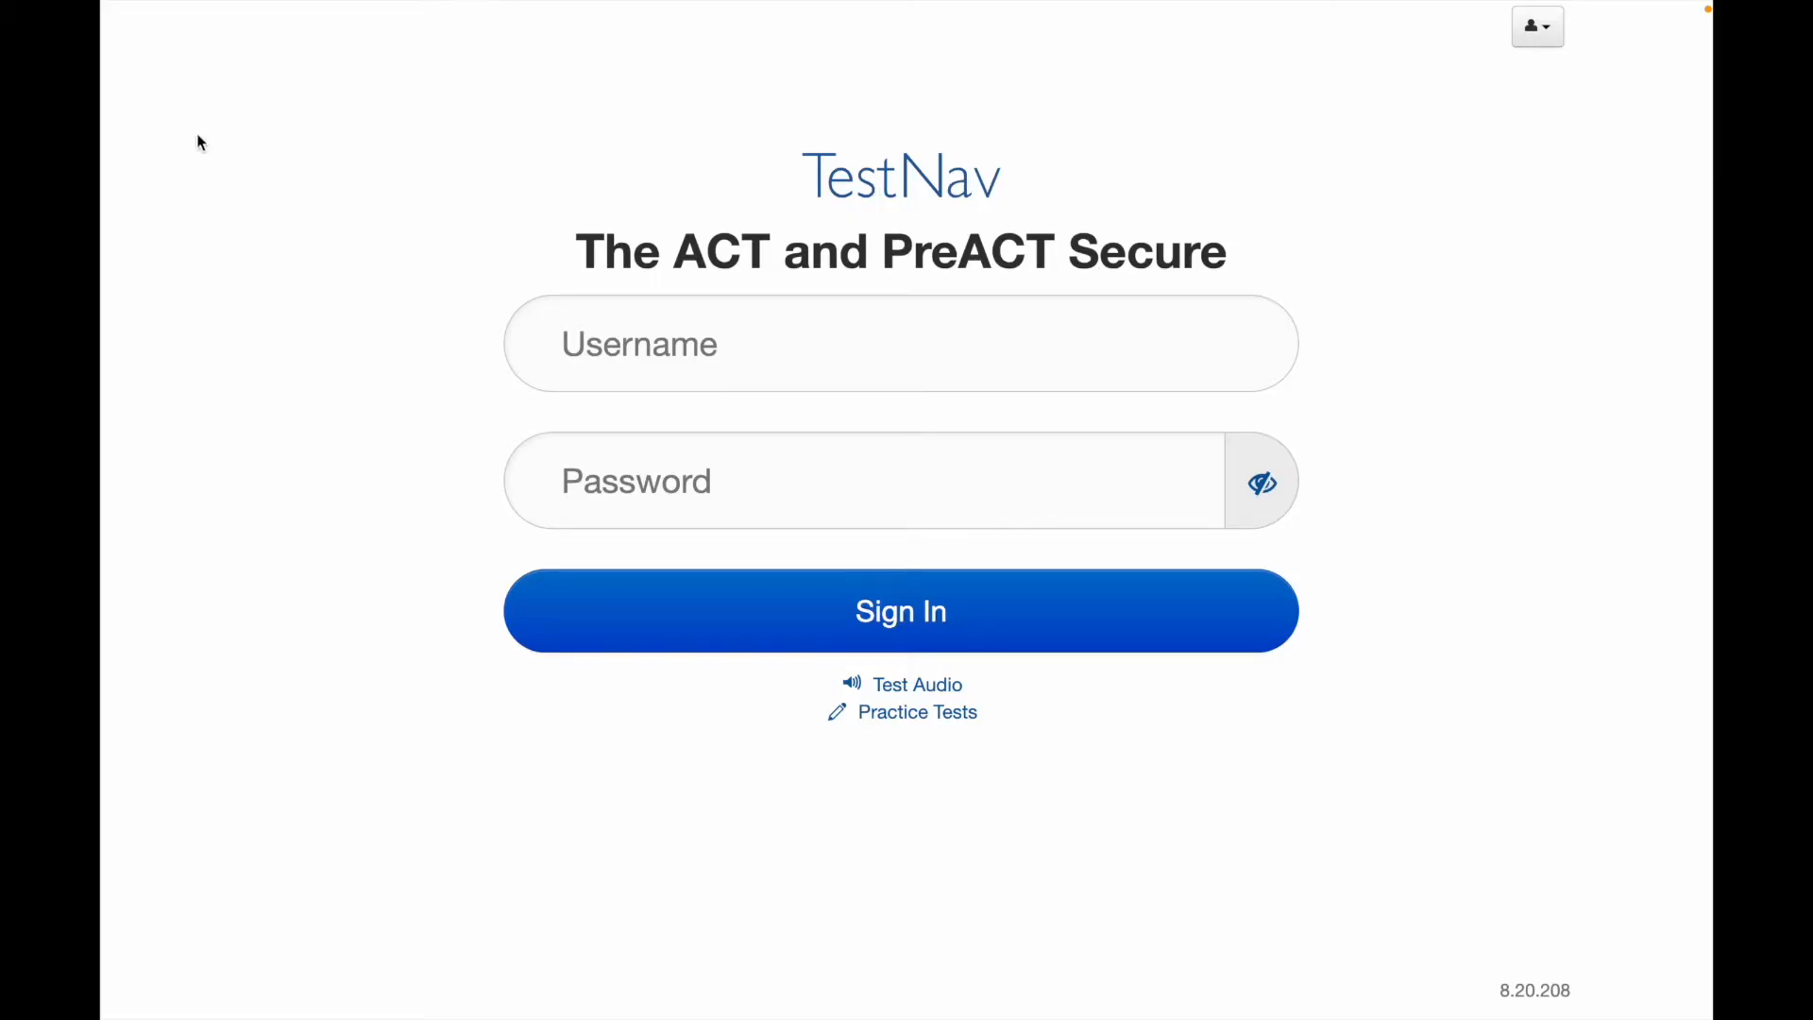